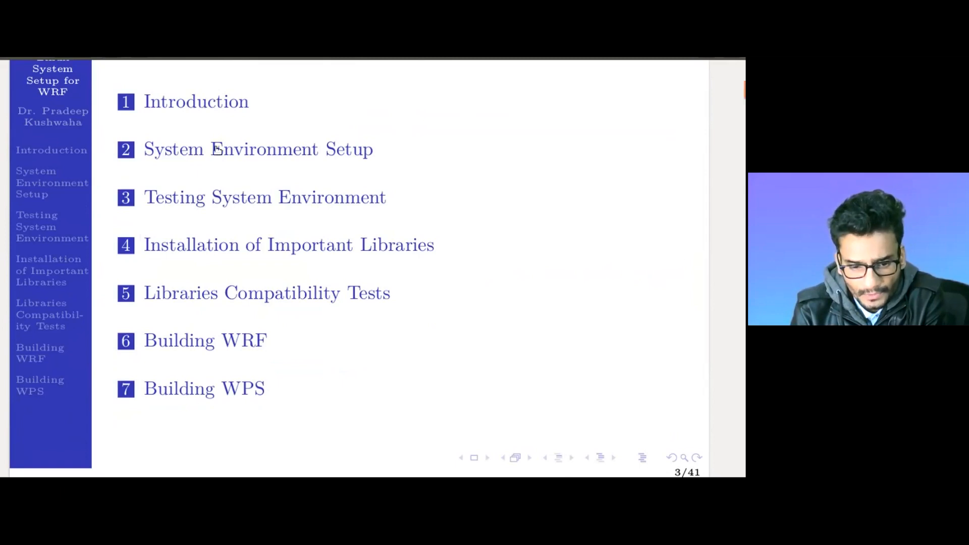
mouse_move(176, 137)
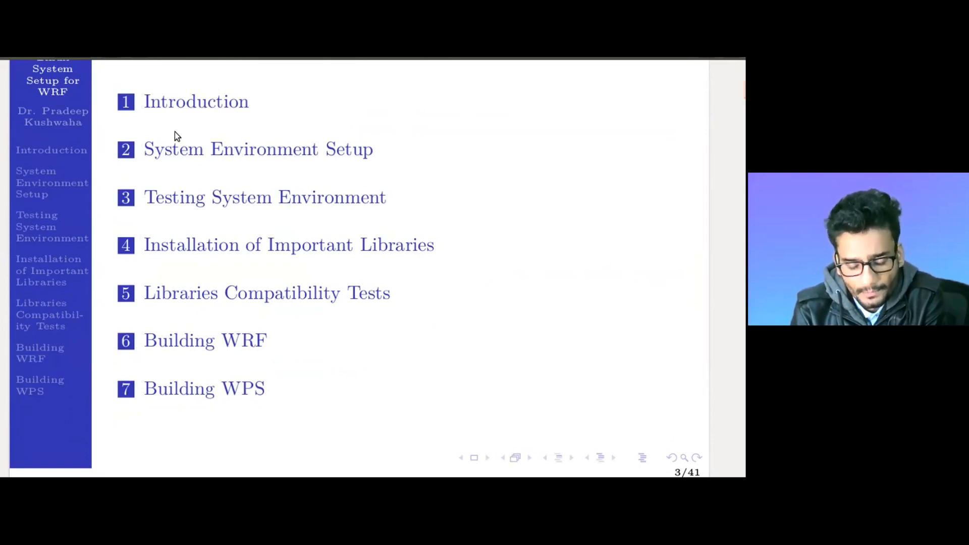
mouse_move(255, 162)
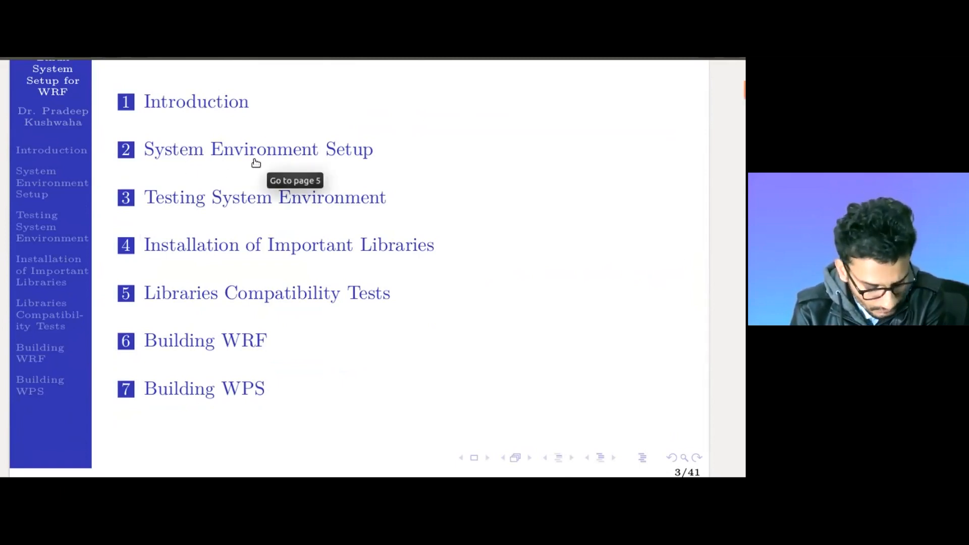
mouse_move(211, 181)
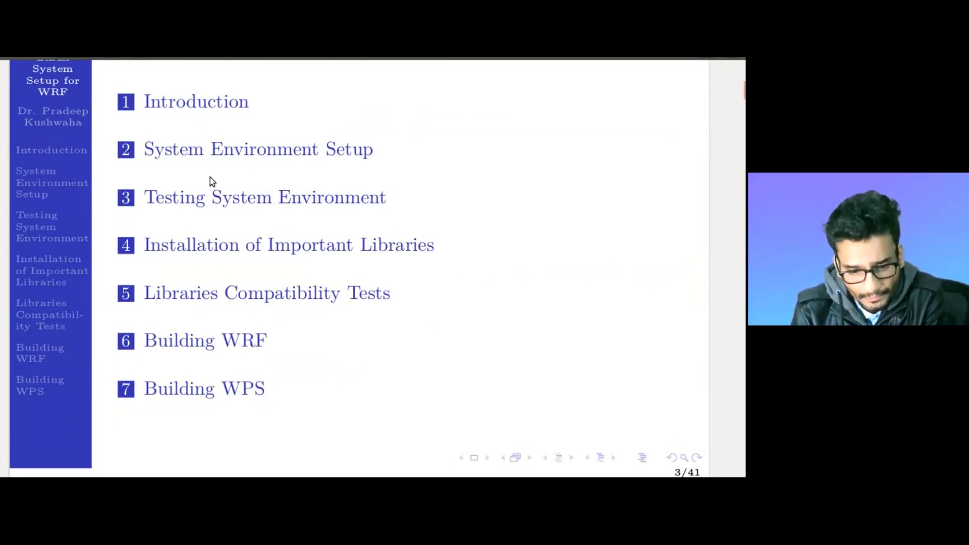
mouse_move(234, 237)
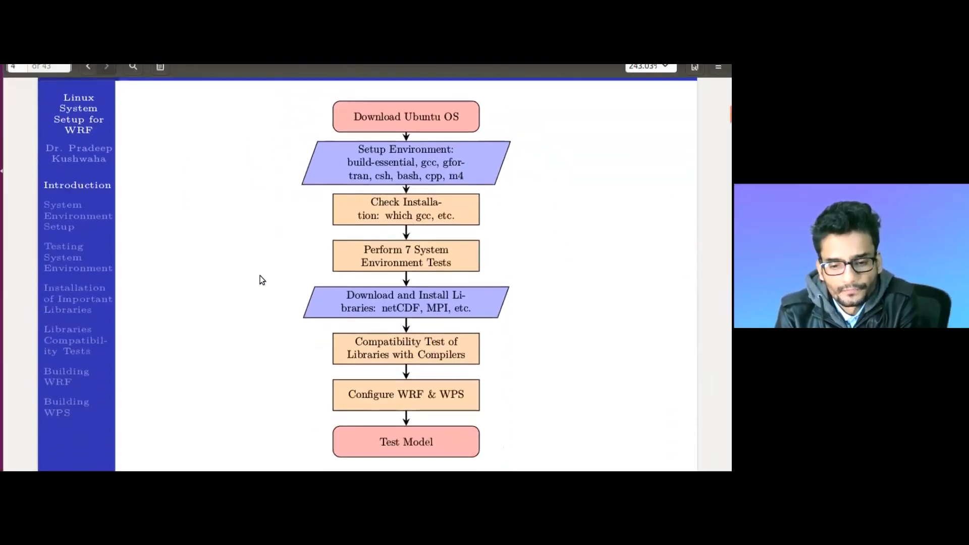
- Highlight the tool list in the flowchart's Setup Environment step and advance to the Software Installation slide
scroll(up, 3)
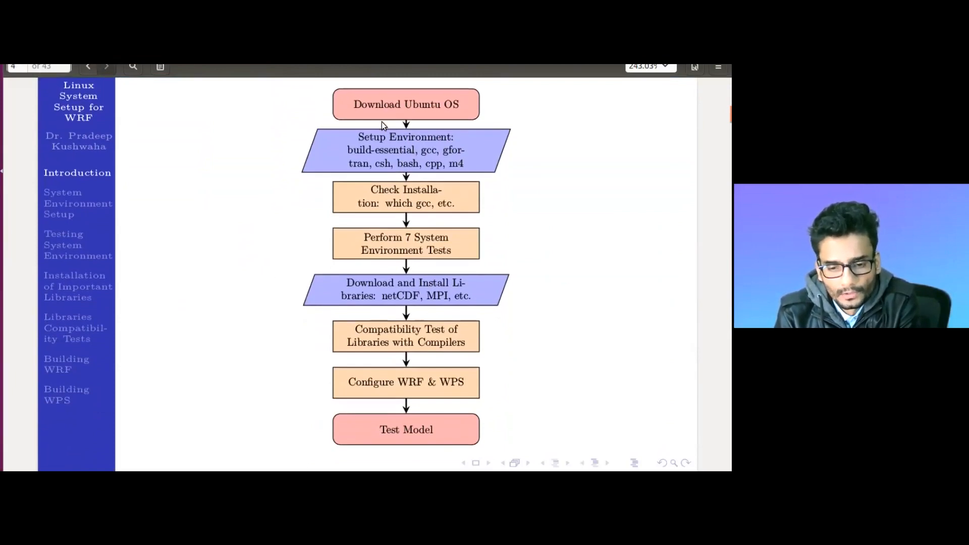
mouse_move(460, 102)
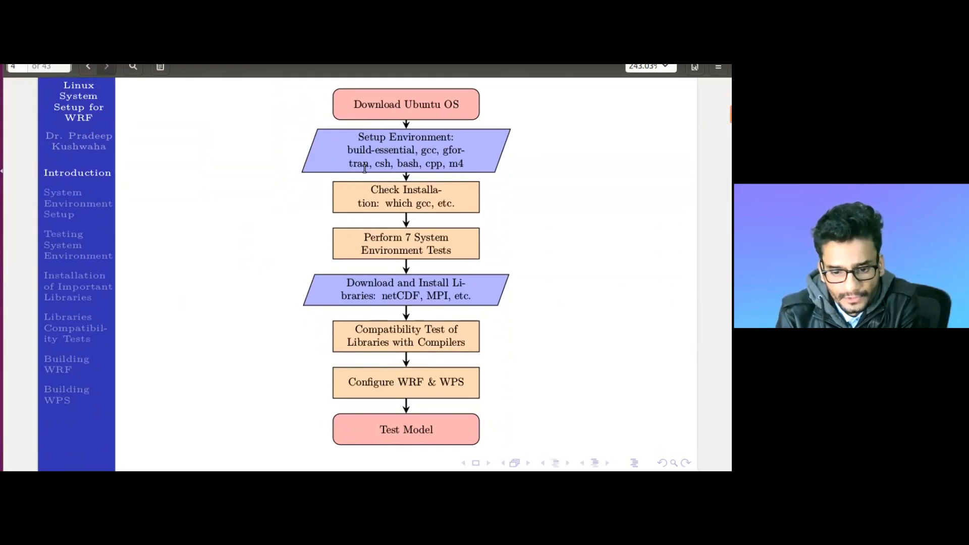
mouse_move(372, 179)
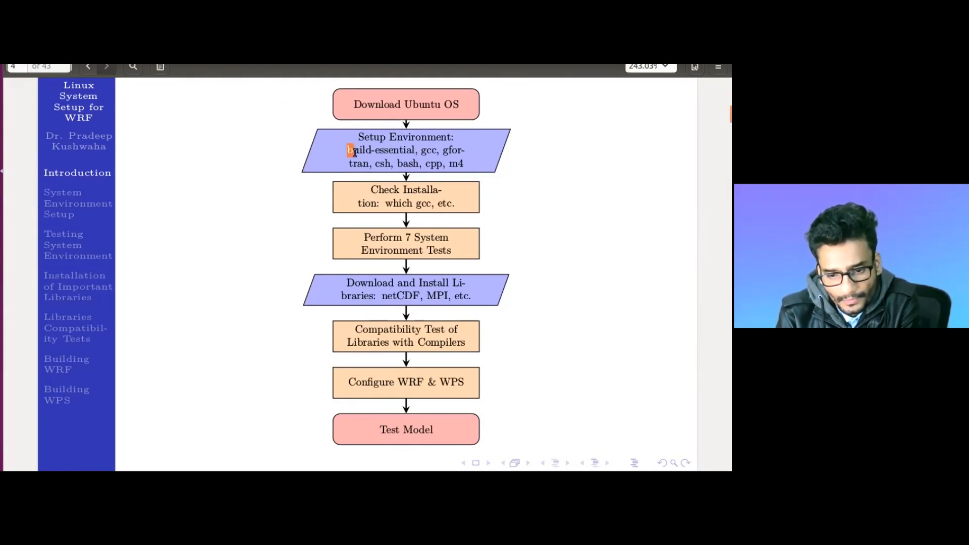
drag(348, 150, 449, 163)
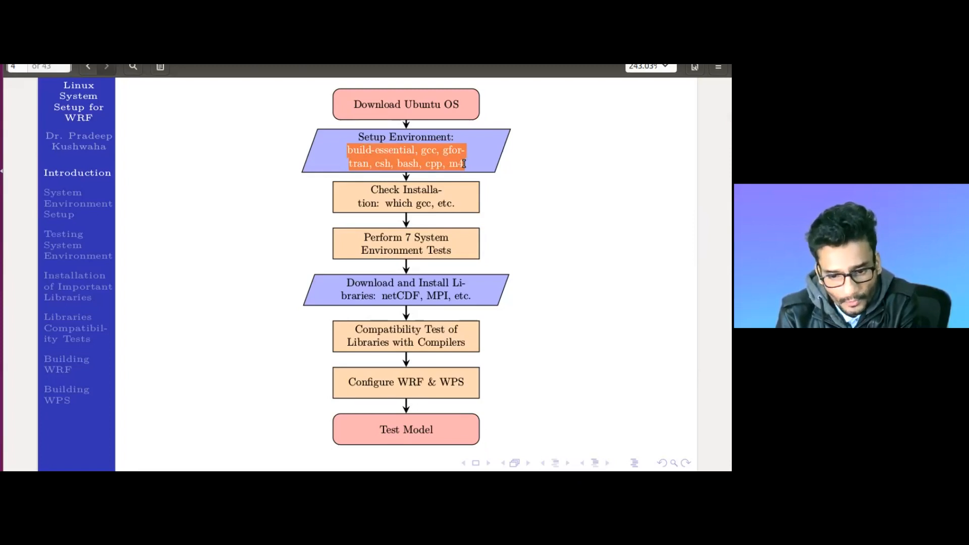
click(371, 190)
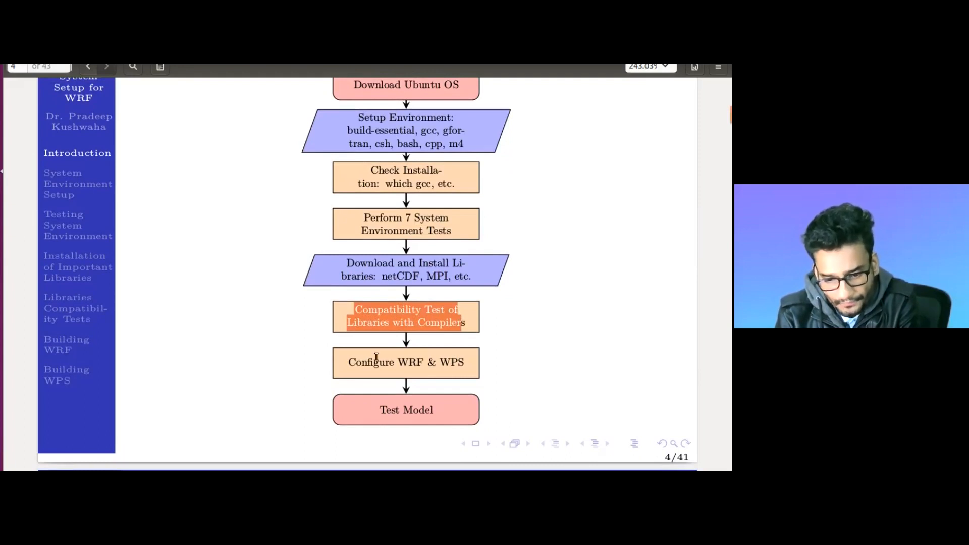
mouse_move(379, 384)
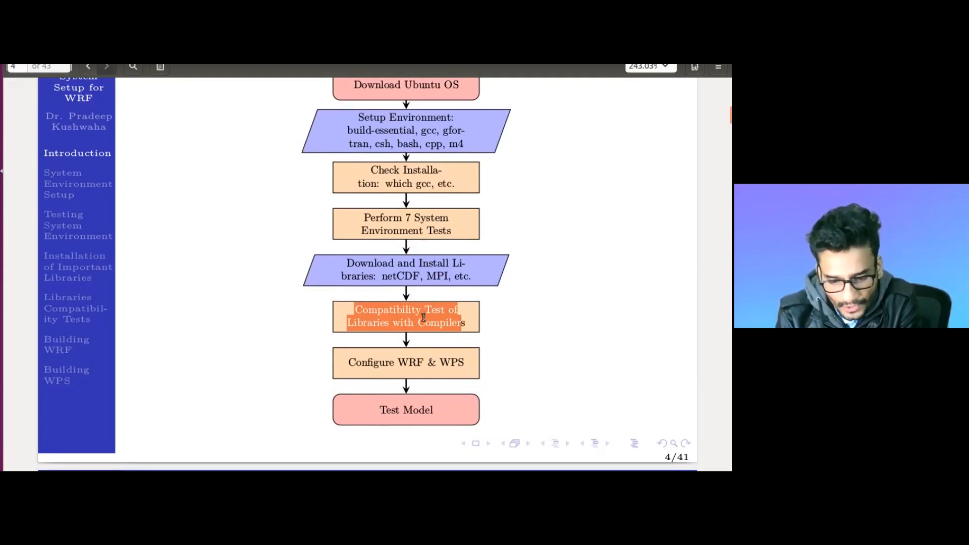
mouse_move(414, 358)
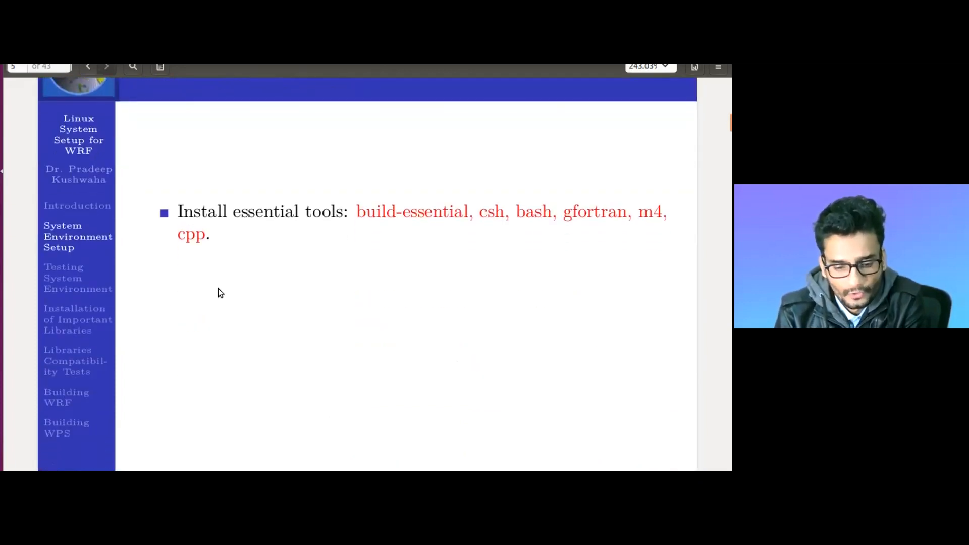
mouse_move(312, 243)
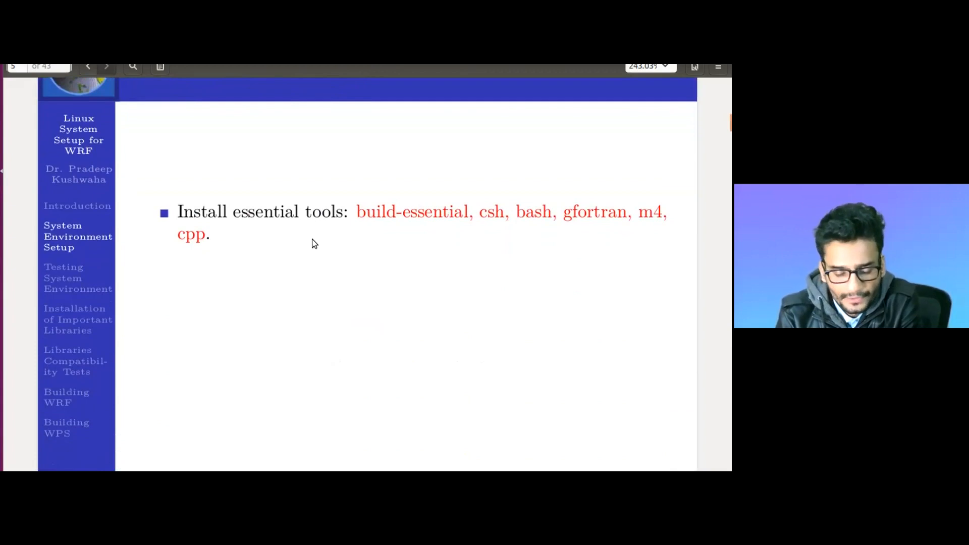
- Mark build-essential and bash in the tool list, then select the sudo apt-get install command and show its actions
double_click(396, 213)
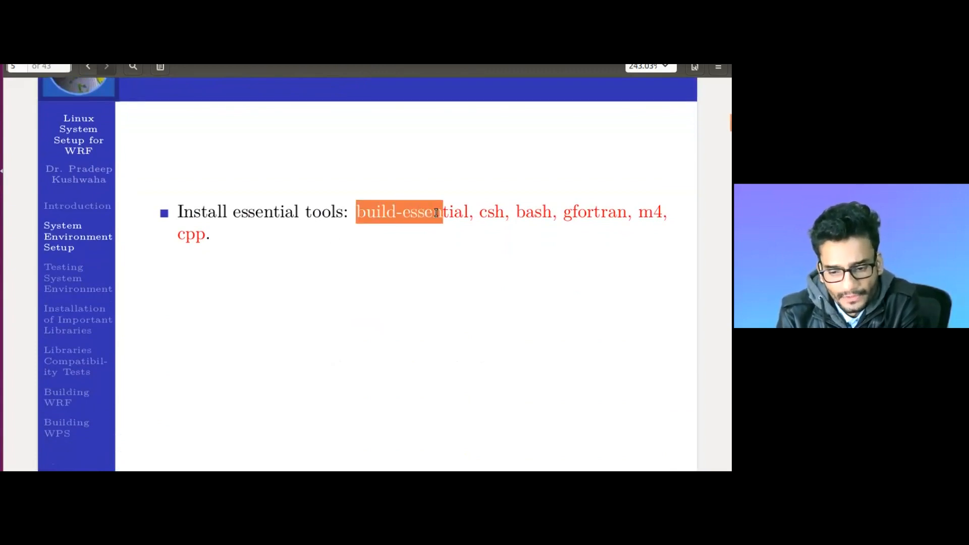
double_click(534, 212)
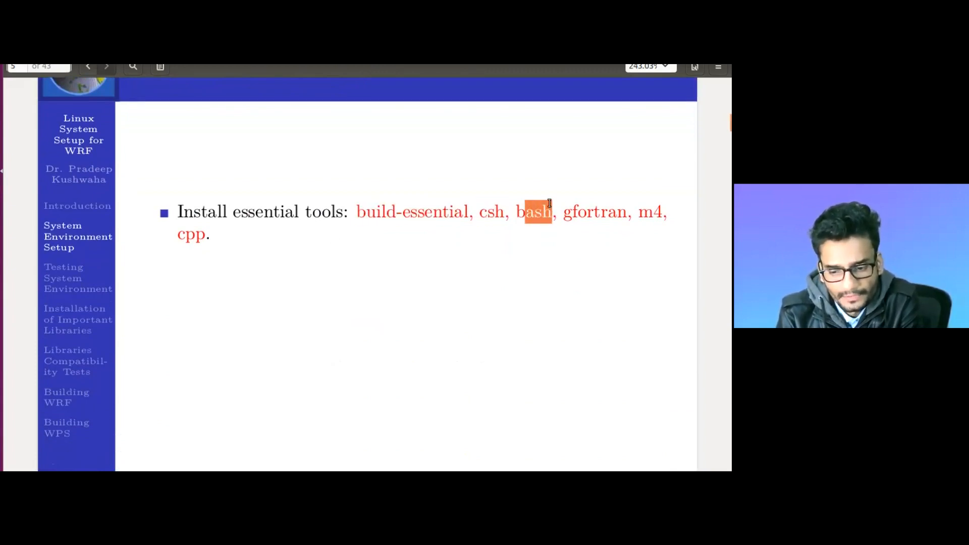
mouse_move(195, 241)
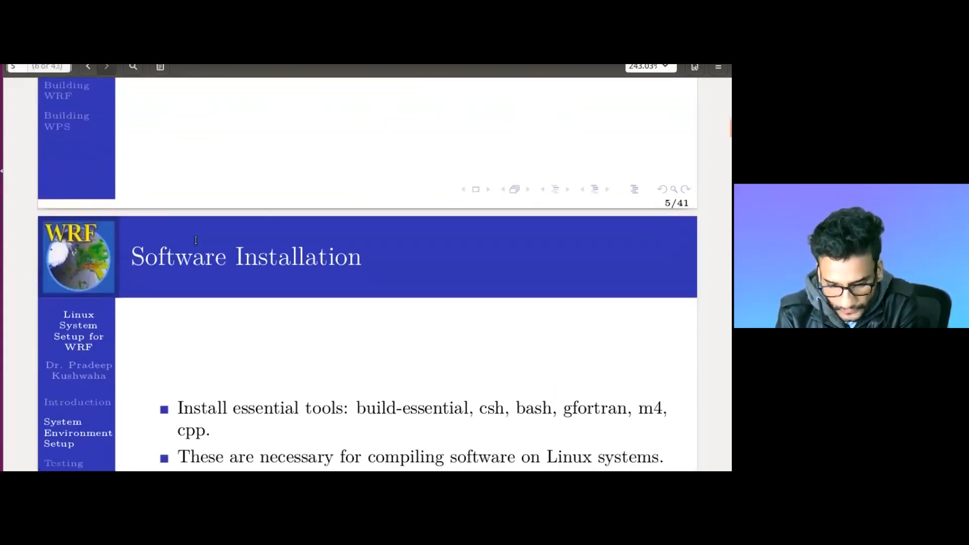
scroll(down, 3)
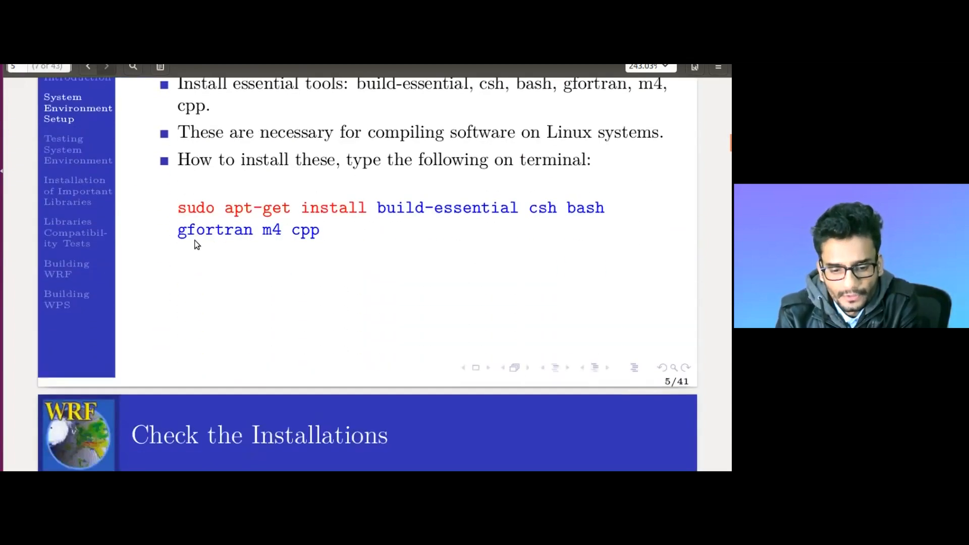
double_click(195, 207)
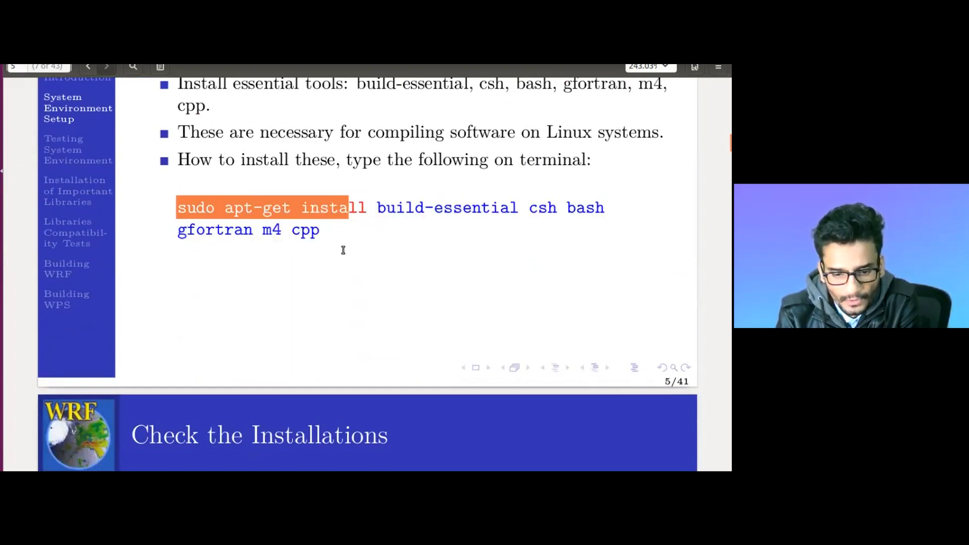
right_click(343, 250)
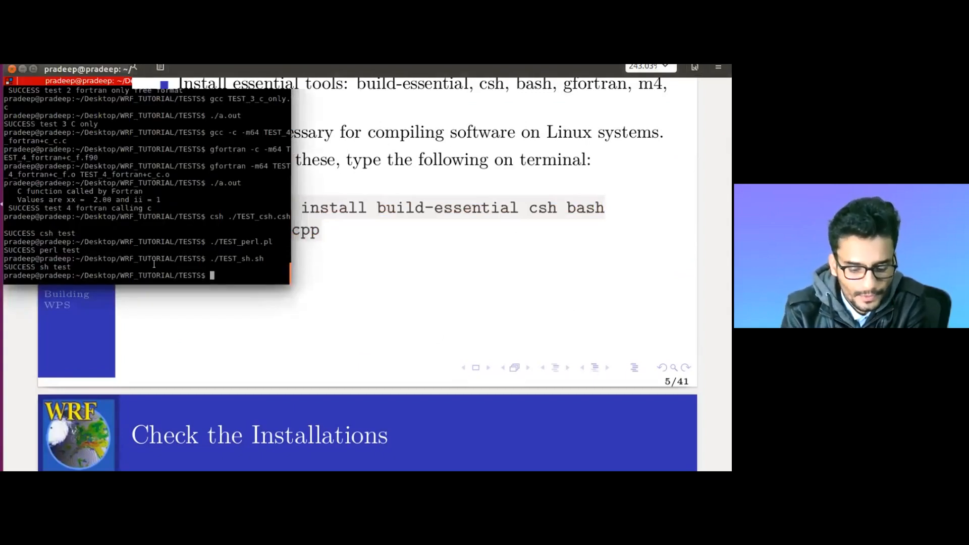
- Return to the home directory and clear the terminal screen
text(cd)
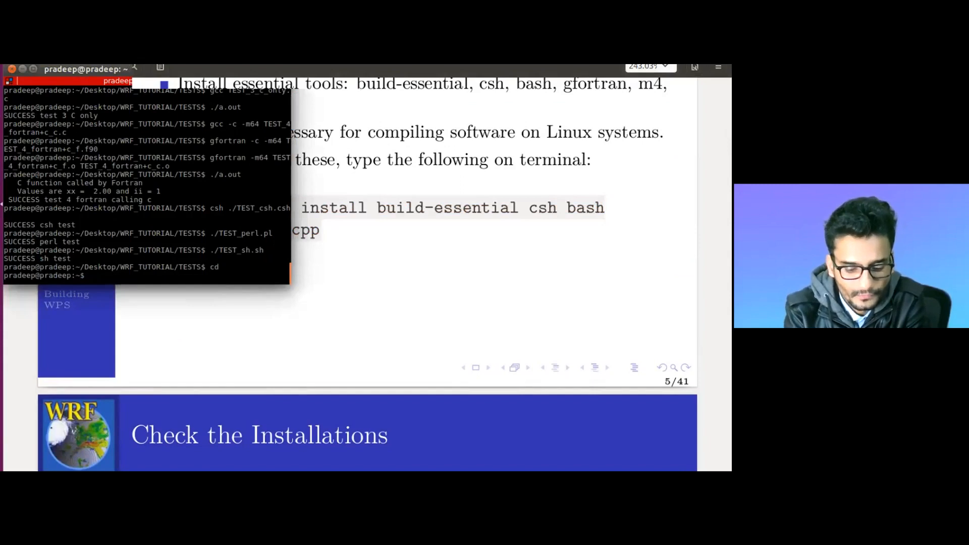
text(clea)
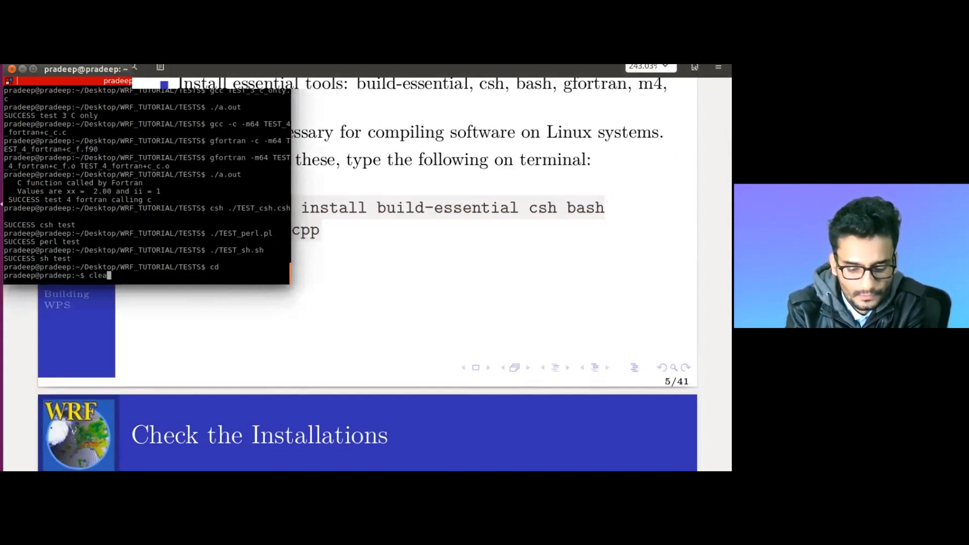
key(Return)
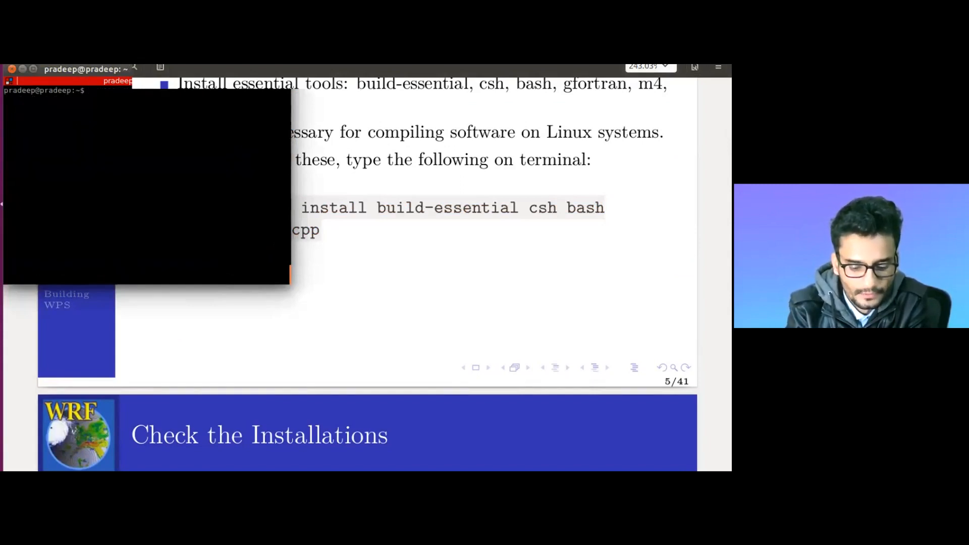
- Run sudo apt-get install build-essential csh bash, resubmitting the password after a failed attempt
key(Return)
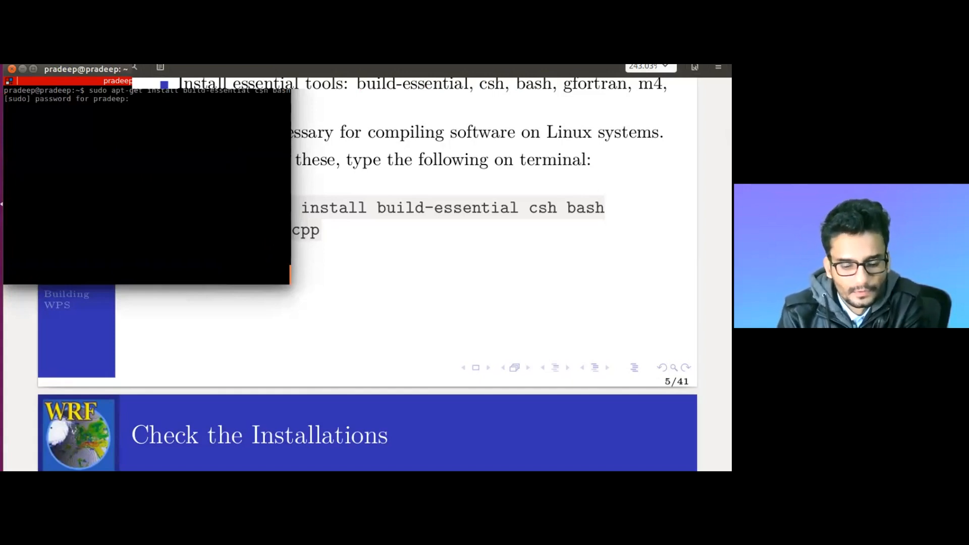
key(Return)
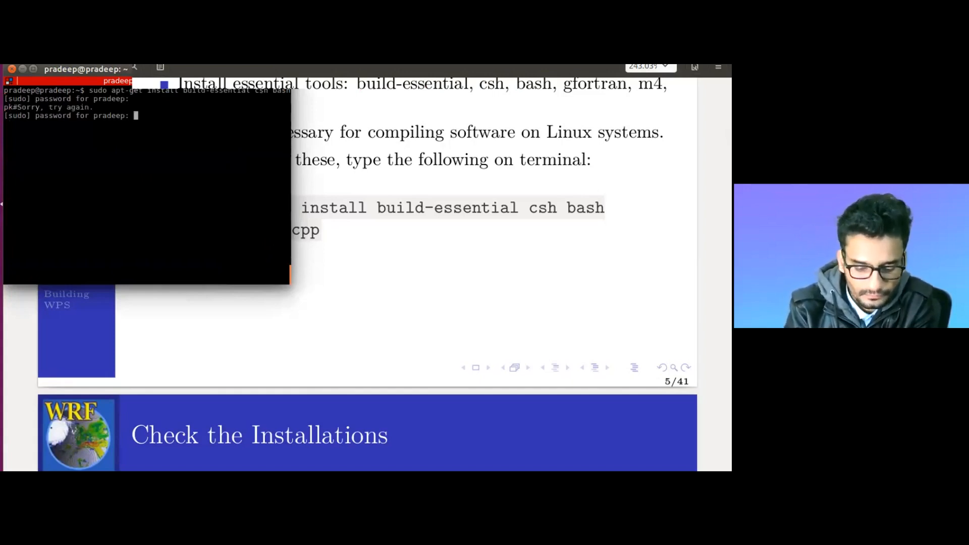
key(Return)
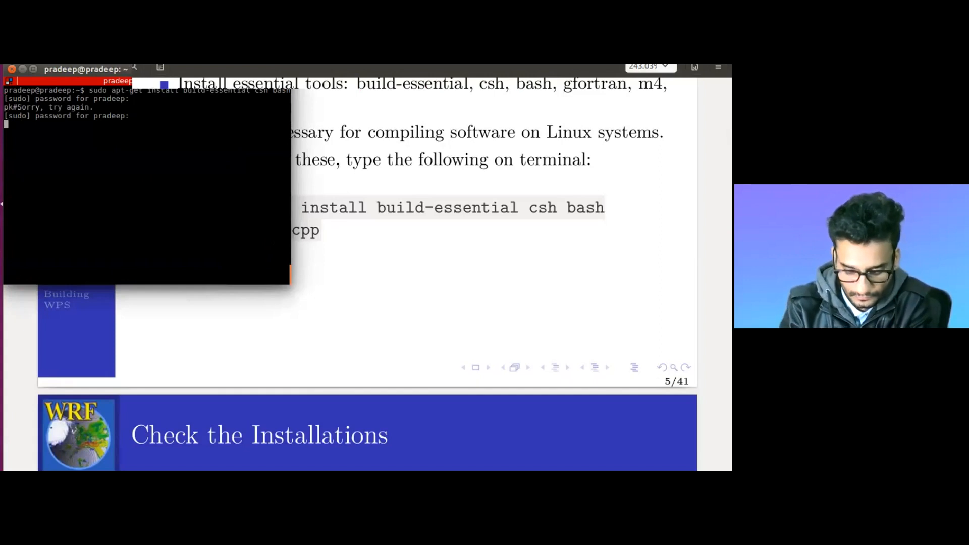
key(Return)
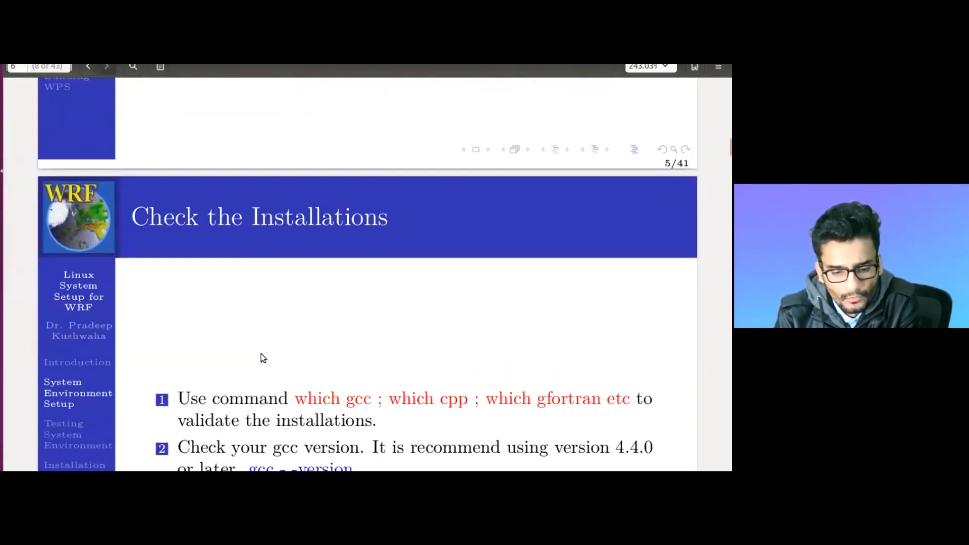
- Run which gcc and which cpp, confirming both live under /usr/bin
scroll(down, 3)
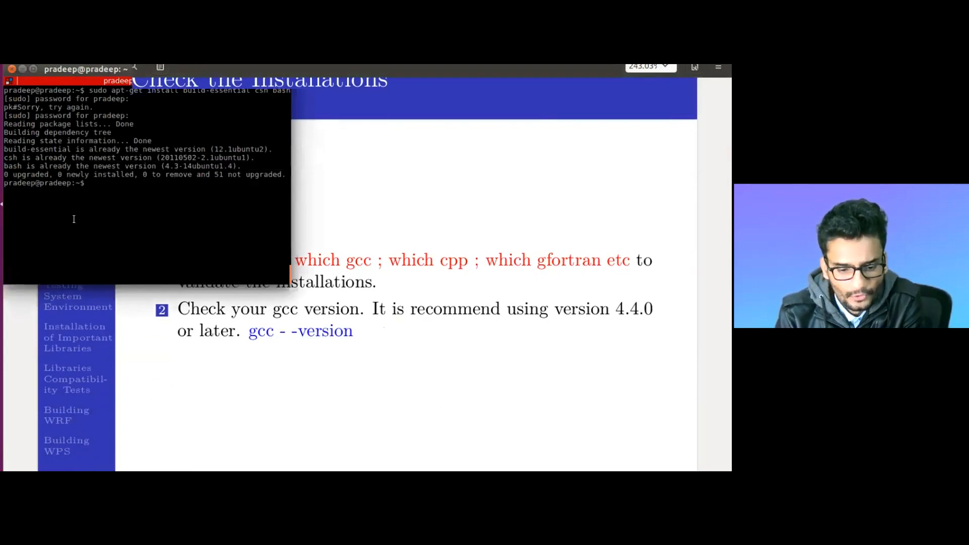
text(whicj)
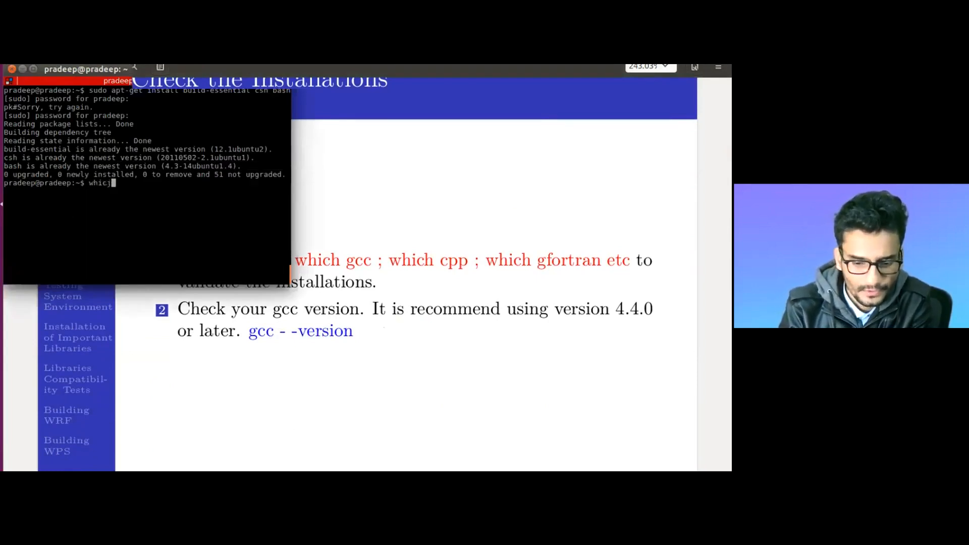
text(which)
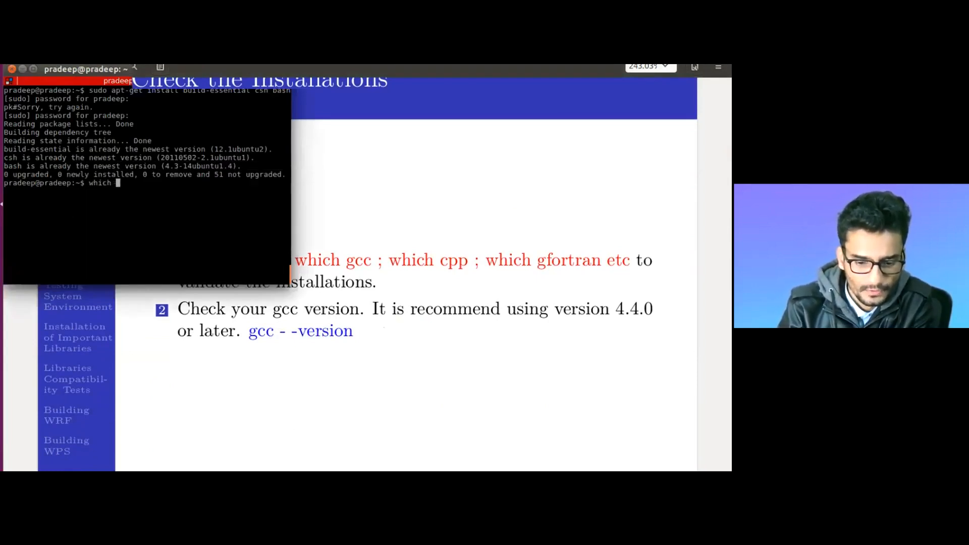
text(gcc)
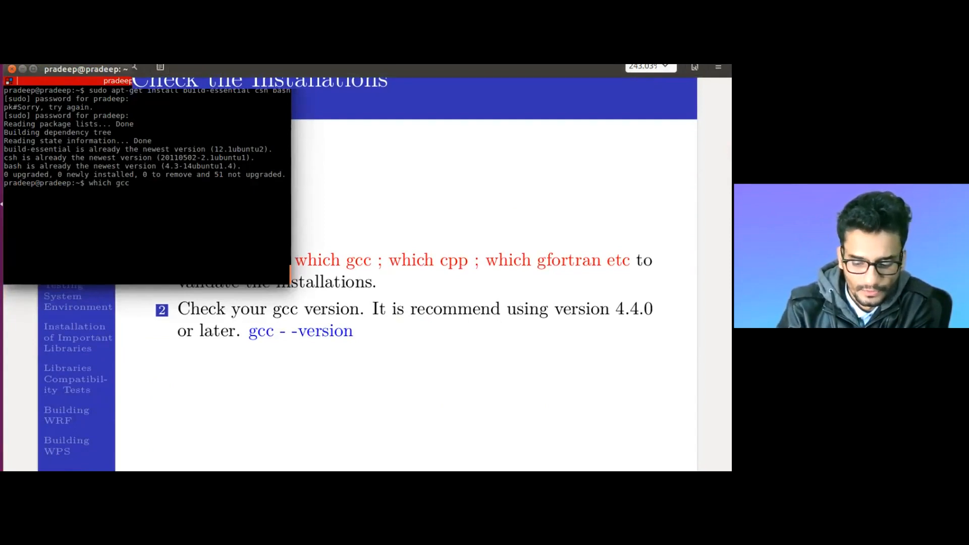
key(Return)
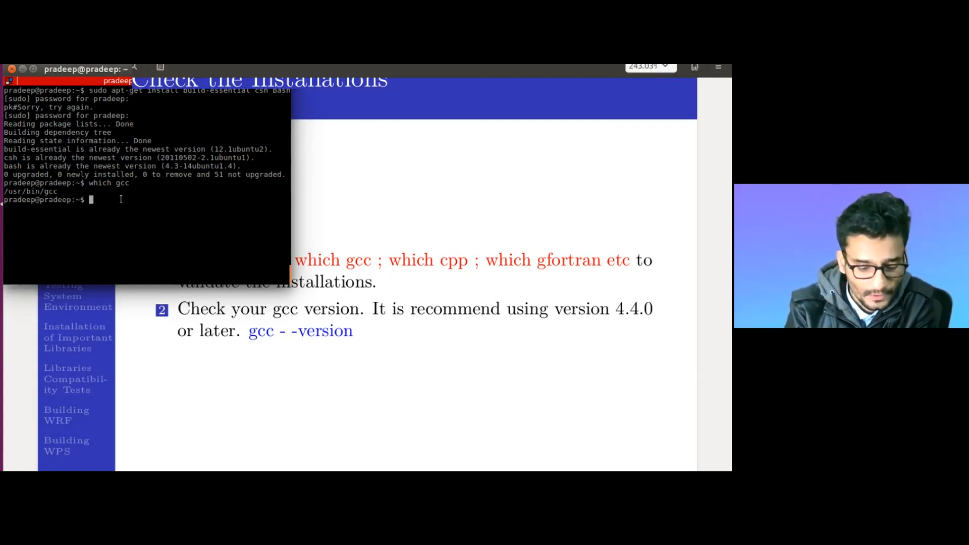
text(which)
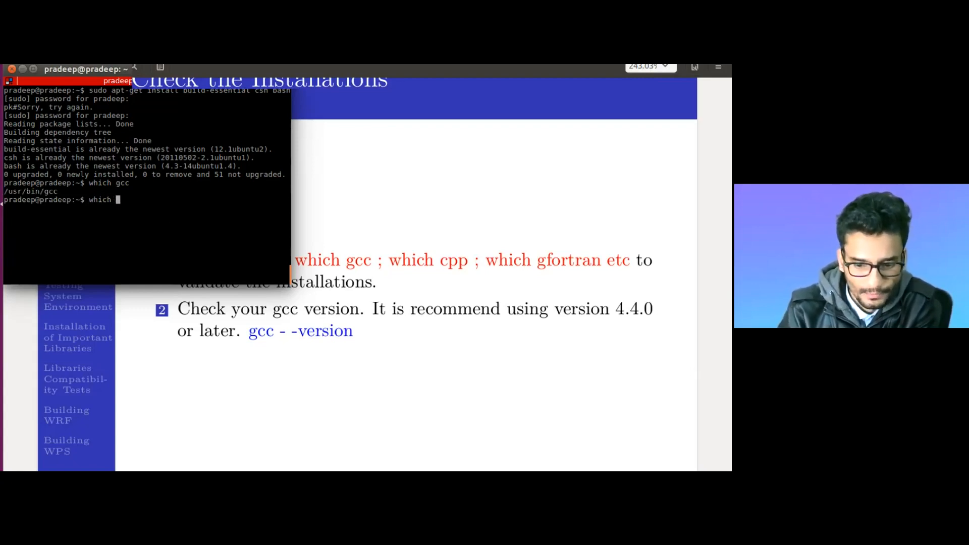
key(Return)
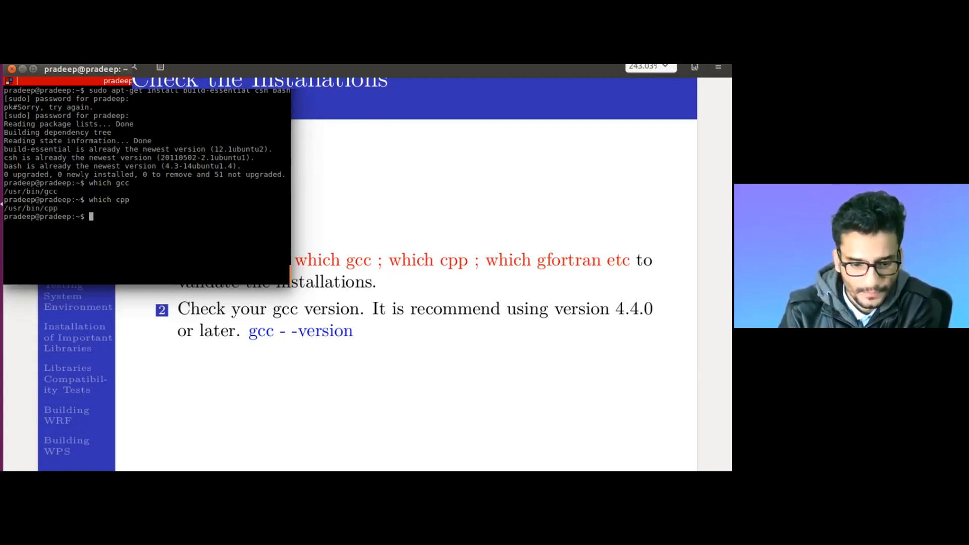
double_click(30, 209)
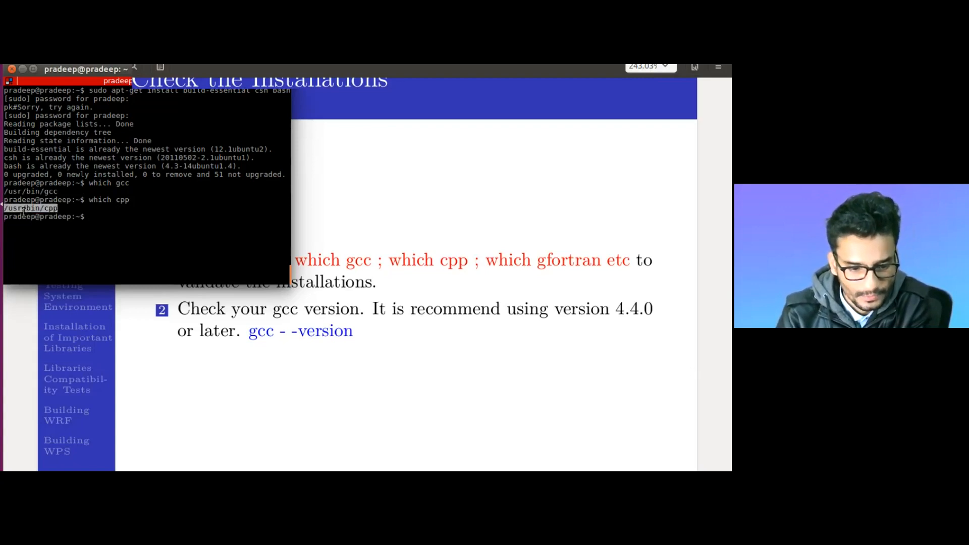
- Run which gfortran to confirm it is installed under /usr/bin
text(wh)
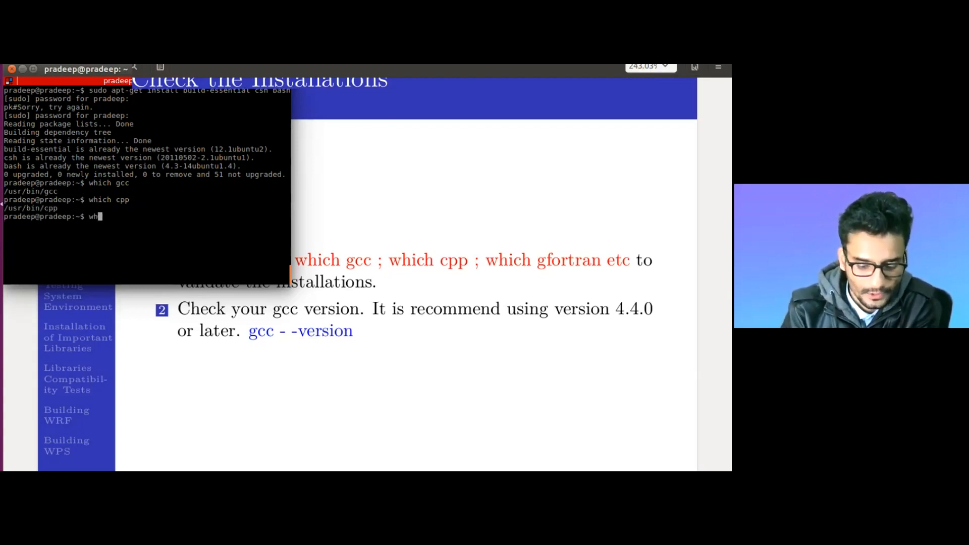
text(ich)
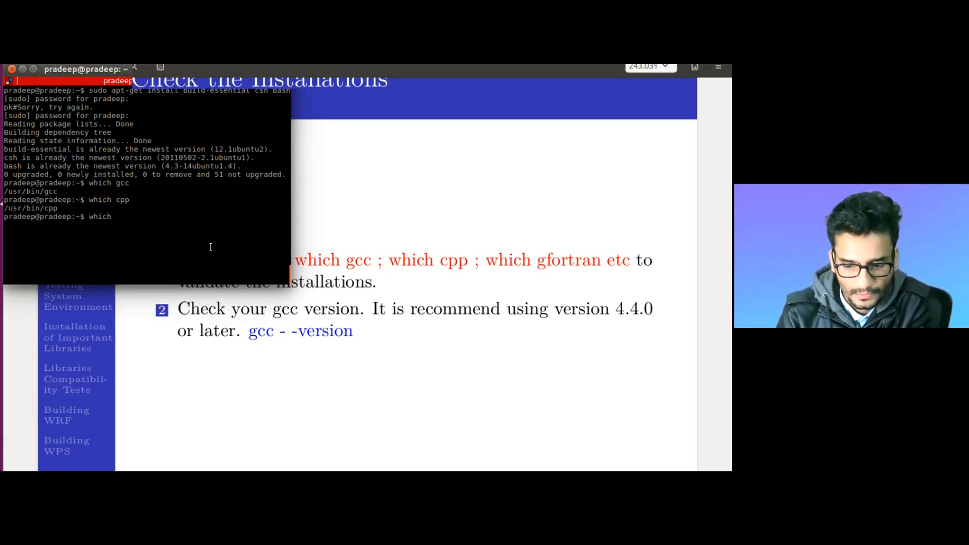
text(g)
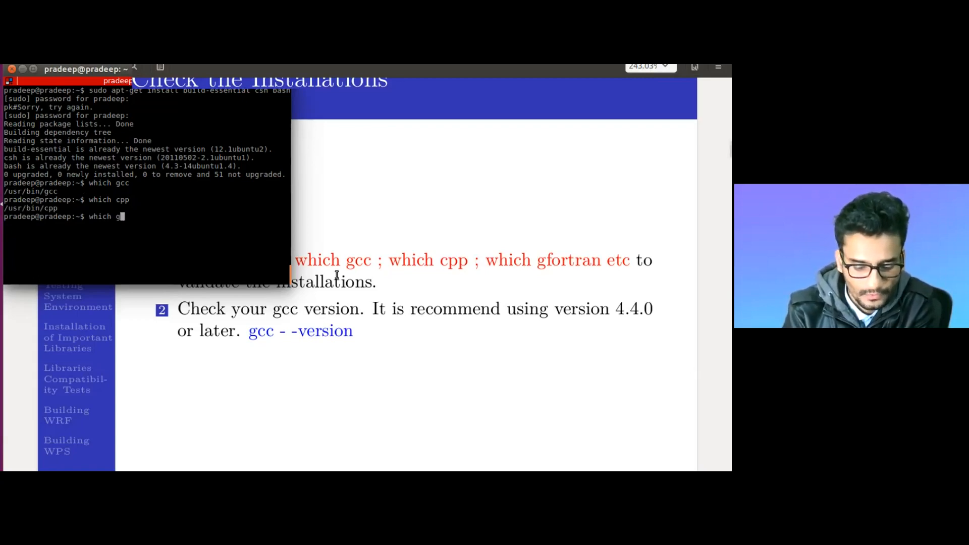
text(fo)
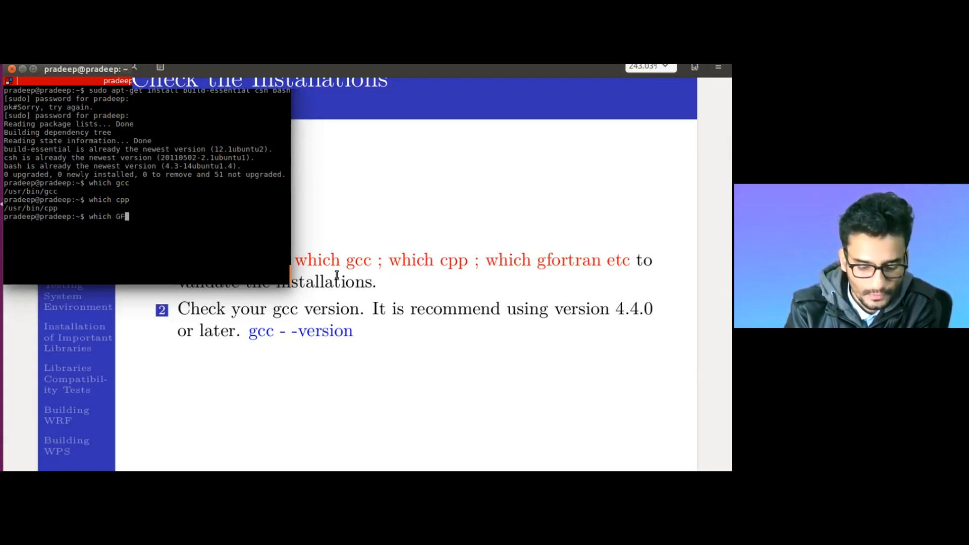
text(ORTR)
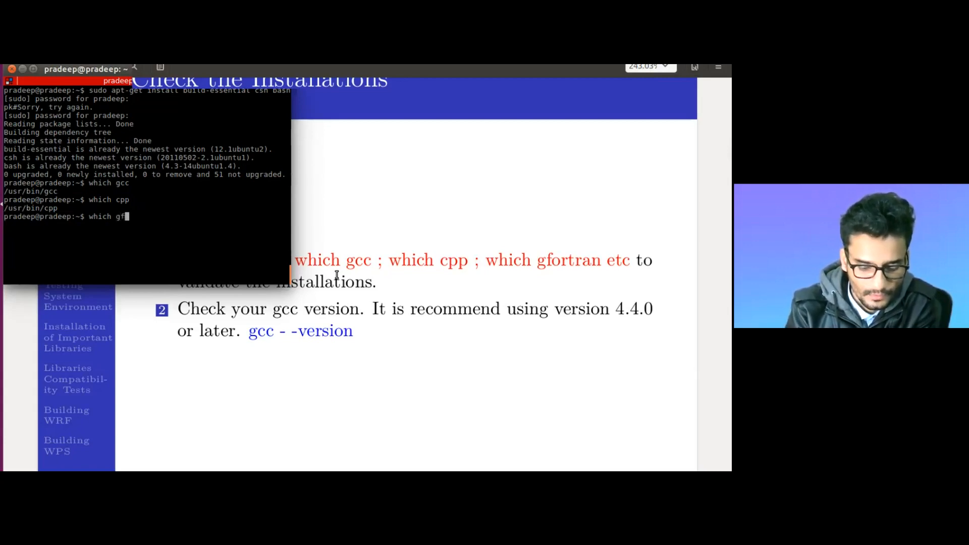
text(ortran)
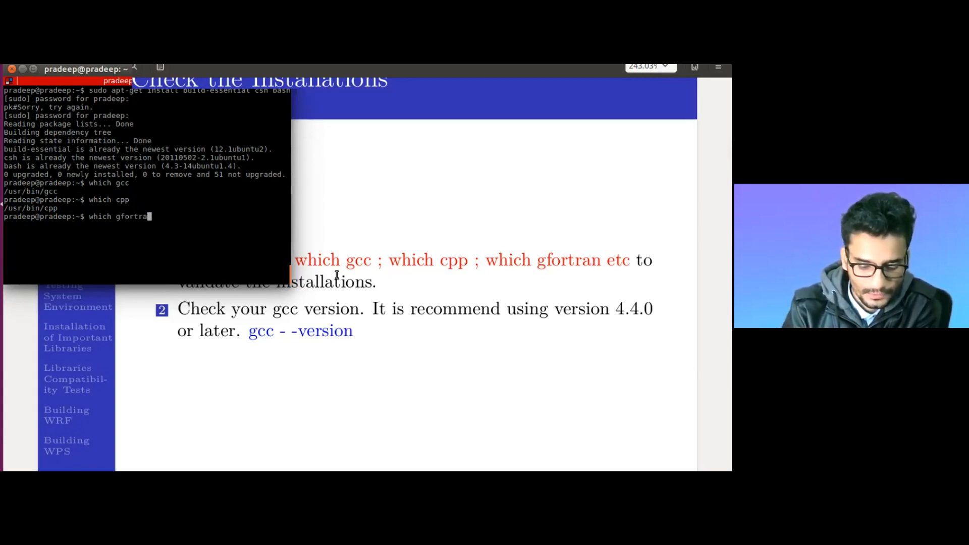
key(Return)
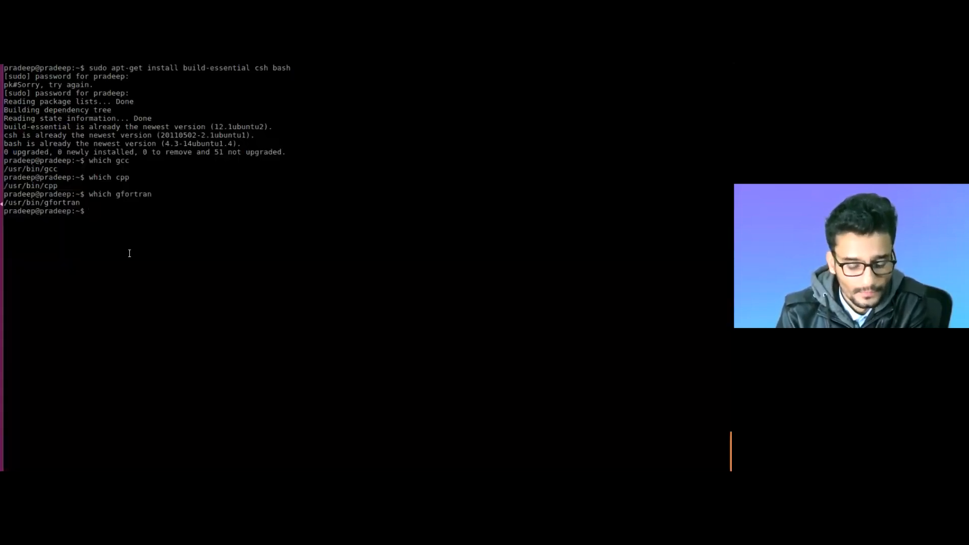
- Run gcc --version showing 5.4.0 and compare it with the slide's recommended 4.4.0 or later
text(gcc)
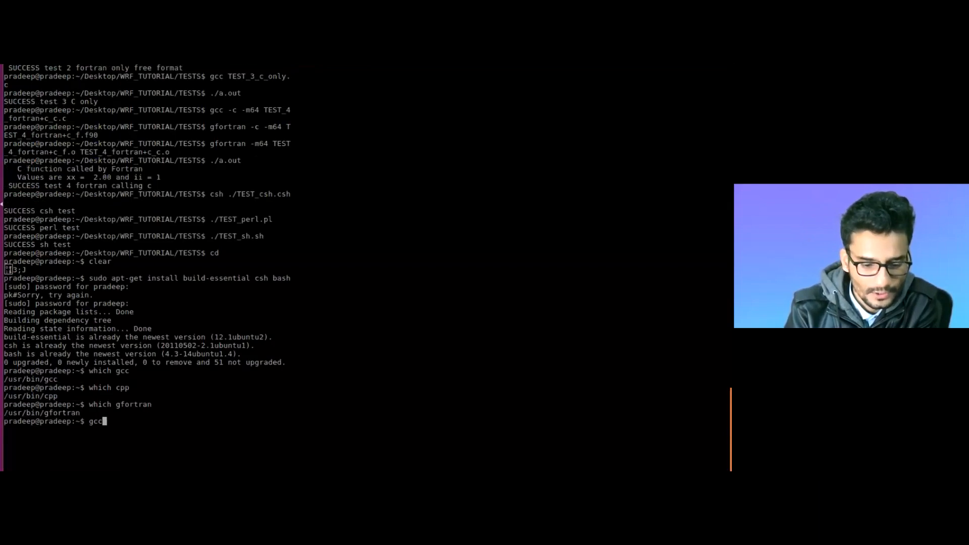
text(--)
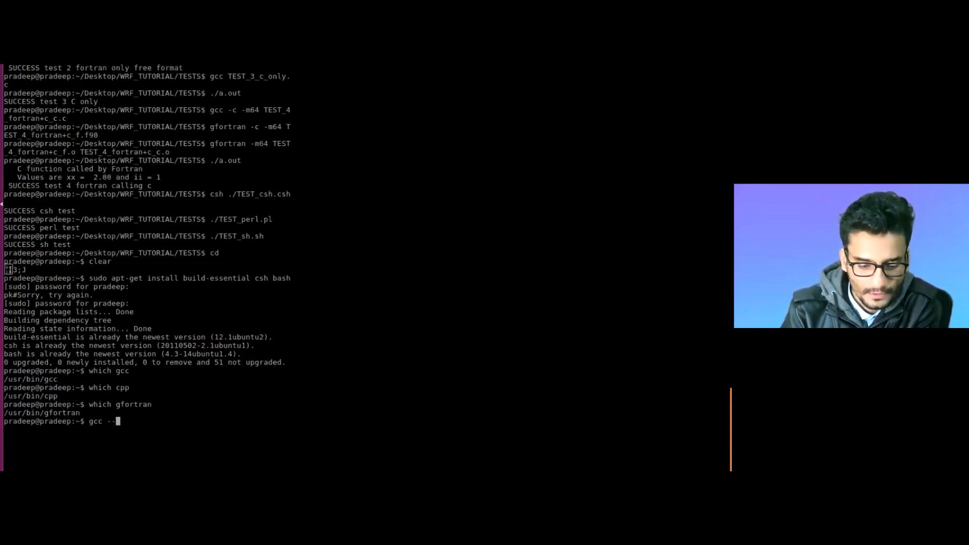
text(v)
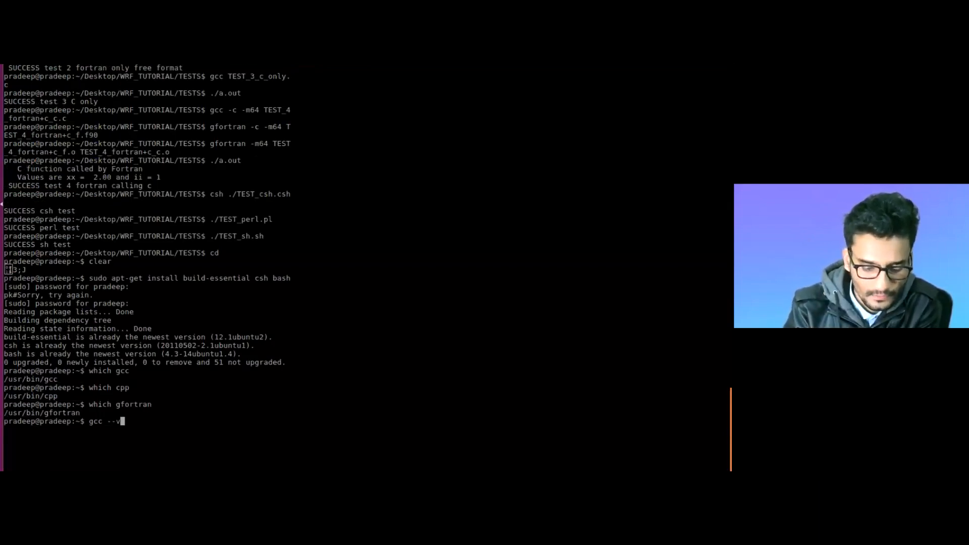
key(Return)
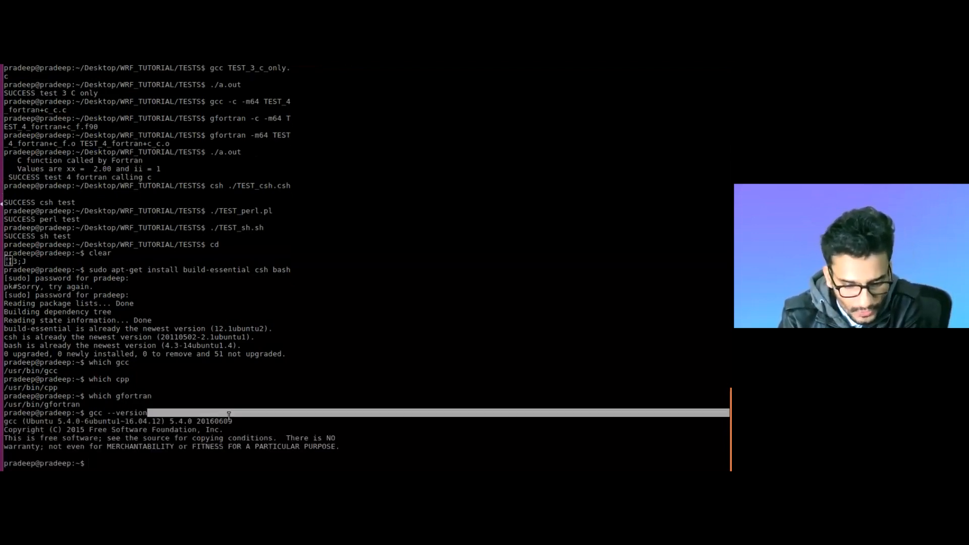
double_click(182, 421)
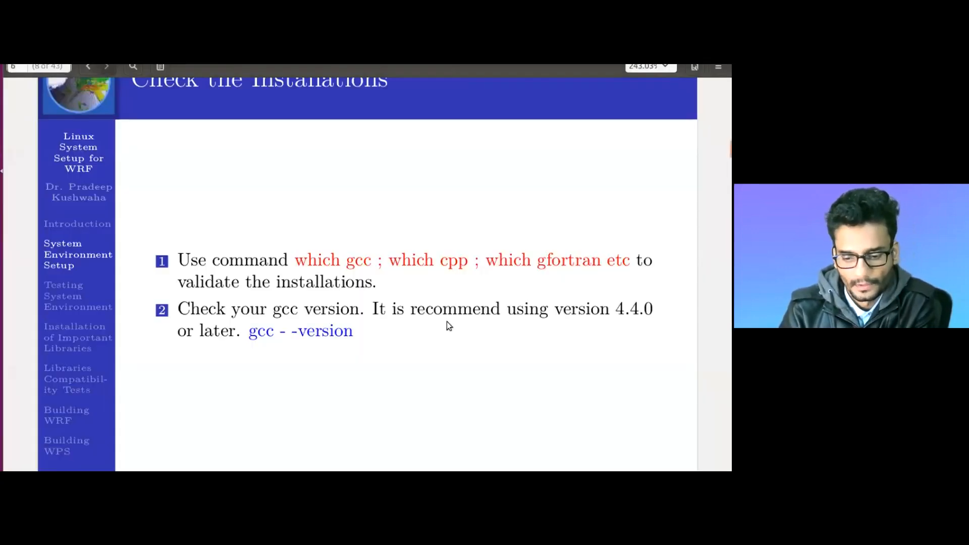
double_click(630, 309)
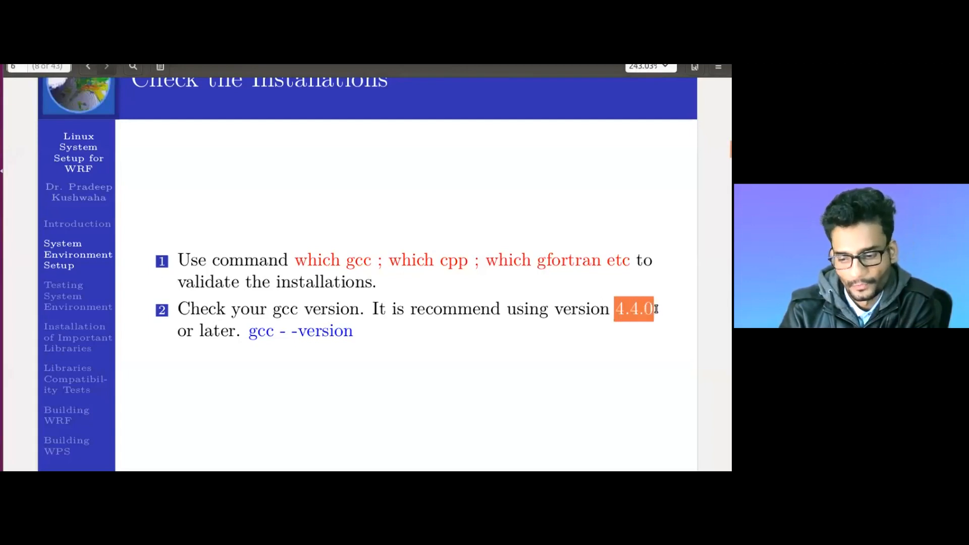
mouse_move(474, 283)
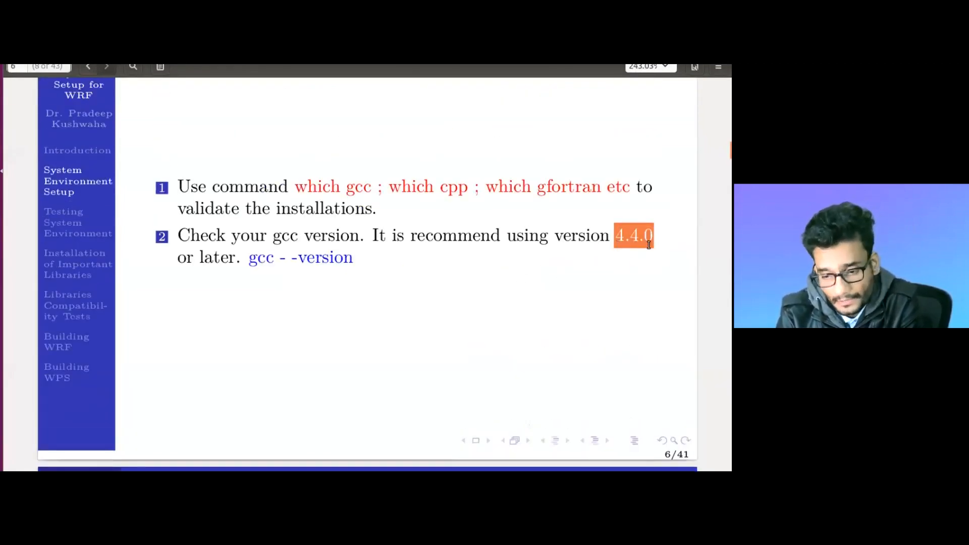
mouse_move(643, 237)
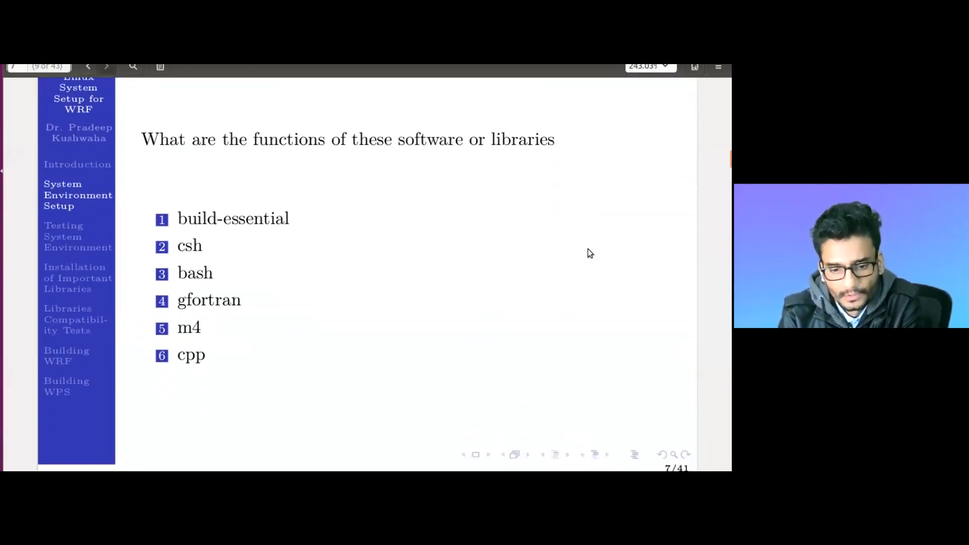
mouse_move(160, 155)
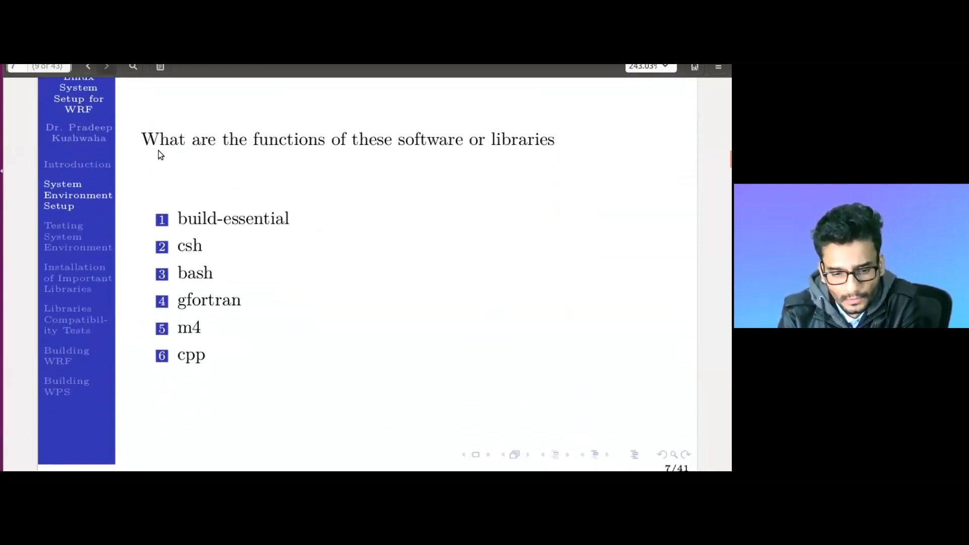
mouse_move(457, 165)
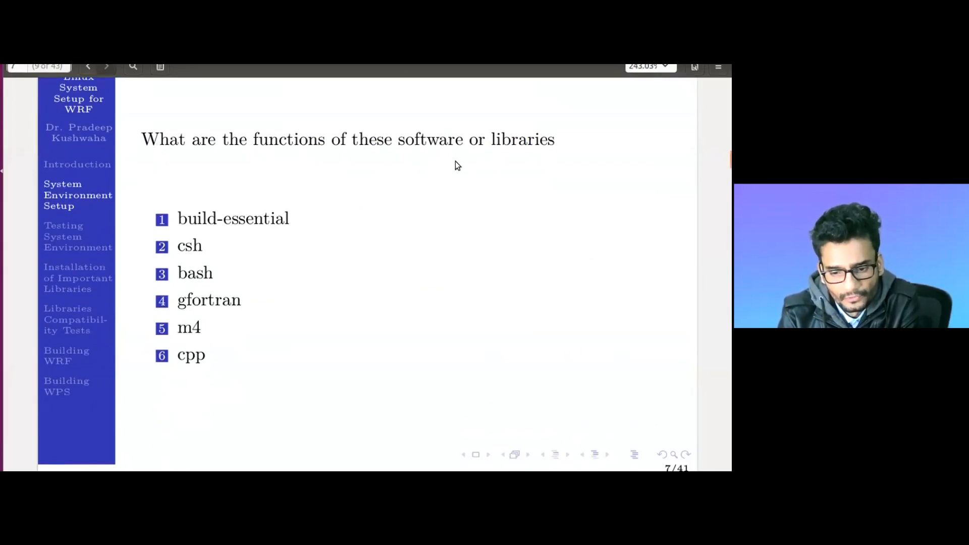
mouse_move(298, 214)
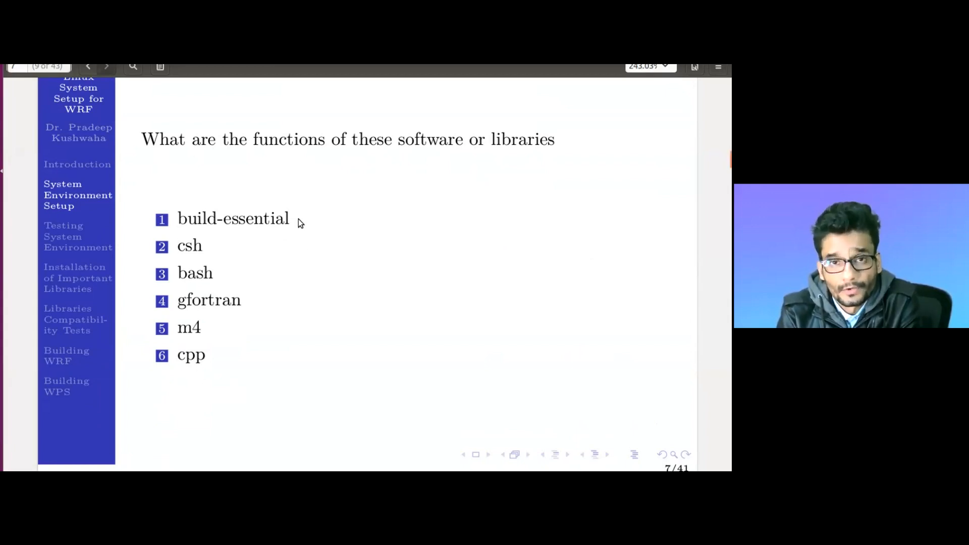
- Open the slide defining build-essential from the software list
click(106, 66)
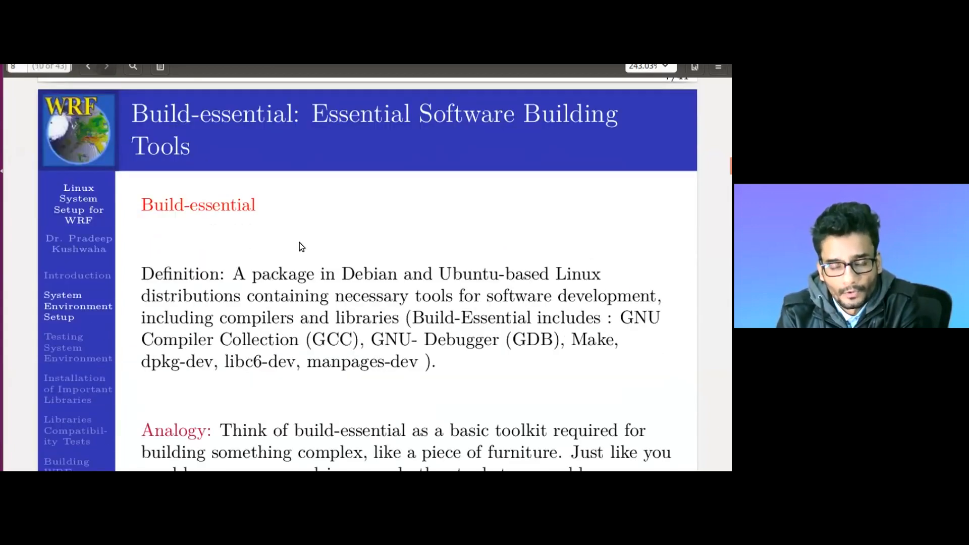
- Scroll through the Build-essential slide down to its furniture-toolkit analogy
scroll(down, 3)
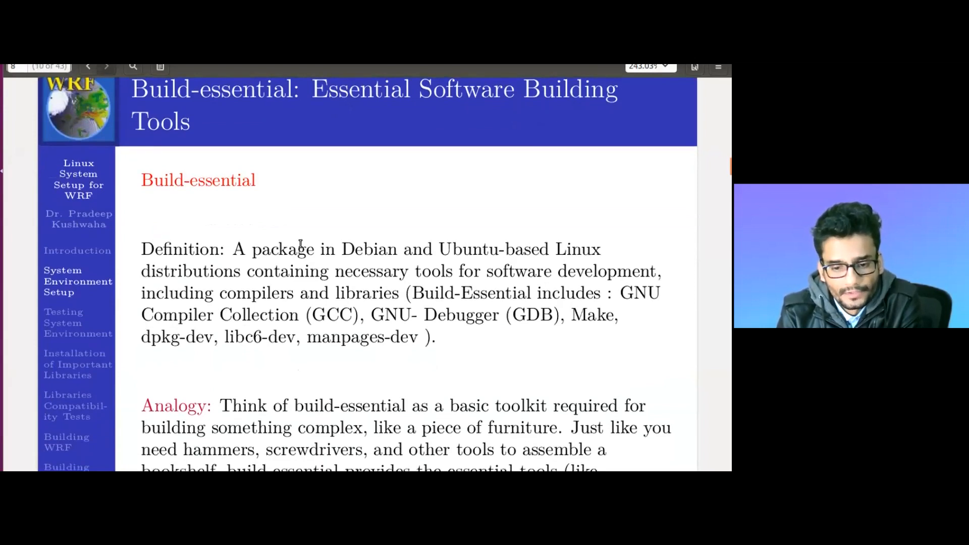
scroll(up, 3)
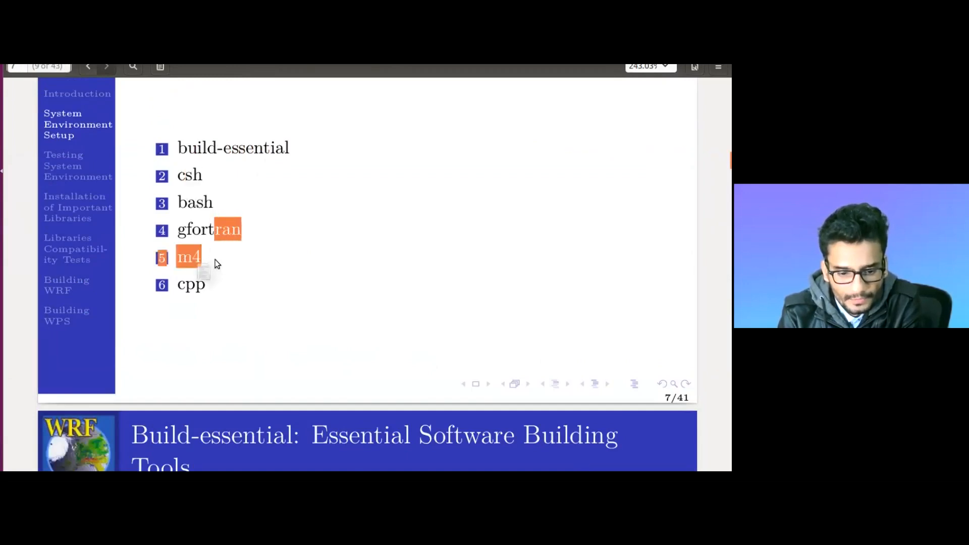
click(105, 67)
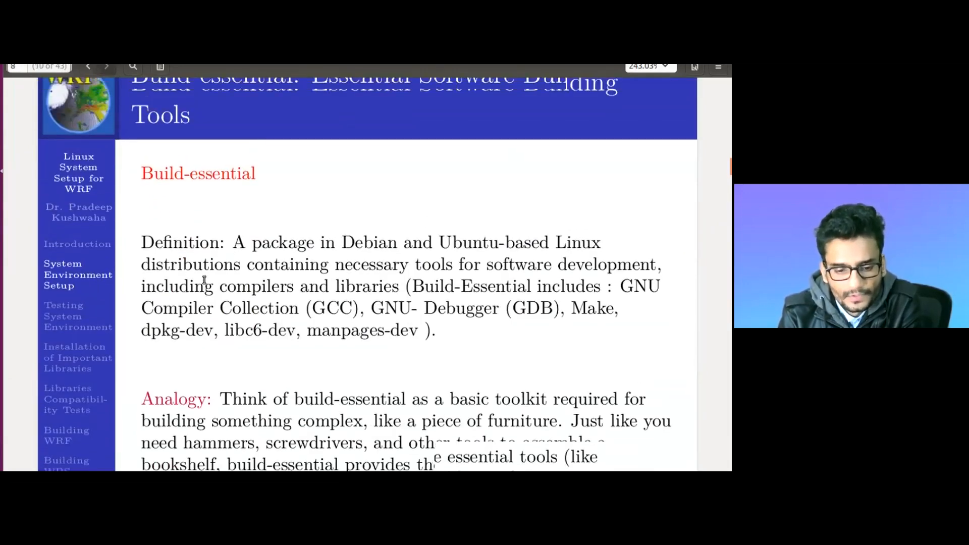
scroll(up, 3)
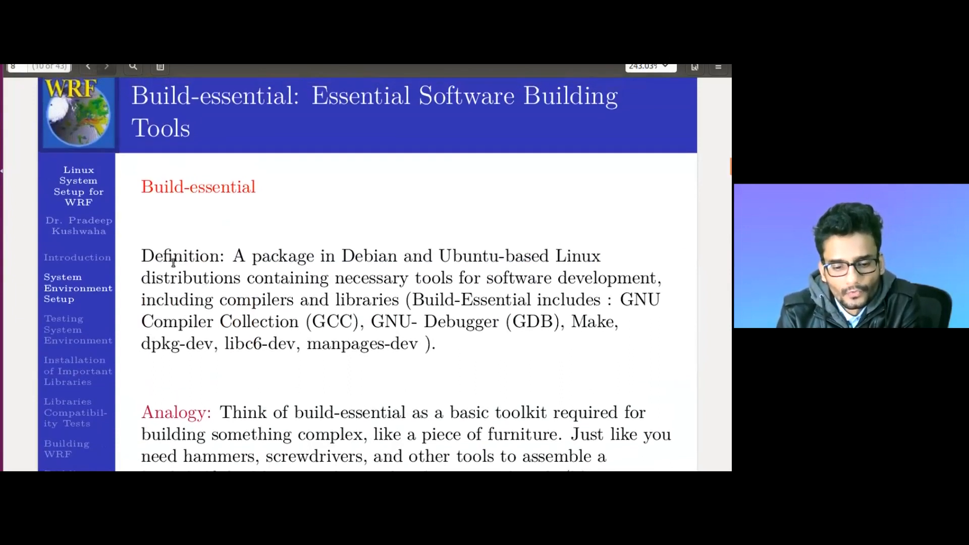
scroll(down, 3)
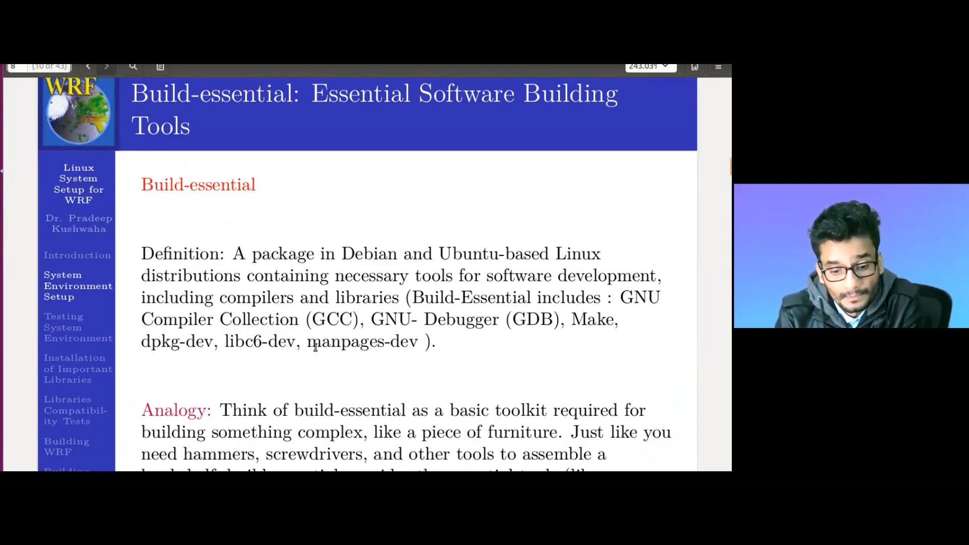
mouse_move(320, 364)
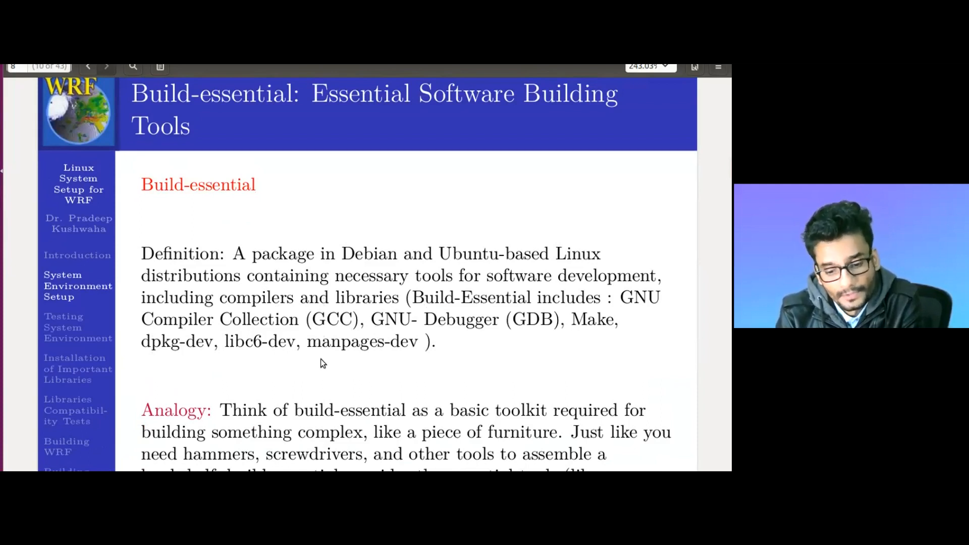
scroll(down, 3)
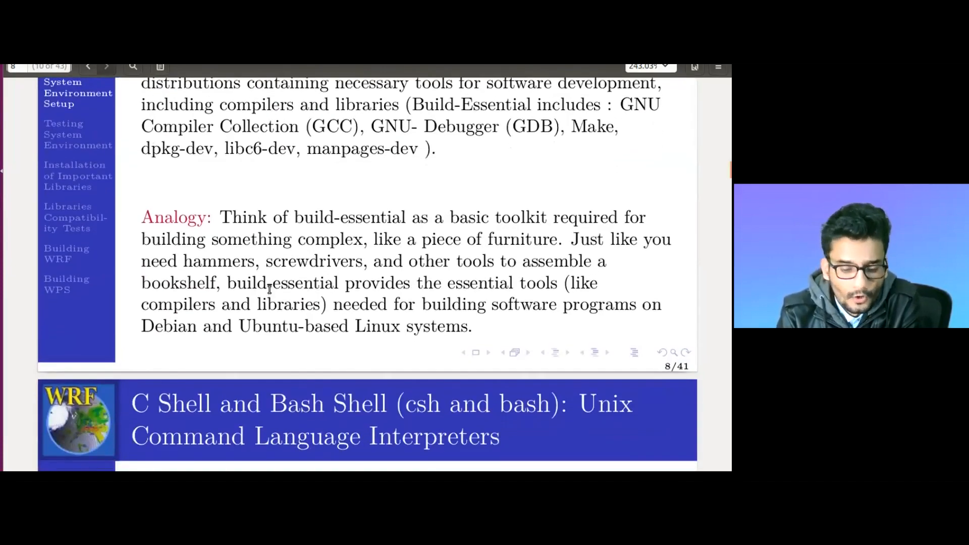
scroll(up, 3)
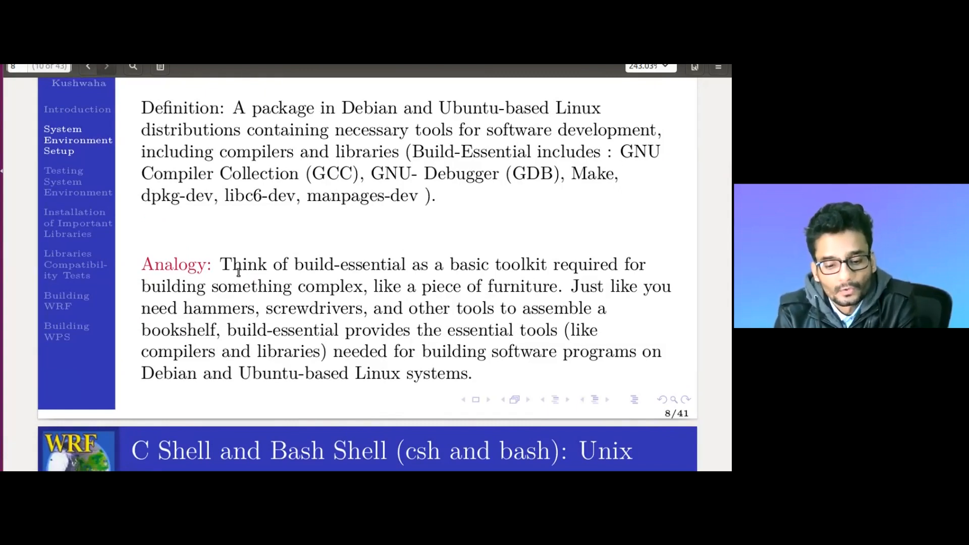
mouse_move(355, 364)
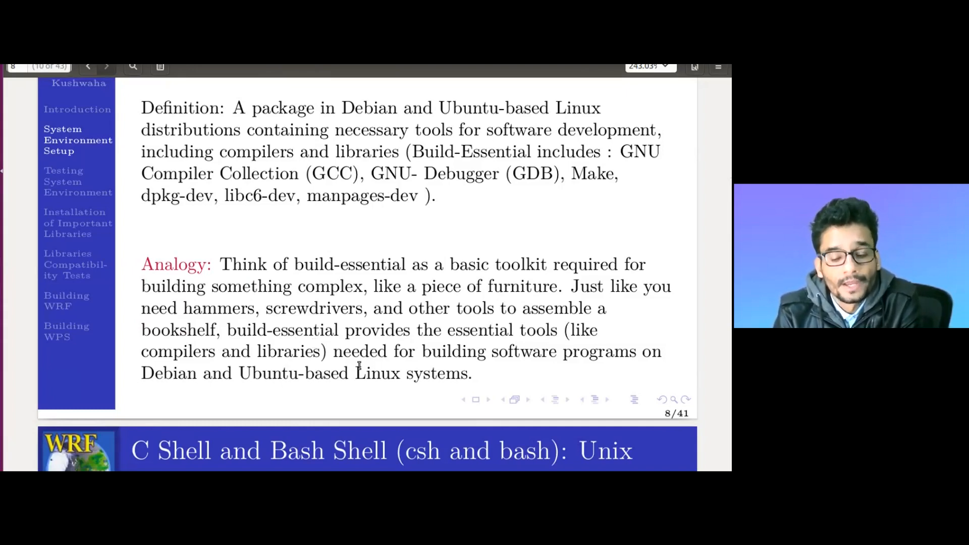
- Scroll to the C Shell and Bash Shell slide until its cookbook analogy is fully shown
scroll(down, 3)
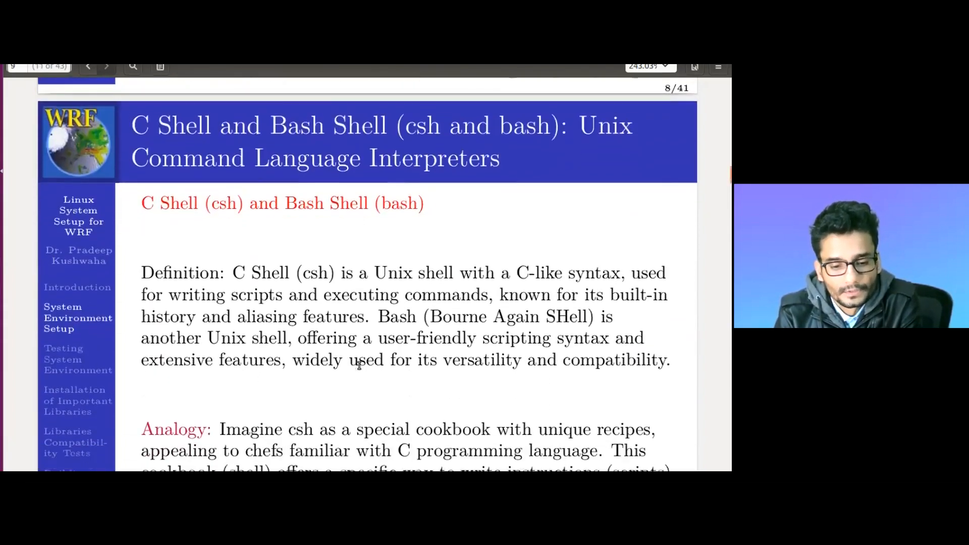
scroll(down, 3)
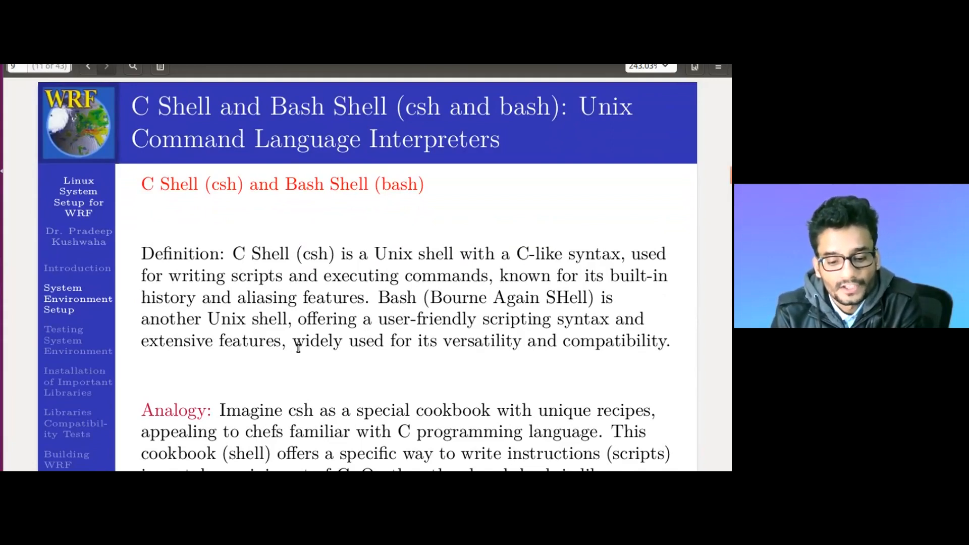
scroll(down, 3)
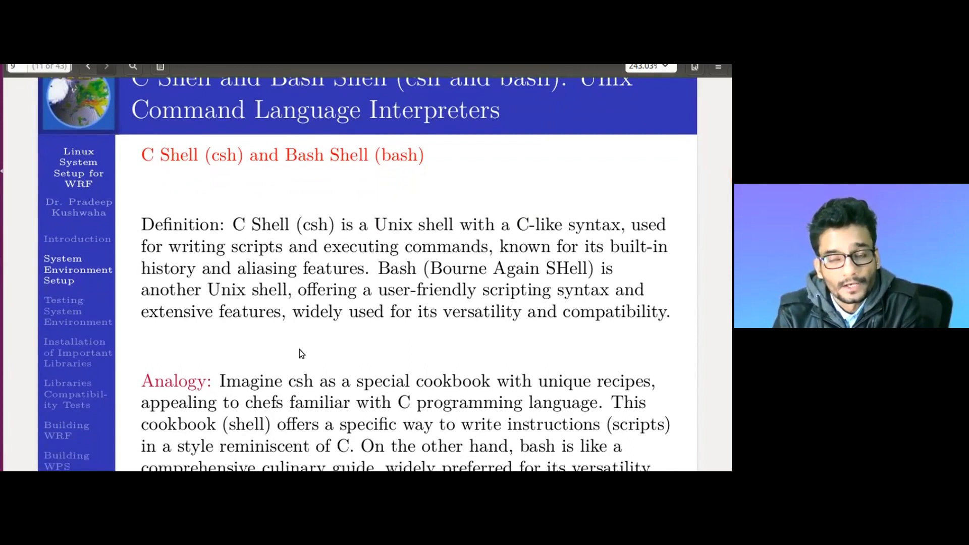
scroll(down, 3)
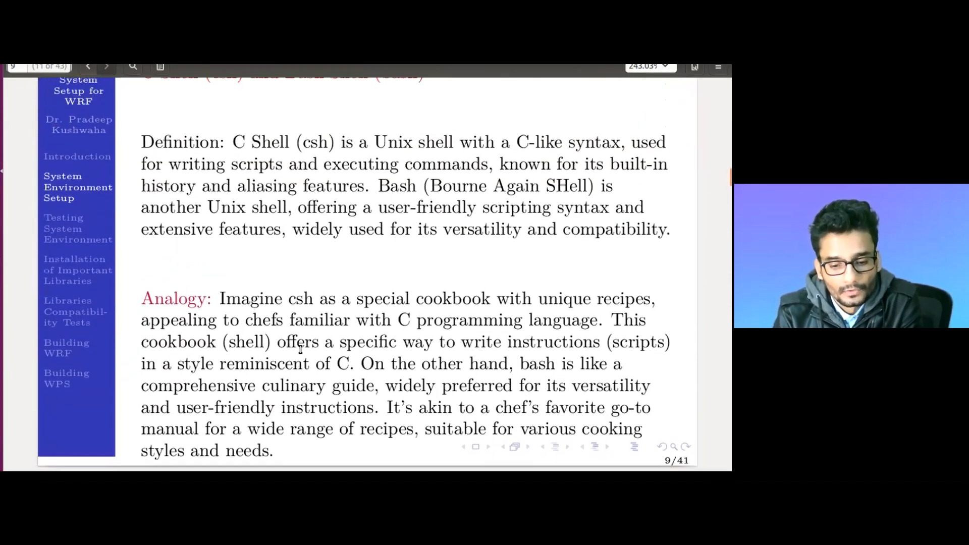
- Scroll to the GNU Compiler Collection slide and down to its 'What is compiler' paragraph
scroll(down, 3)
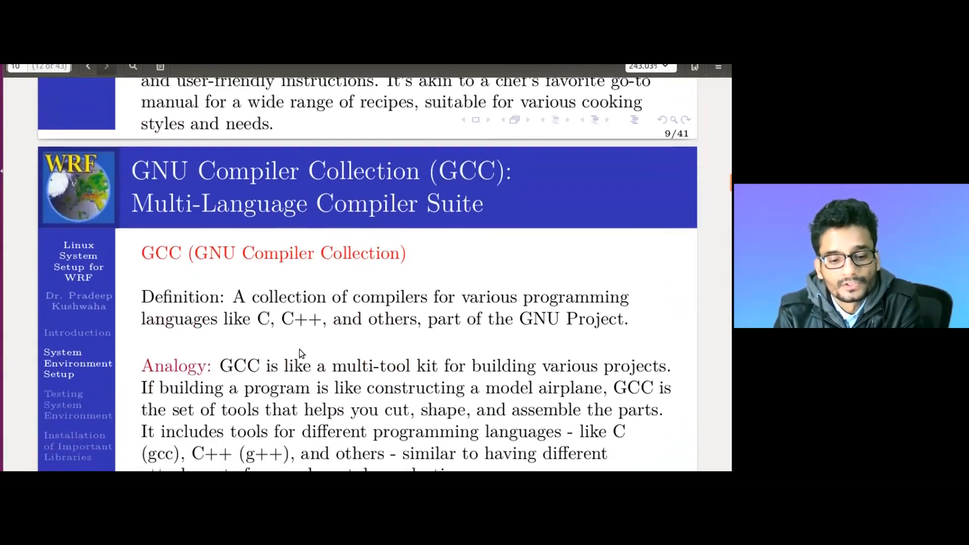
scroll(down, 3)
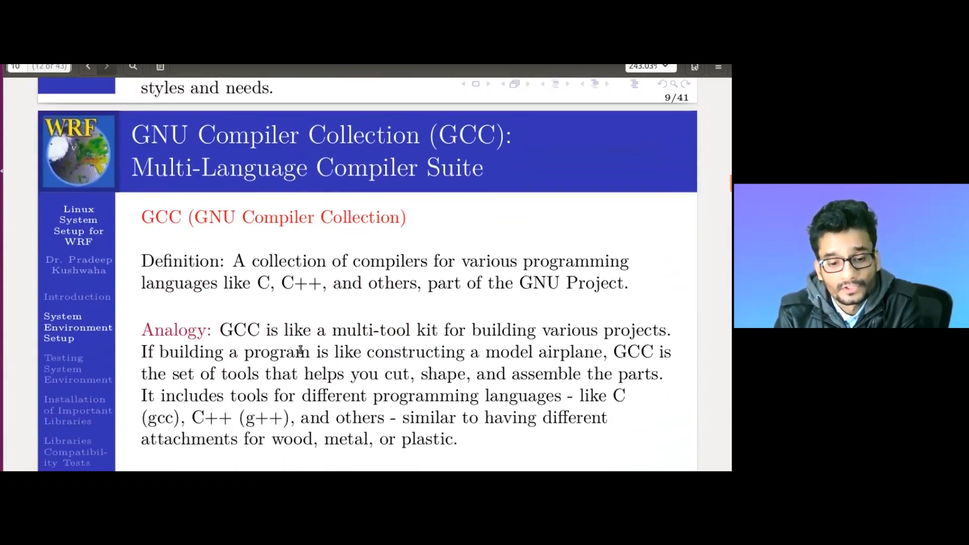
scroll(down, 3)
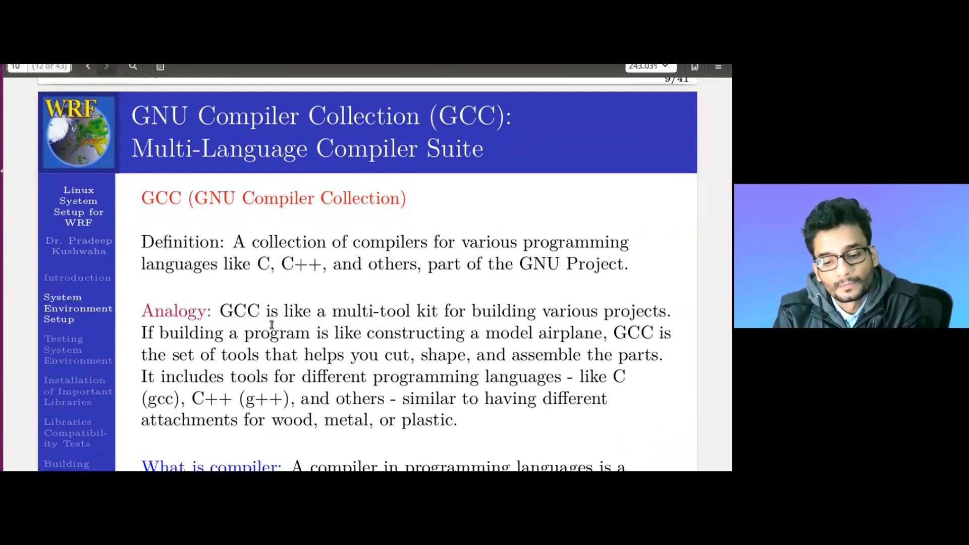
scroll(down, 3)
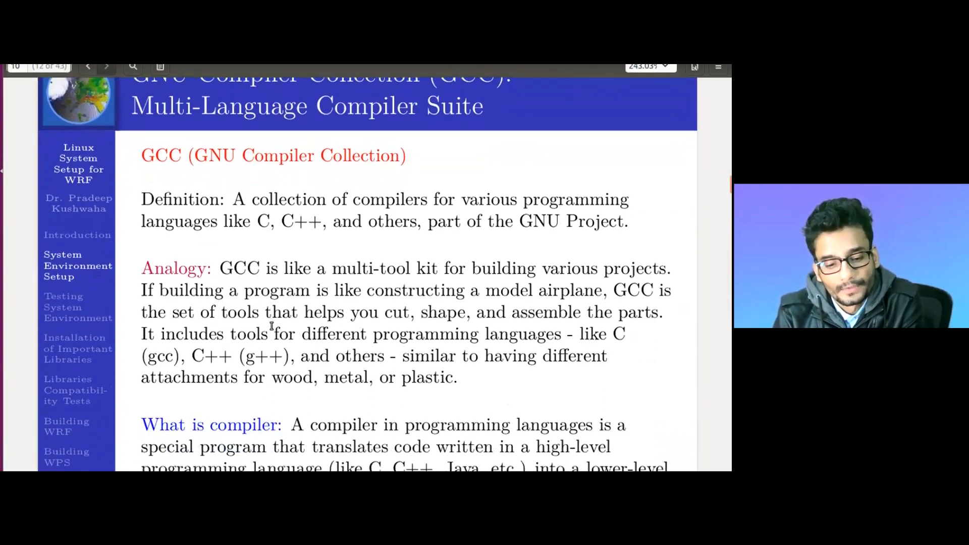
scroll(down, 3)
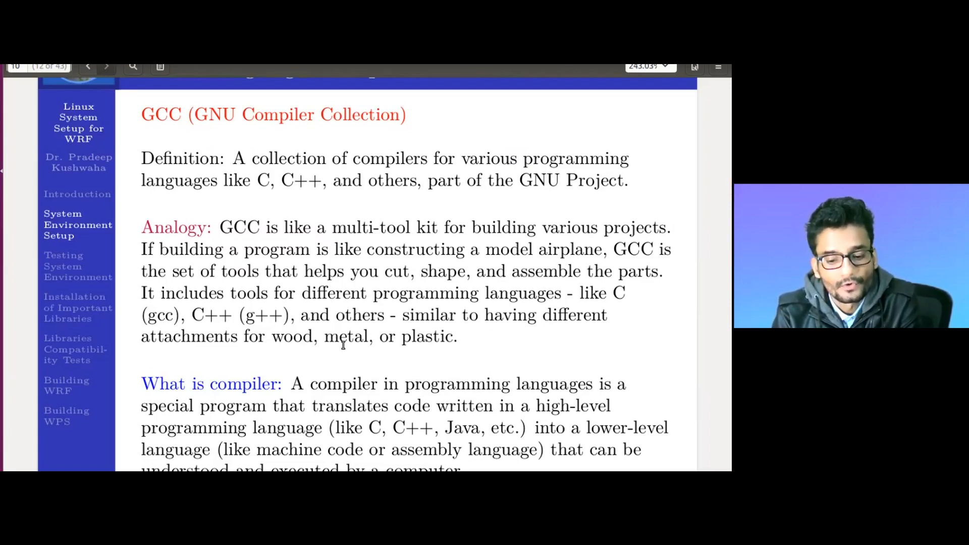
scroll(down, 3)
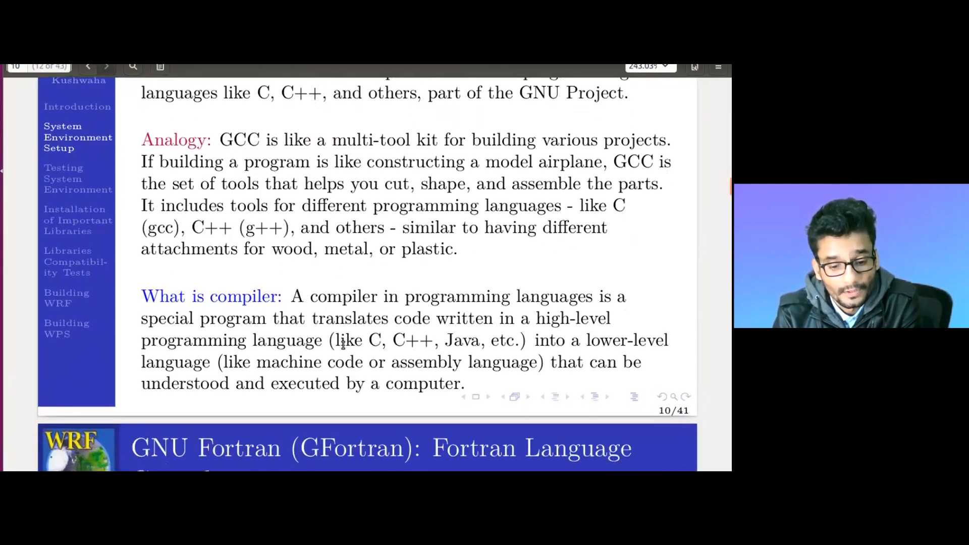
scroll(up, 3)
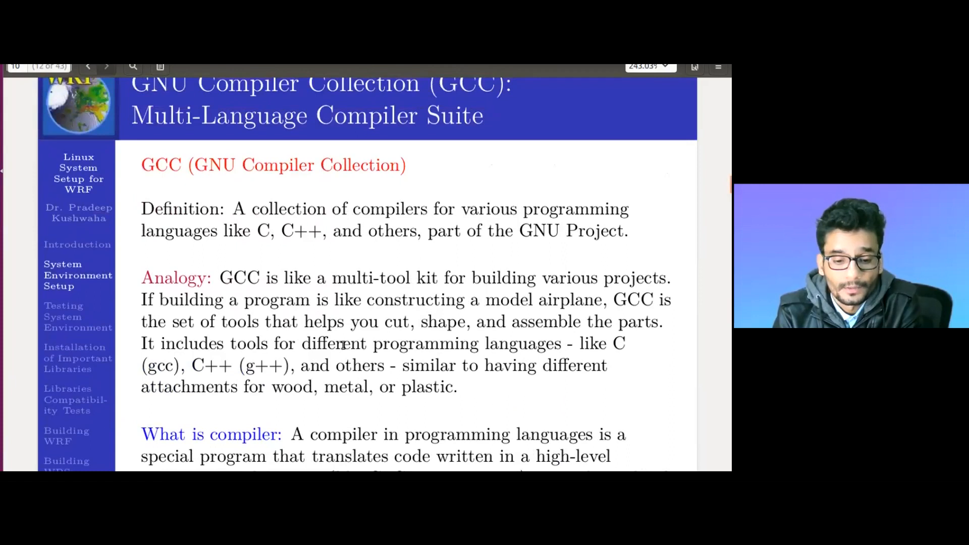
scroll(down, 3)
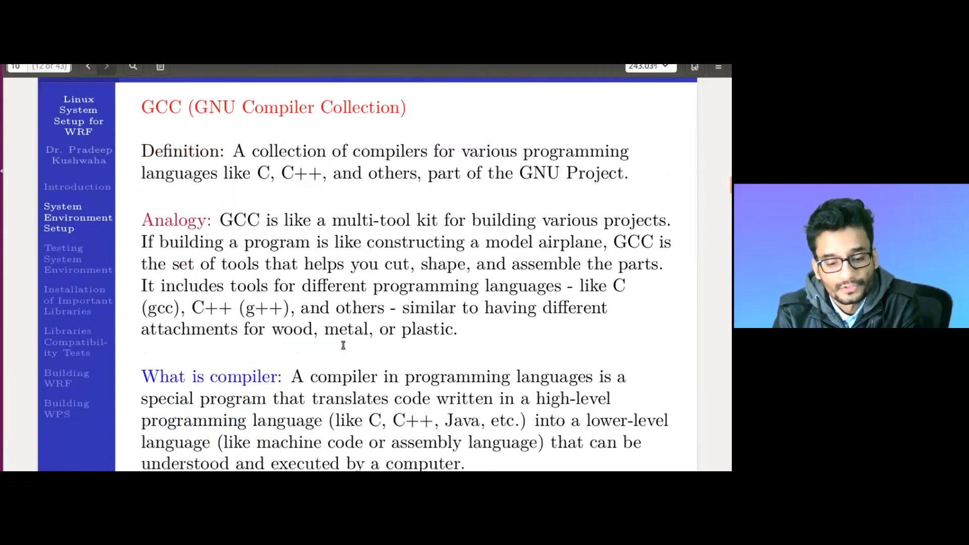
scroll(down, 3)
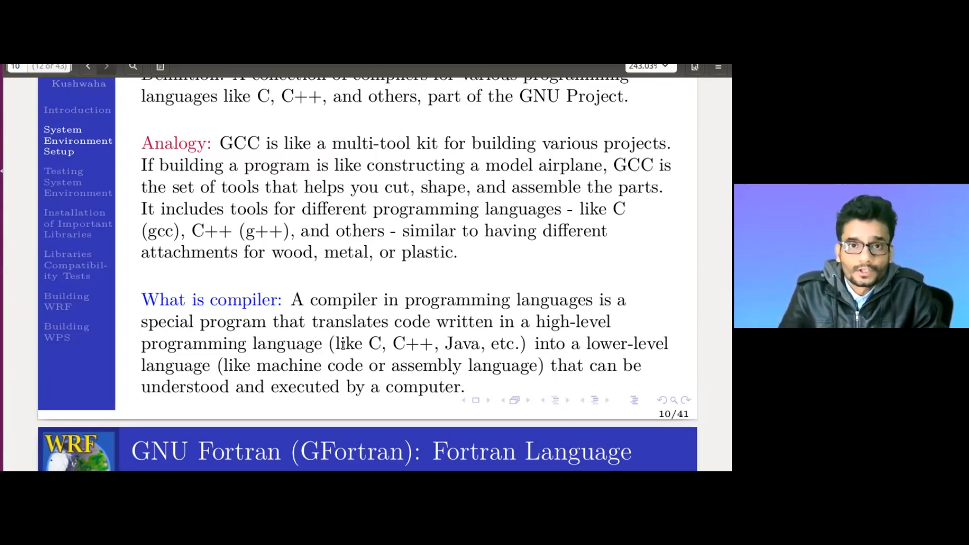
- Scroll to the GNU Fortran slide until its specialized-tool analogy is fully shown
click(105, 66)
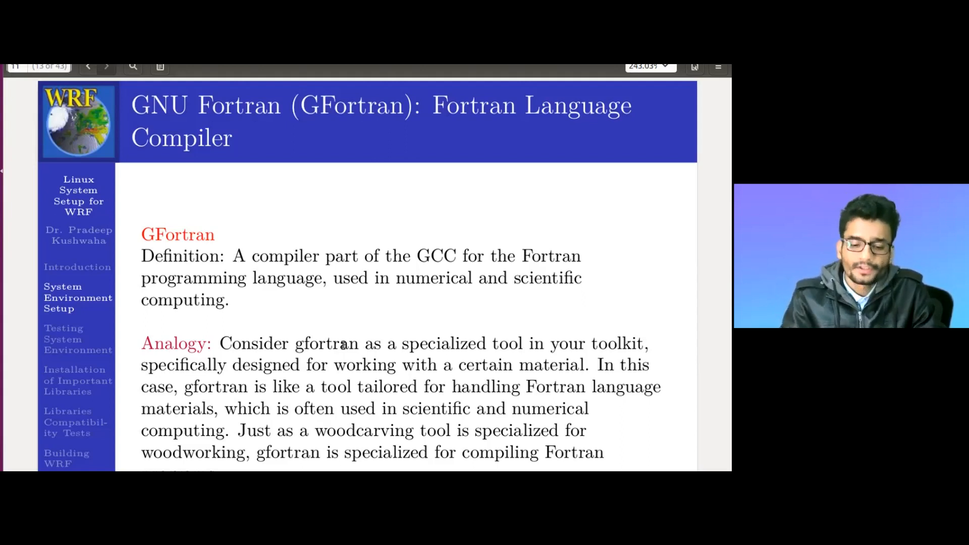
scroll(down, 3)
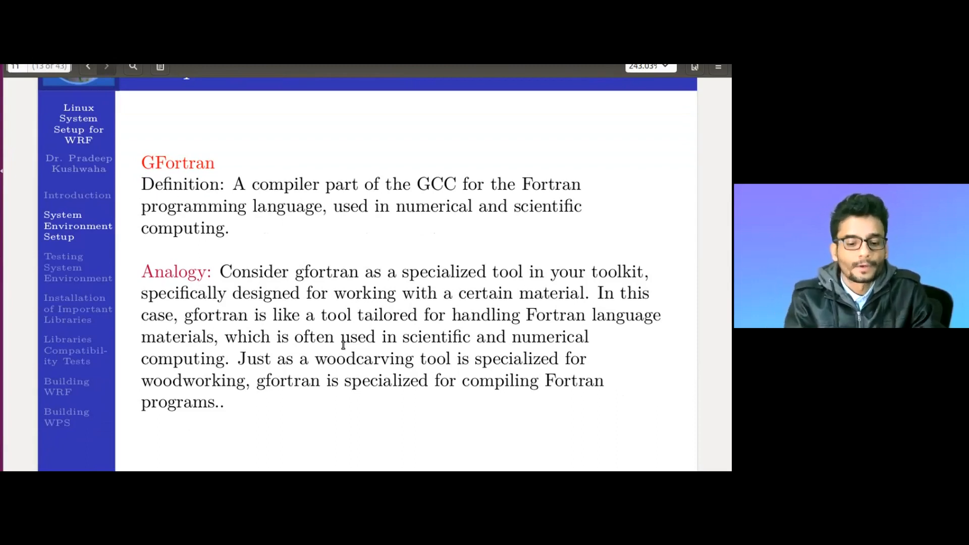
- Scroll to the C Preprocessor slide and read through its cake-baking analogy
click(107, 66)
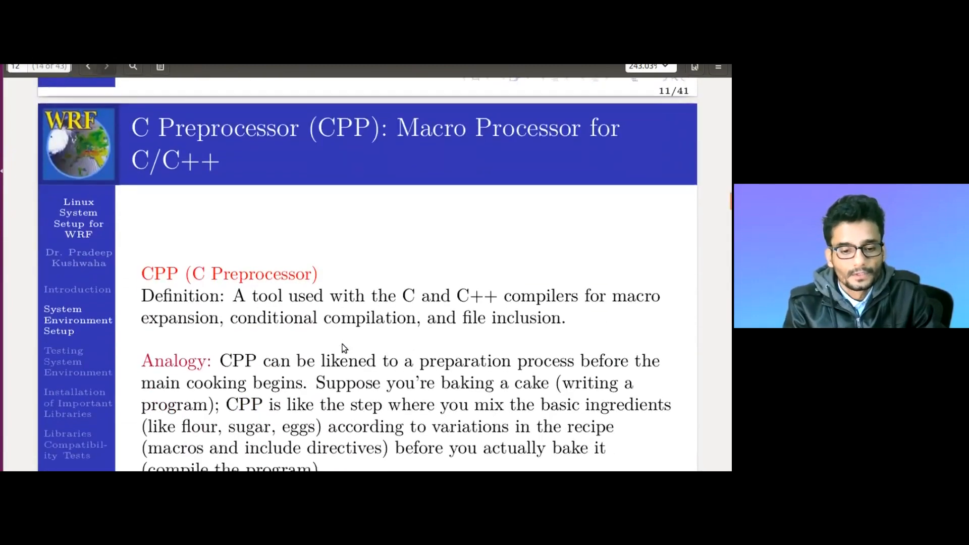
scroll(down, 3)
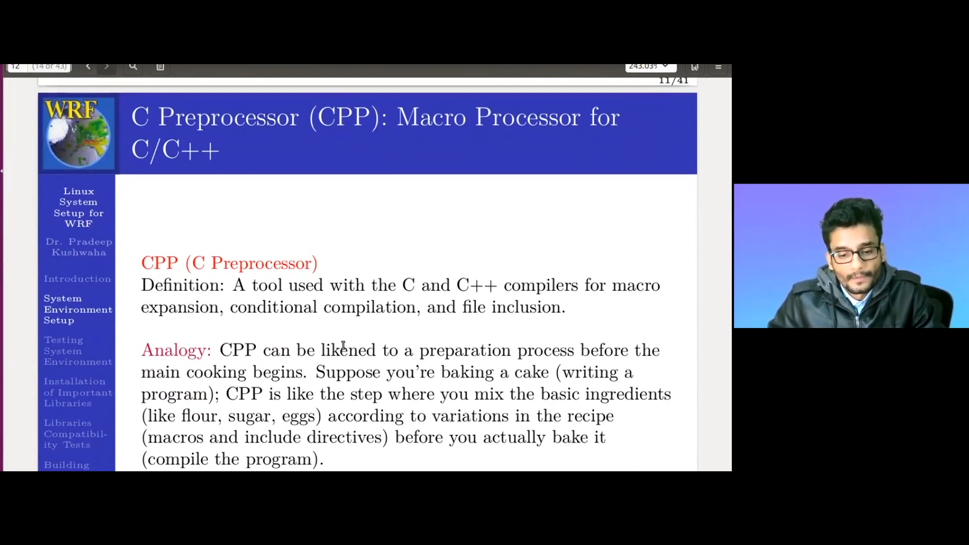
scroll(down, 3)
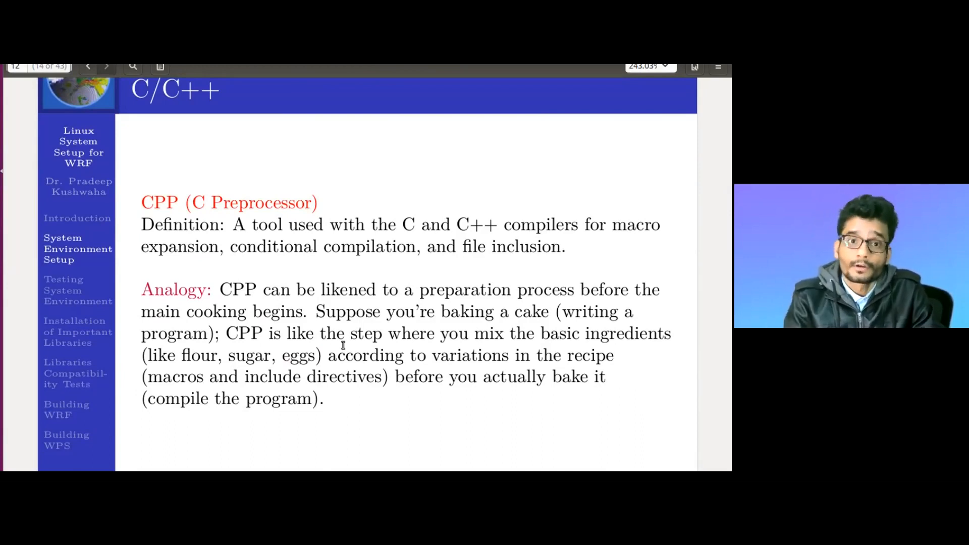
click(106, 66)
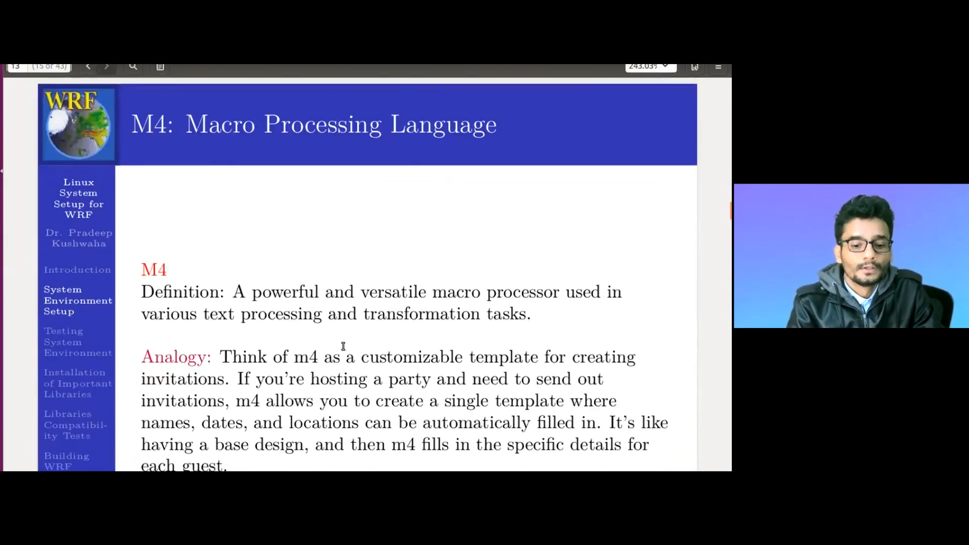
- Scroll to show the M4 Macro Processing Language slide with its invitation-template analogy
scroll(up, 3)
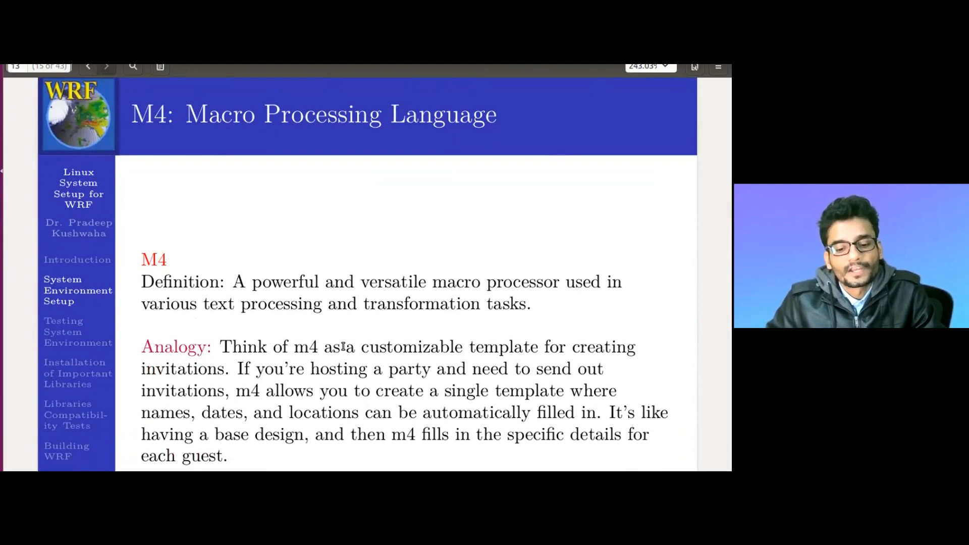
scroll(down, 3)
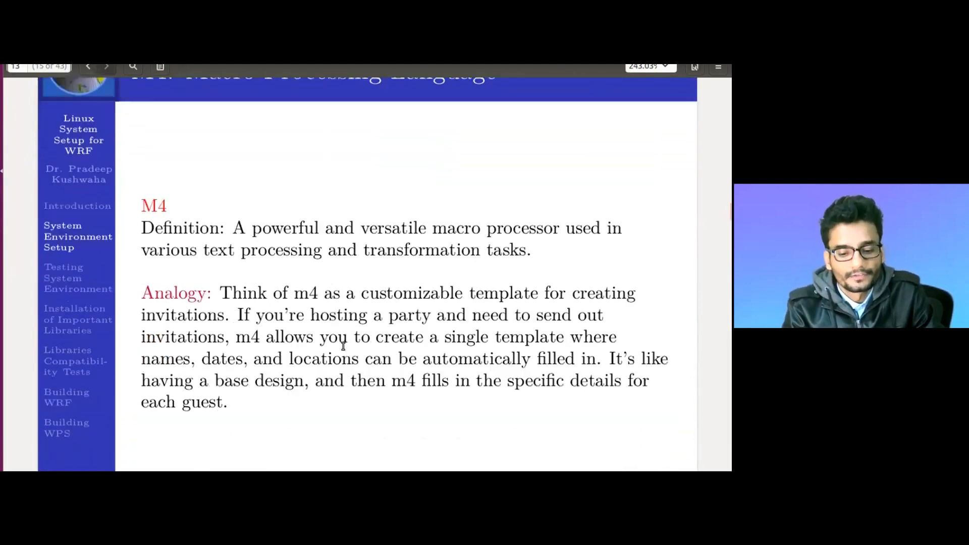
scroll(up, 3)
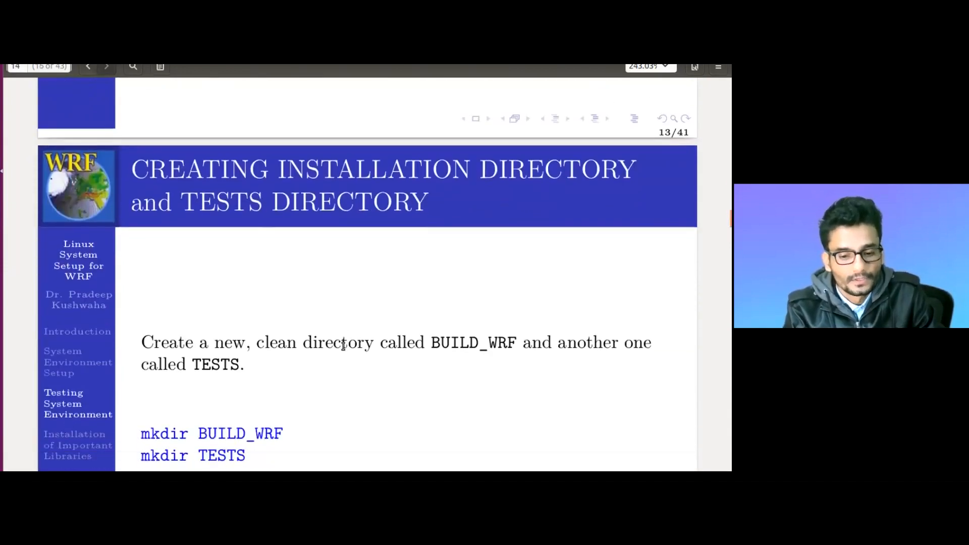
- Scroll back to the directories slide and select the mkdir BUILD_WRF and mkdir TESTS commands
scroll(down, 3)
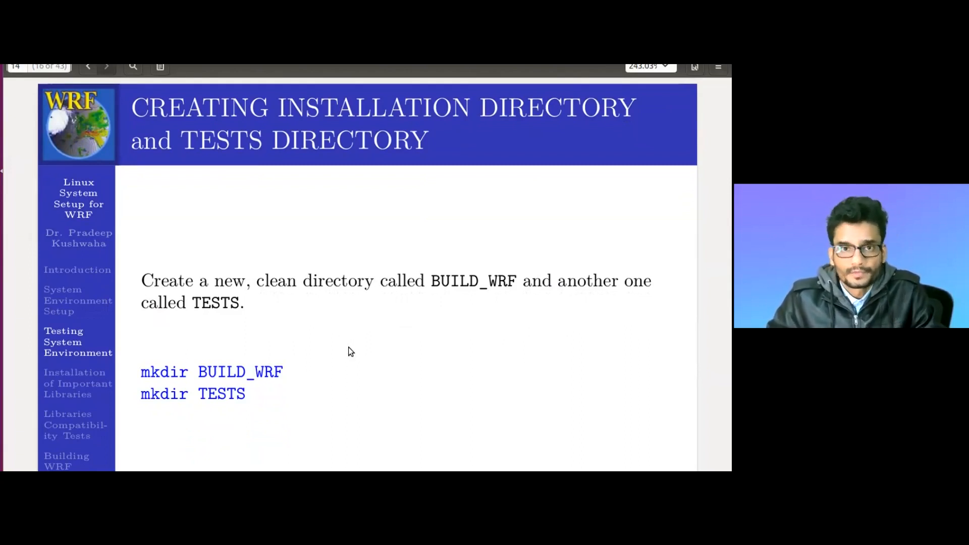
mouse_move(227, 320)
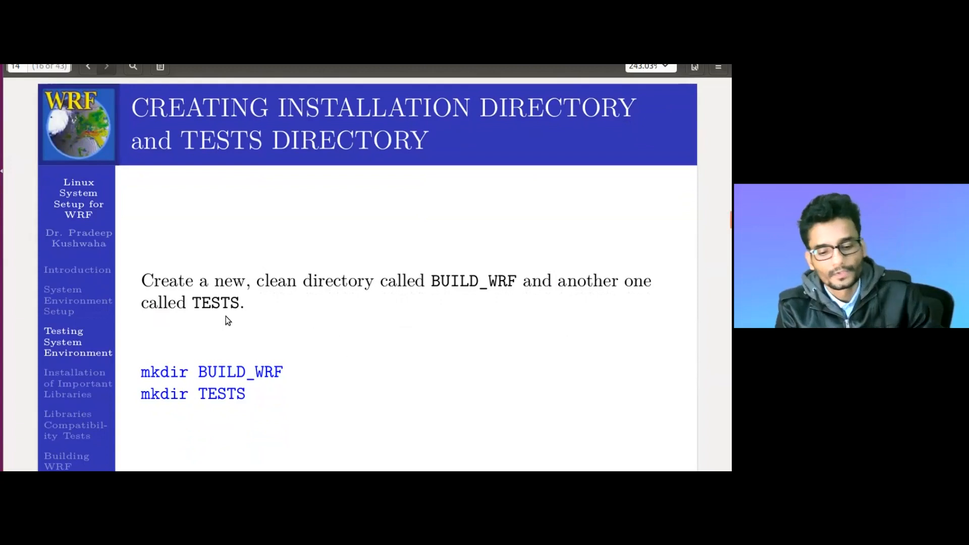
mouse_move(147, 372)
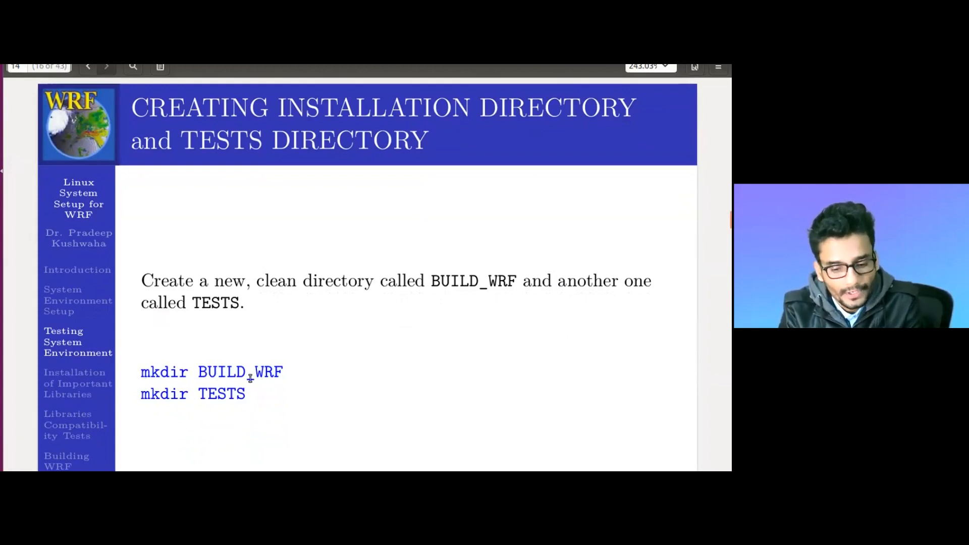
scroll(down, 3)
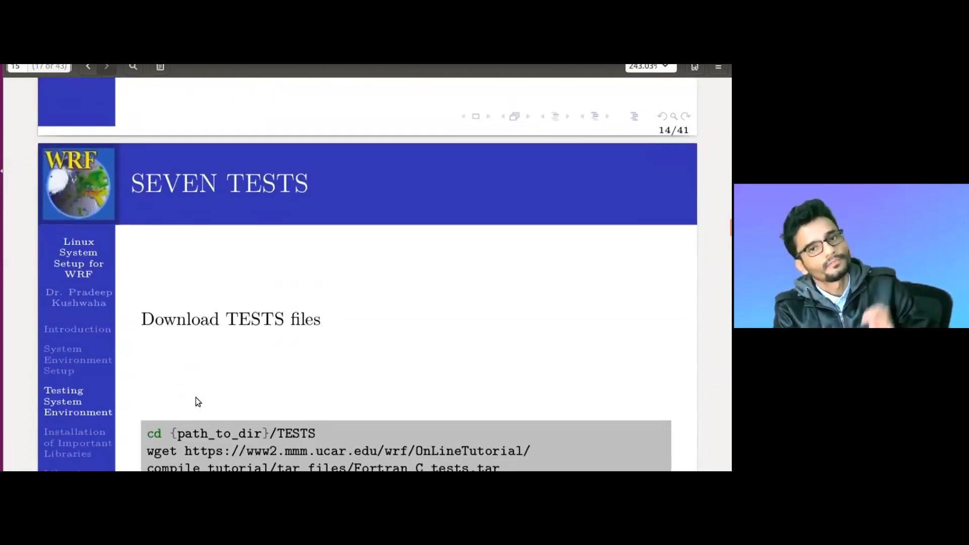
scroll(up, 3)
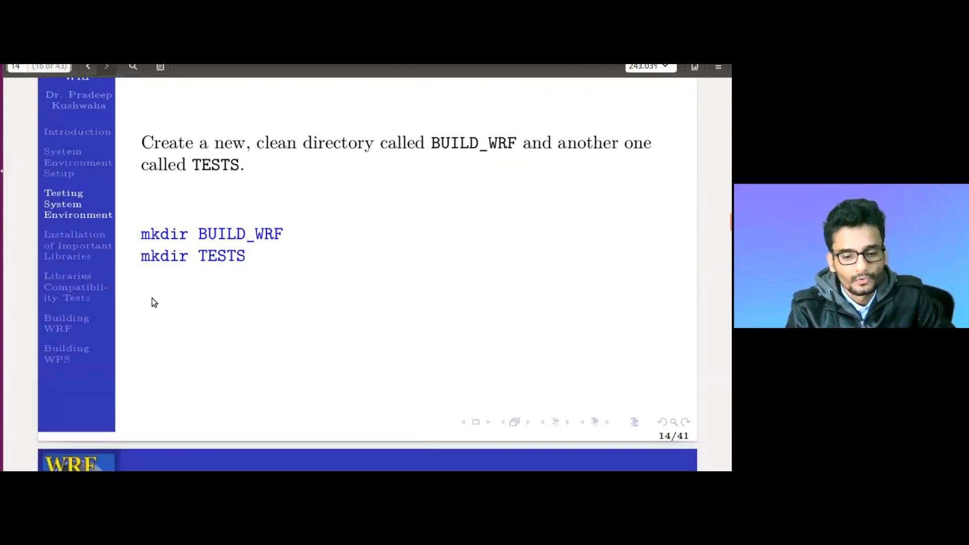
double_click(164, 234)
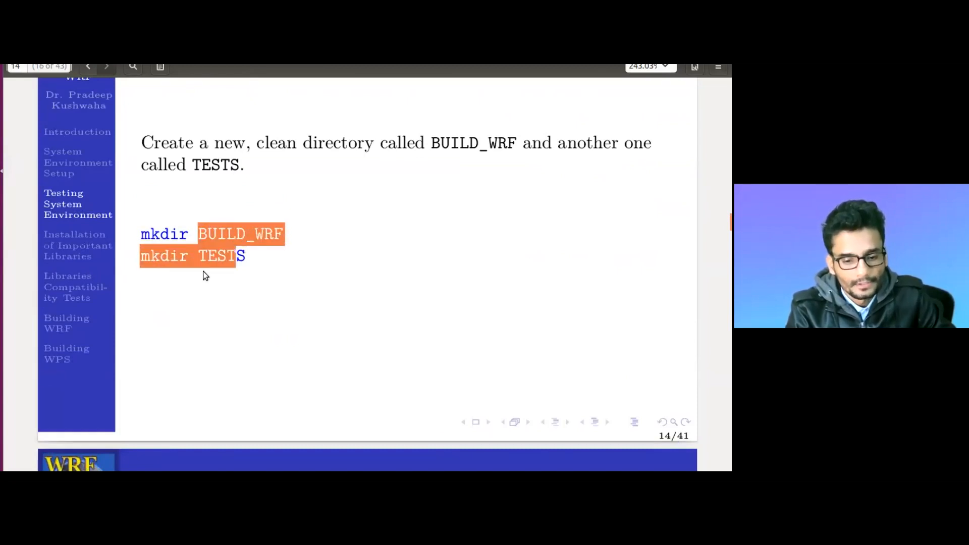
- Advance to the Download TESTS files slide with its wget command
click(105, 66)
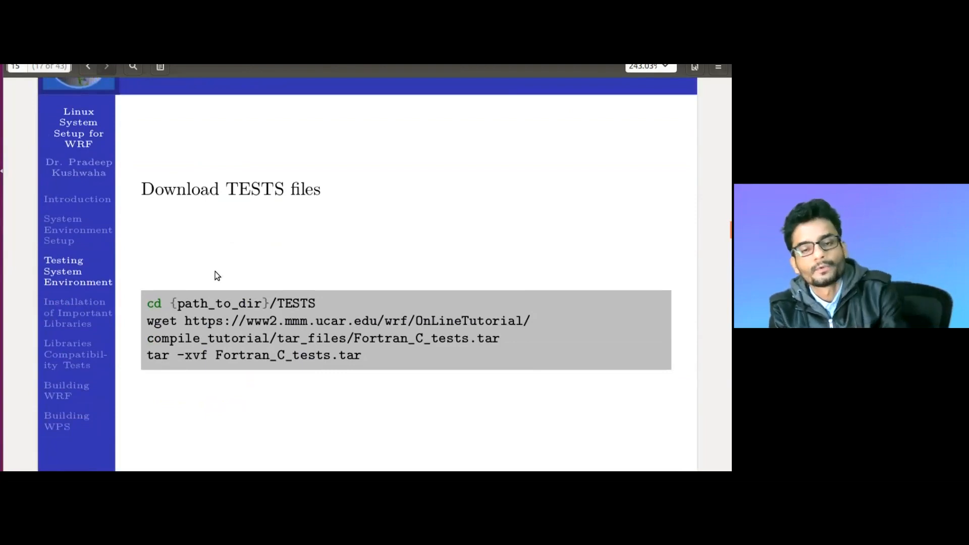
mouse_move(237, 297)
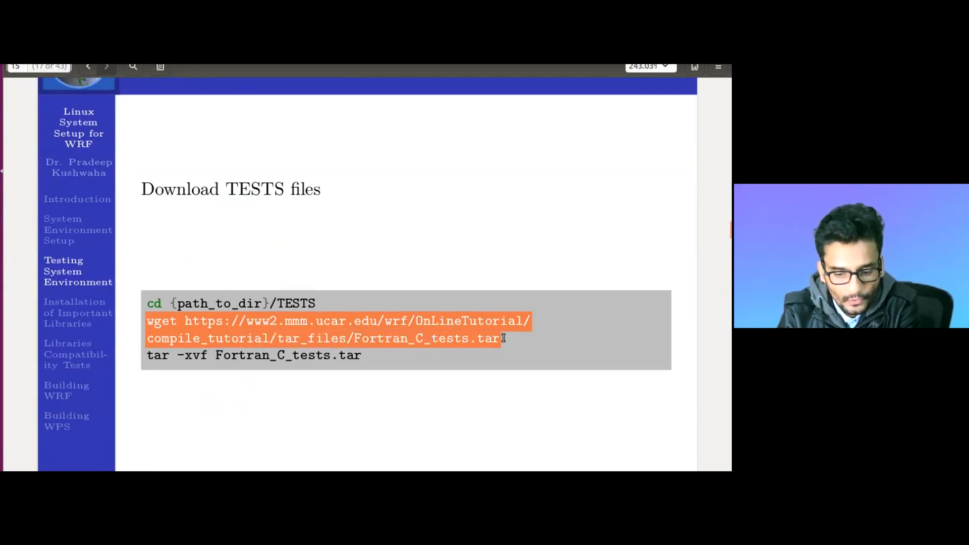
mouse_move(377, 356)
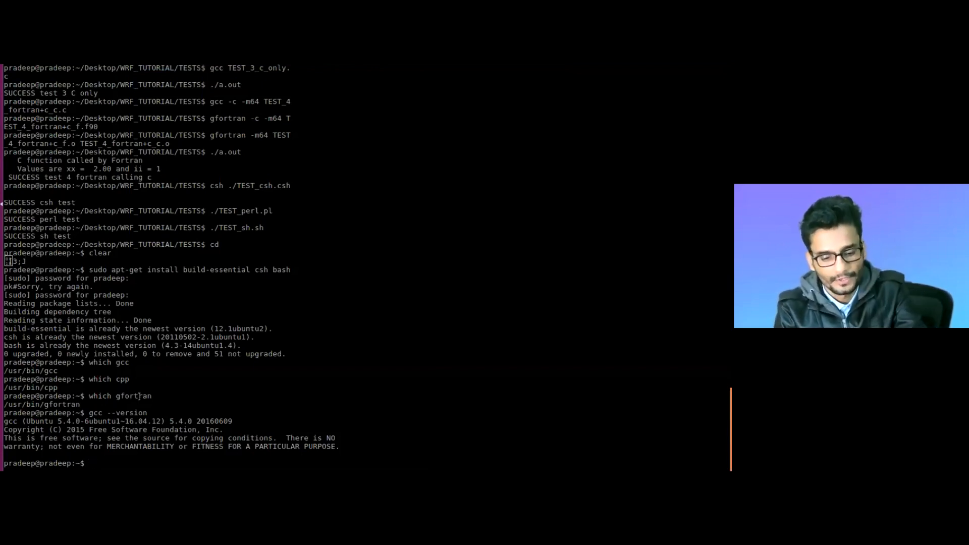
- Change into Desktop/WRF_TUTORIAL and list its Build_WRF and TESTS folders
text(cdD)
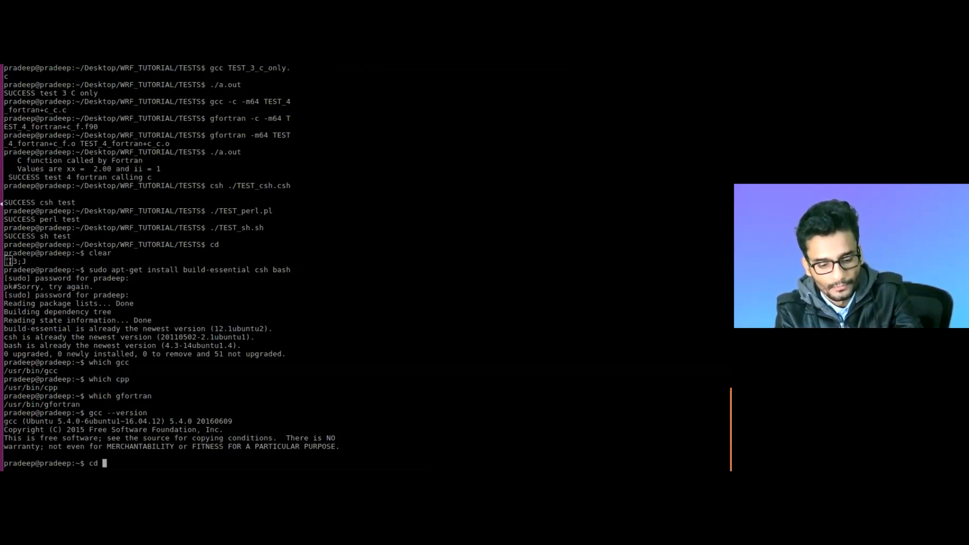
text(Desktop/)
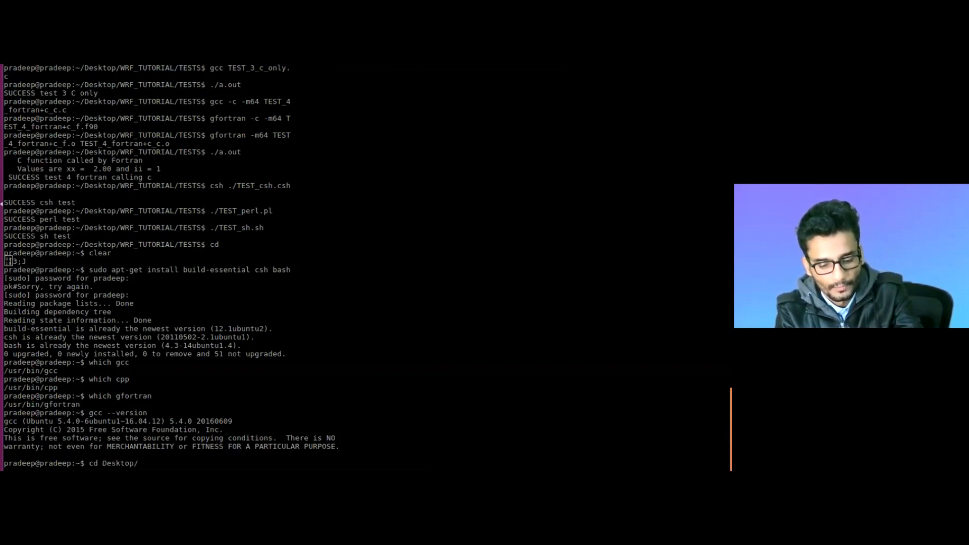
text(WRF_TUTORIAL/)
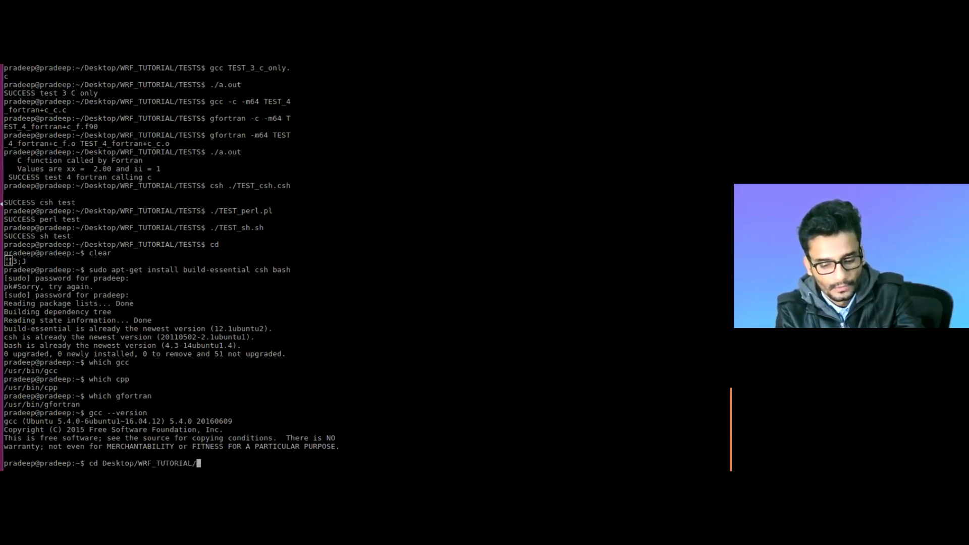
key(Return)
text(ls)
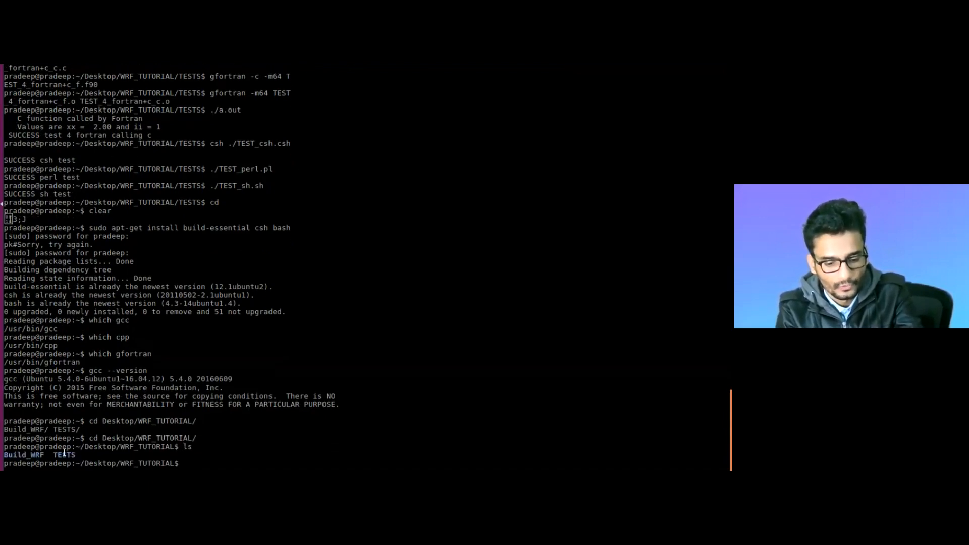
key(Return)
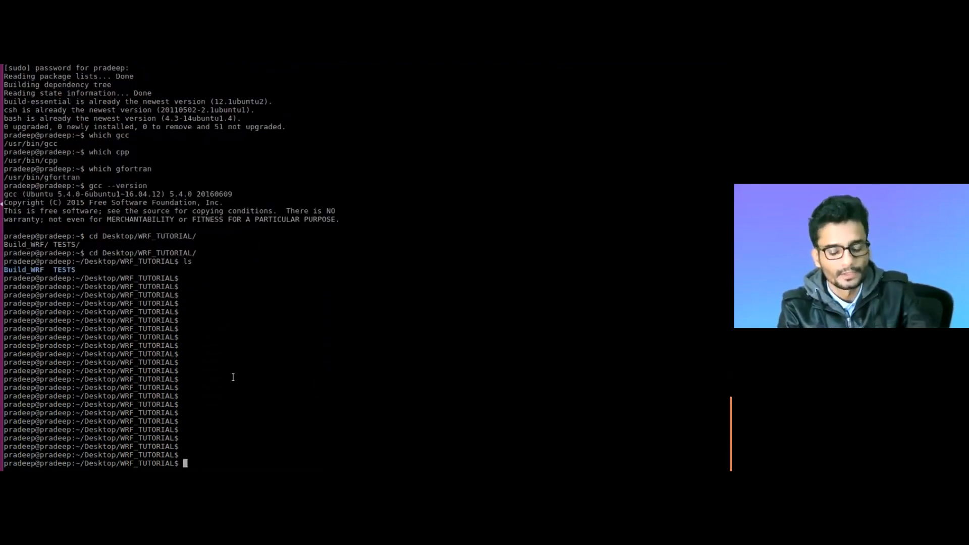
- Create a test folder AB with mkdir, then remove it with rm -rf AB/ and relist
text(mkd)
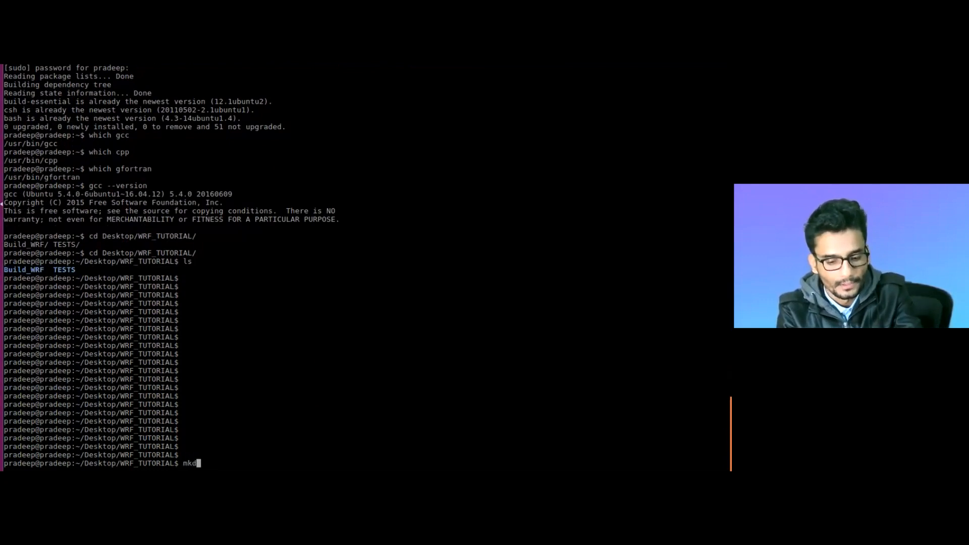
text(ir AB)
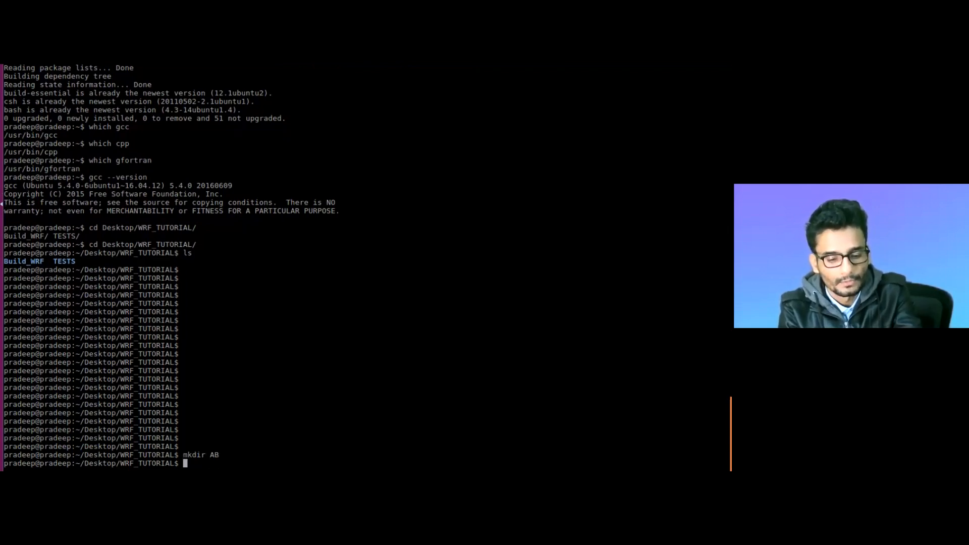
key(Return)
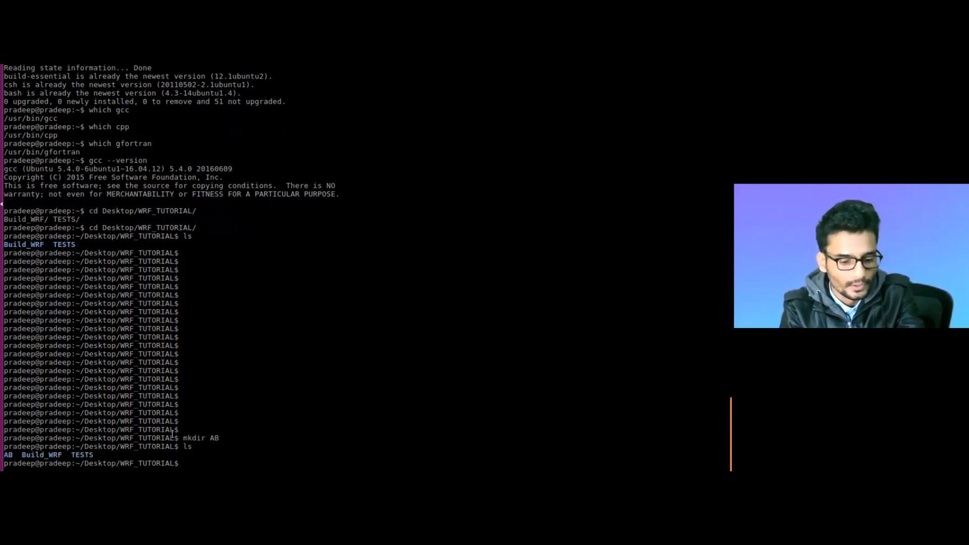
text(rm)
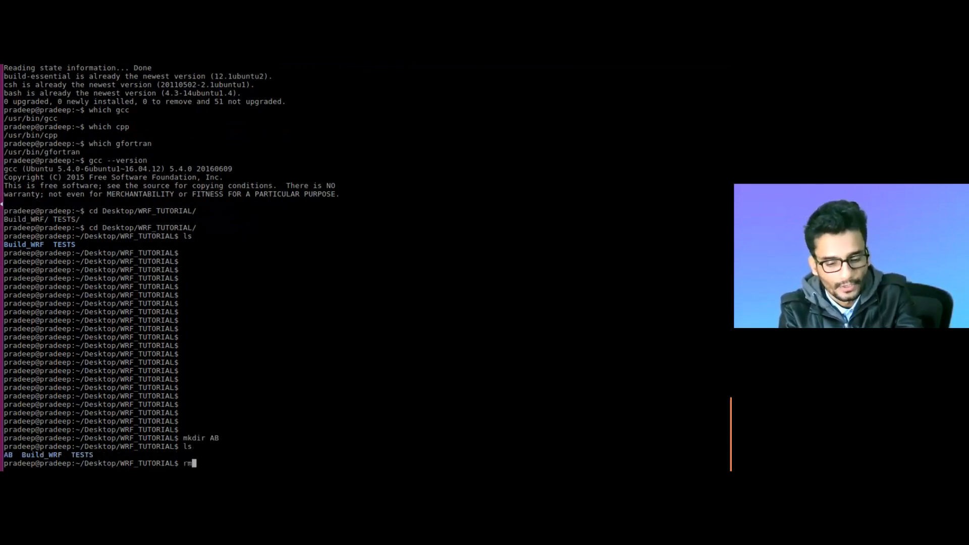
text(-r)
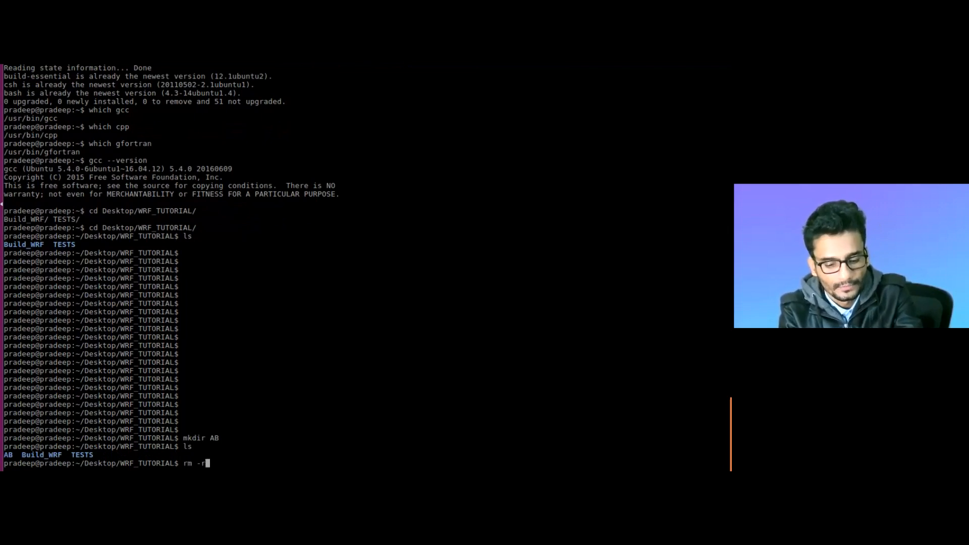
text(f A)
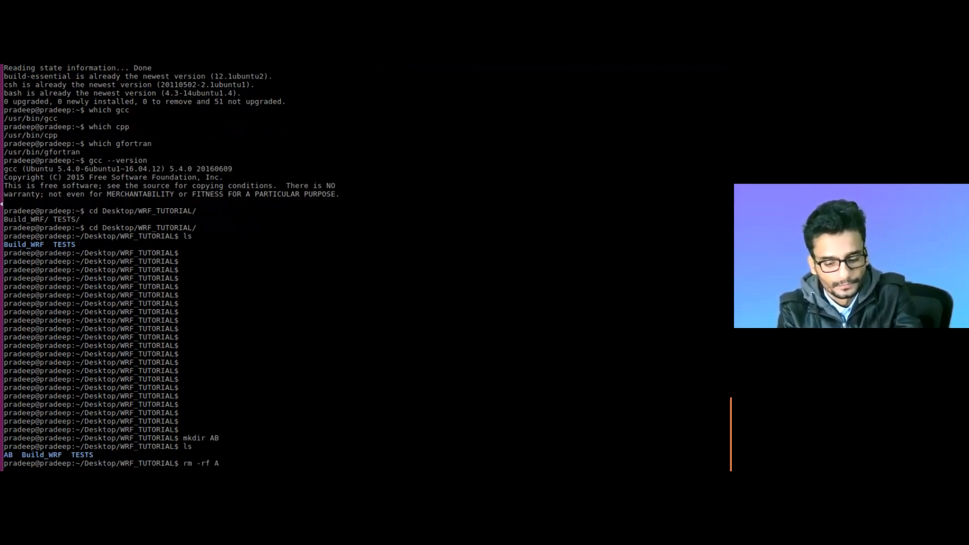
key(Return)
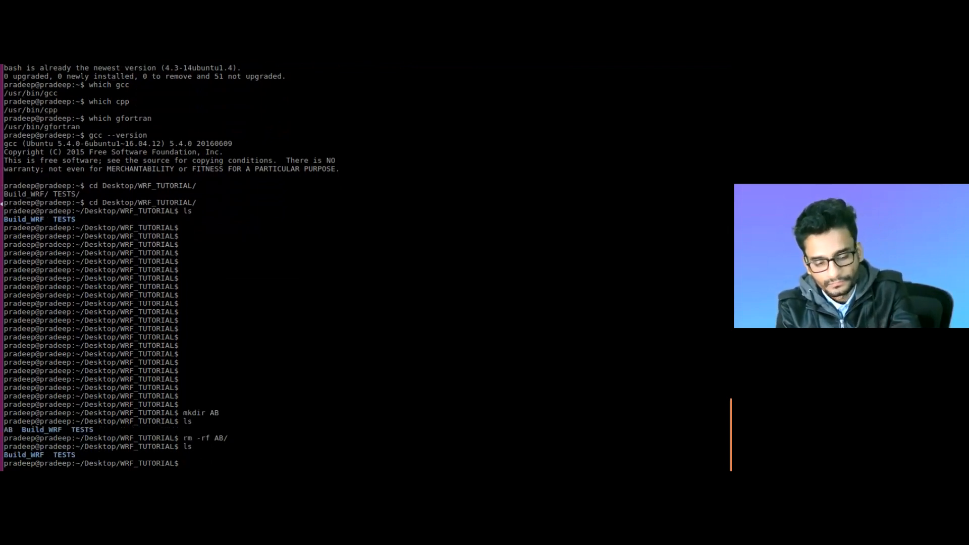
- Enter TESTS and wget Fortran_C_tests.tar from the UCAR compile_tutorial tar_files site
text(cd)
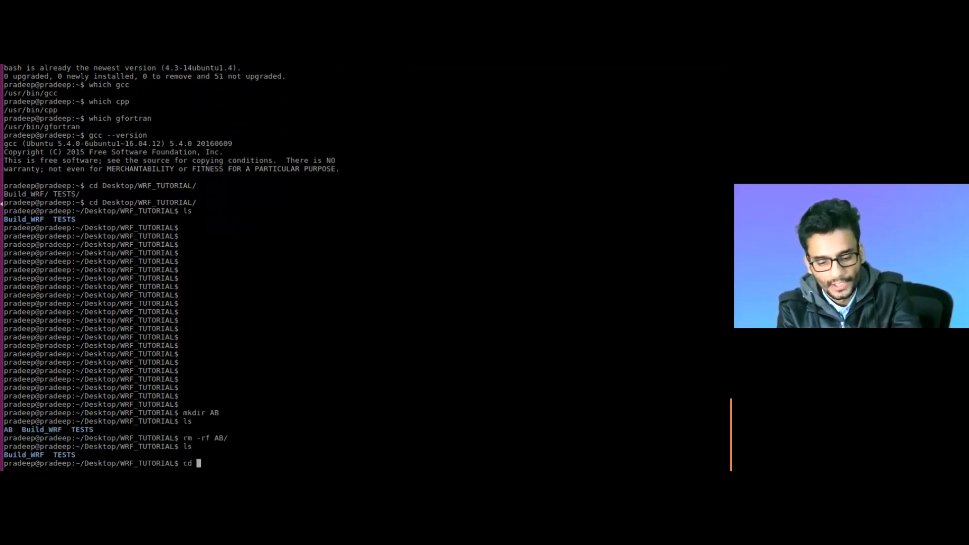
text(TESTS/)
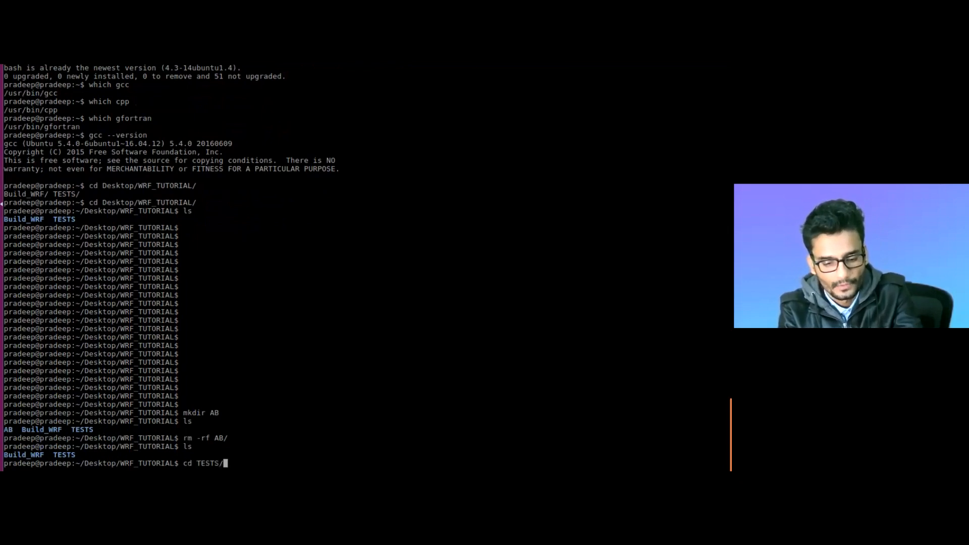
key(Return)
text(wget https://www2.mmm.ucar.edu/wrf/OnLineTutorial/)
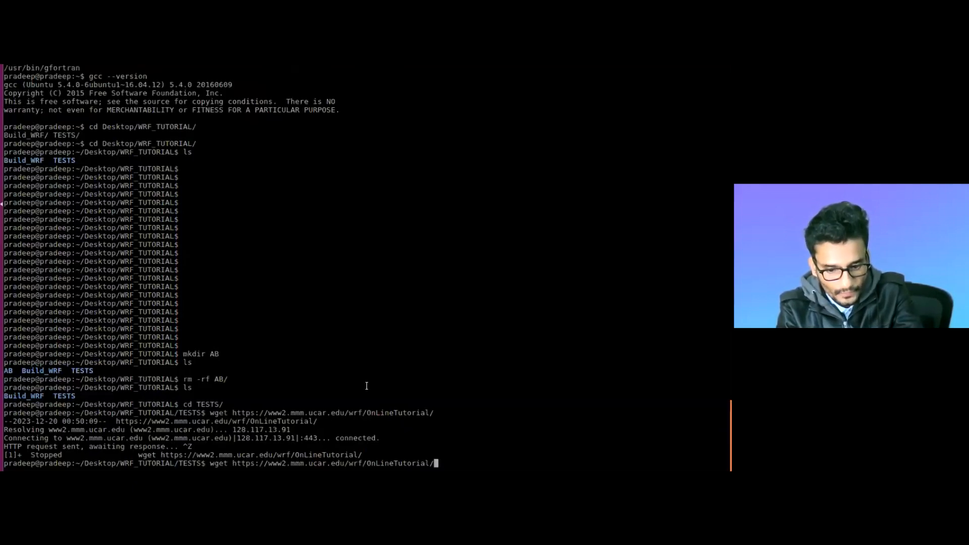
text(compile_tutorial/tar_files/Fortran_C_tests.tar)
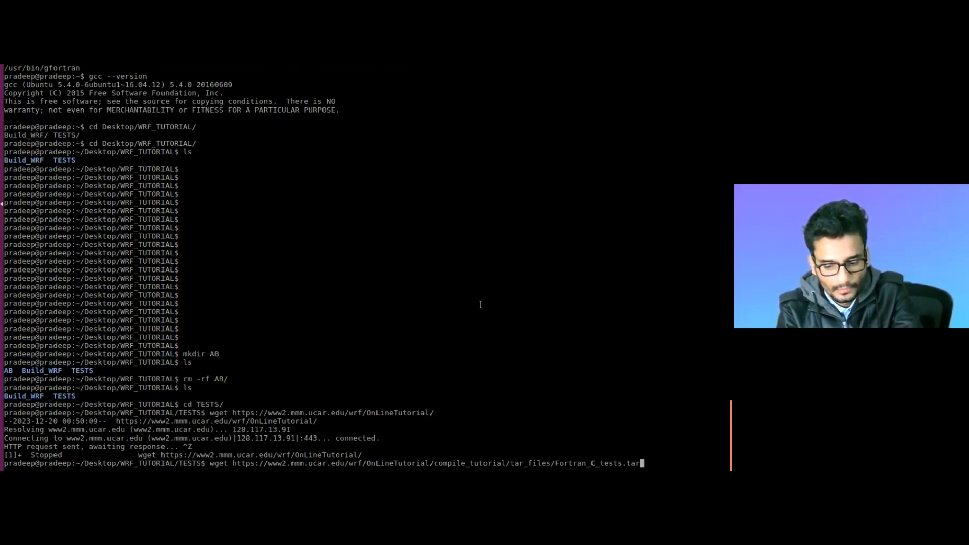
key(Return)
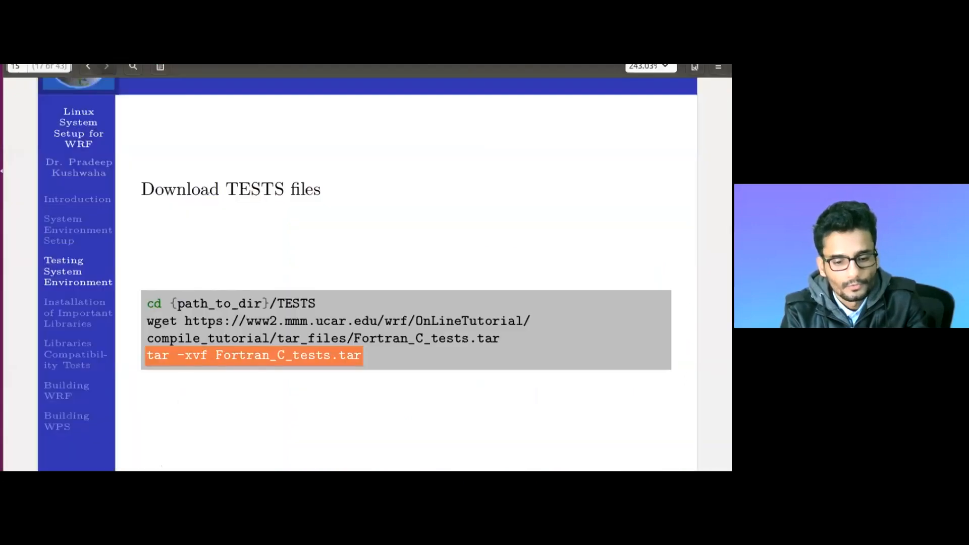
click(107, 66)
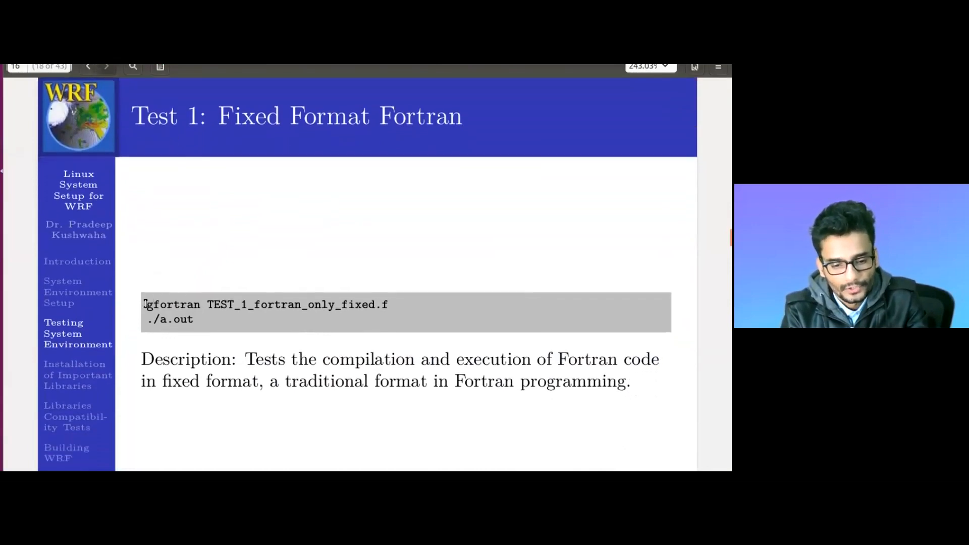
- Select and run the Test 1 fixed-format Fortran compile command in the terminal
double_click(172, 304)
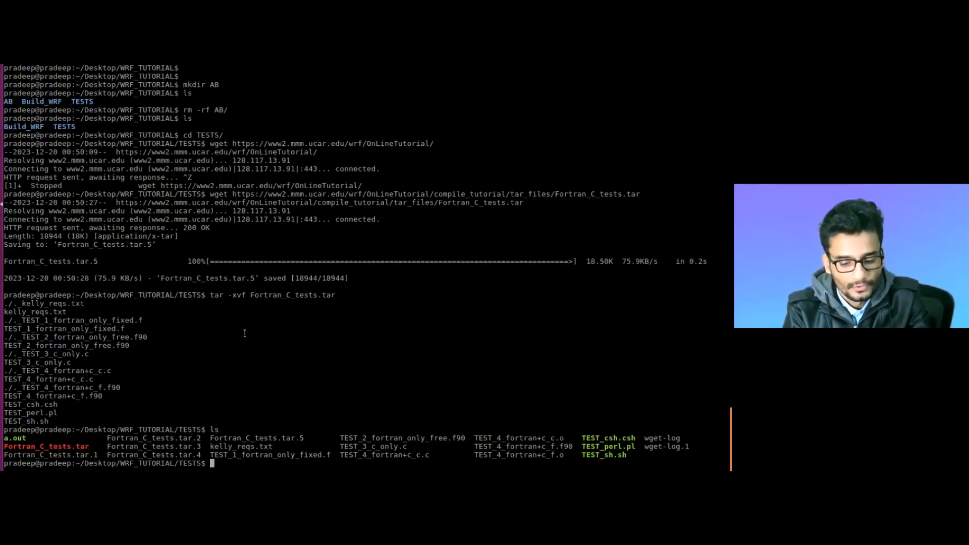
text(cleae)
text(gfortran TEST_1_fortran_only_fixed.f)
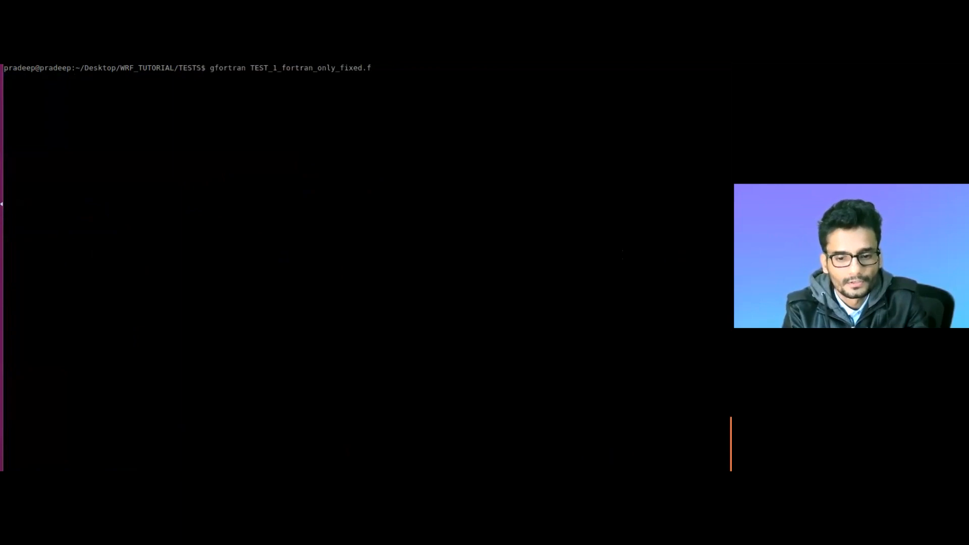
key(Return)
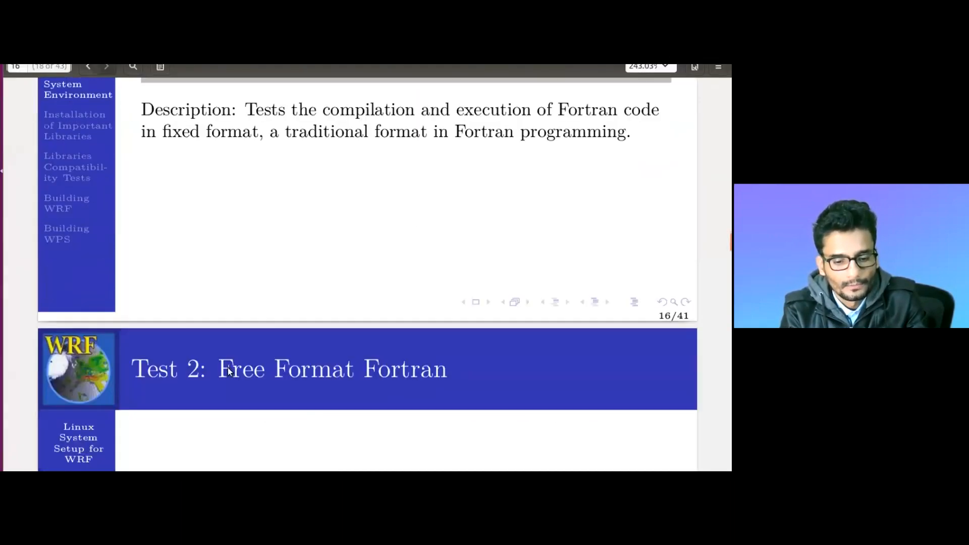
scroll(down, 3)
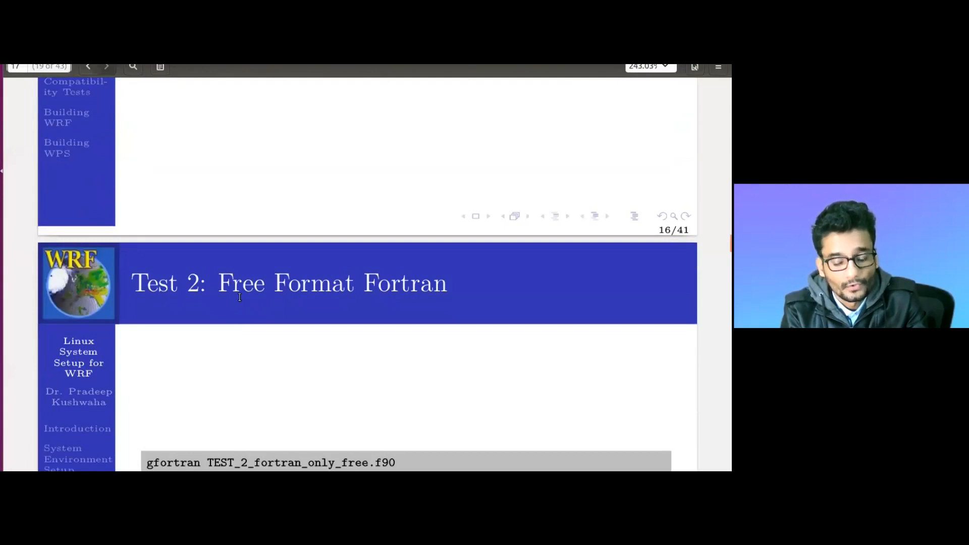
scroll(down, 3)
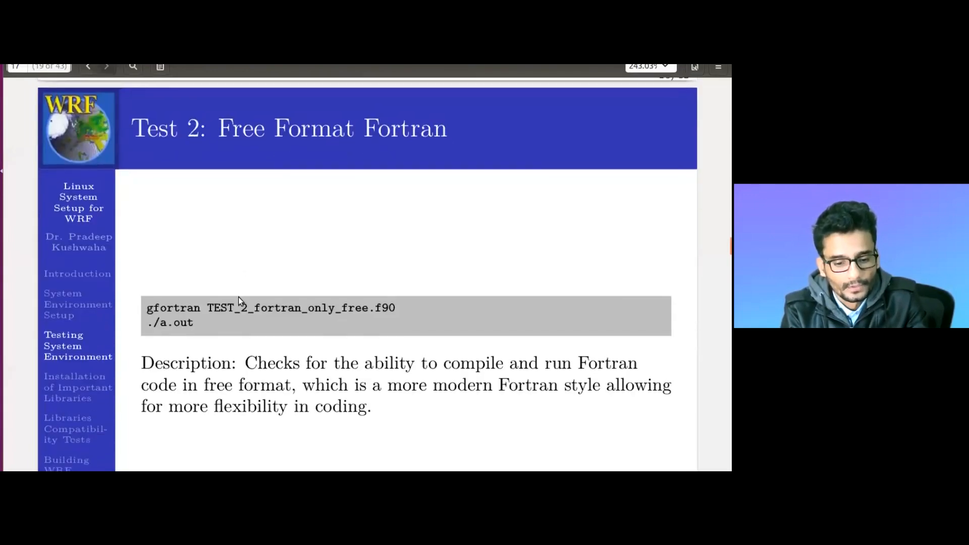
- Scroll to the Test 2 free-format Fortran slide, copy its command and return to the terminal
click(88, 66)
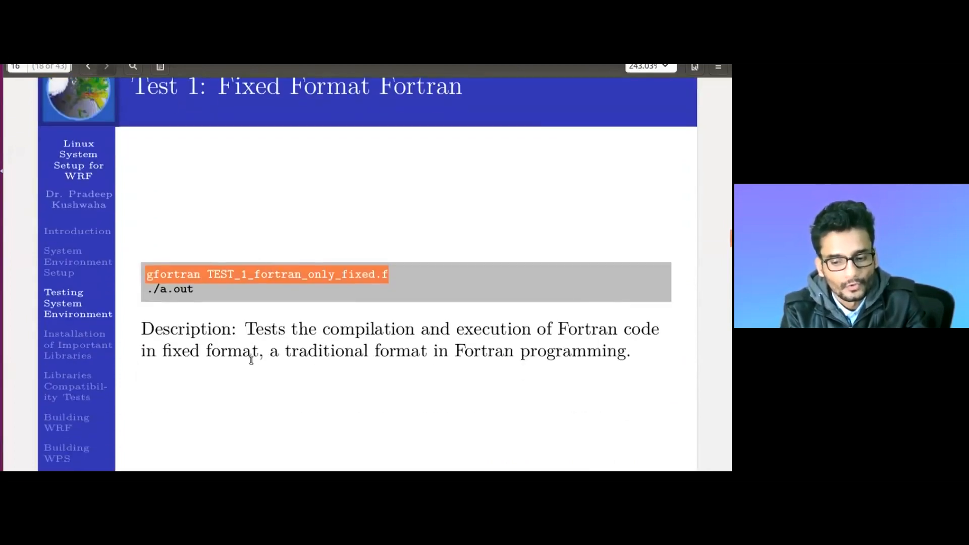
mouse_move(370, 380)
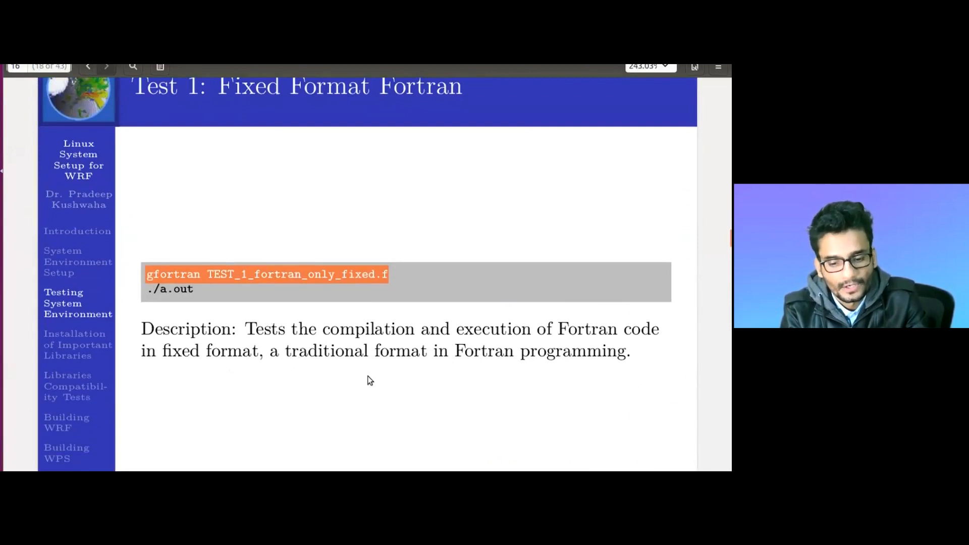
scroll(down, 3)
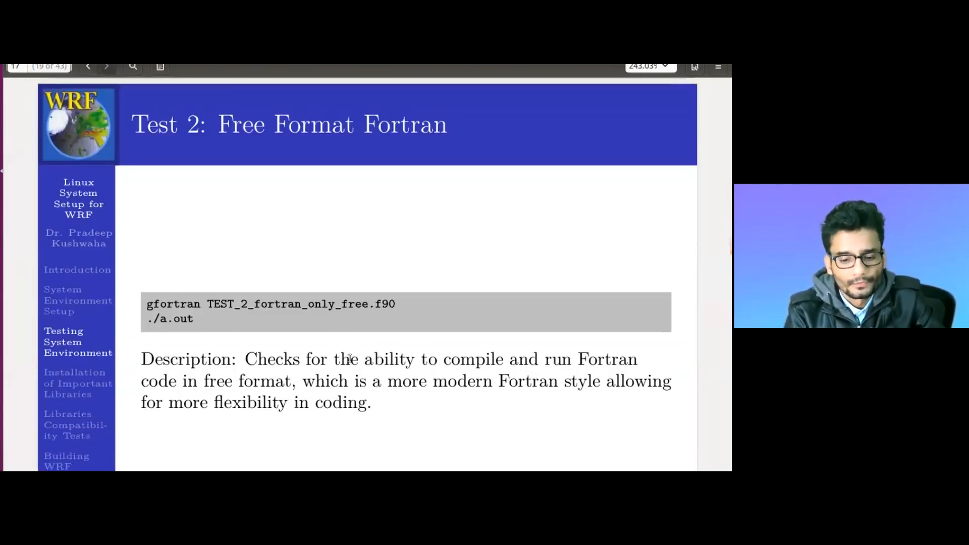
scroll(down, 3)
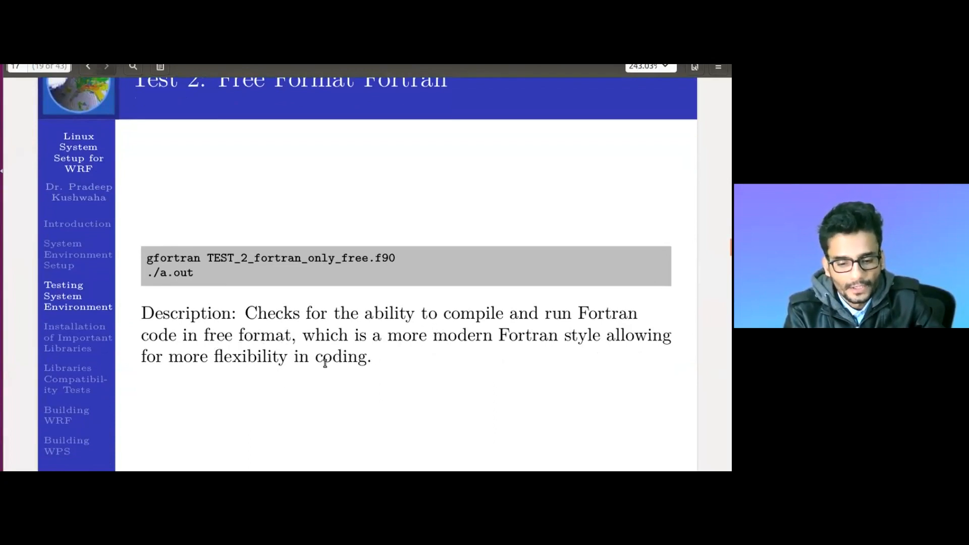
scroll(down, 3)
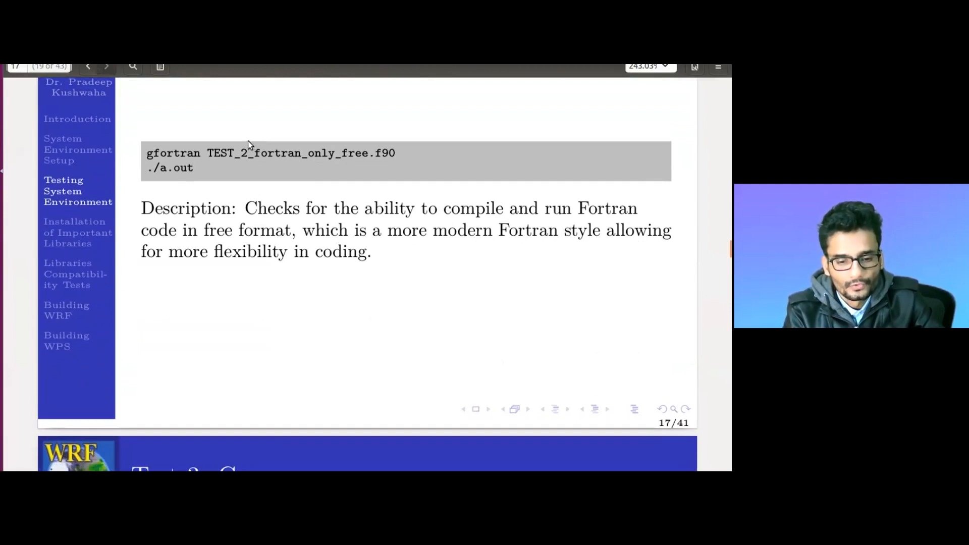
right_click(253, 154)
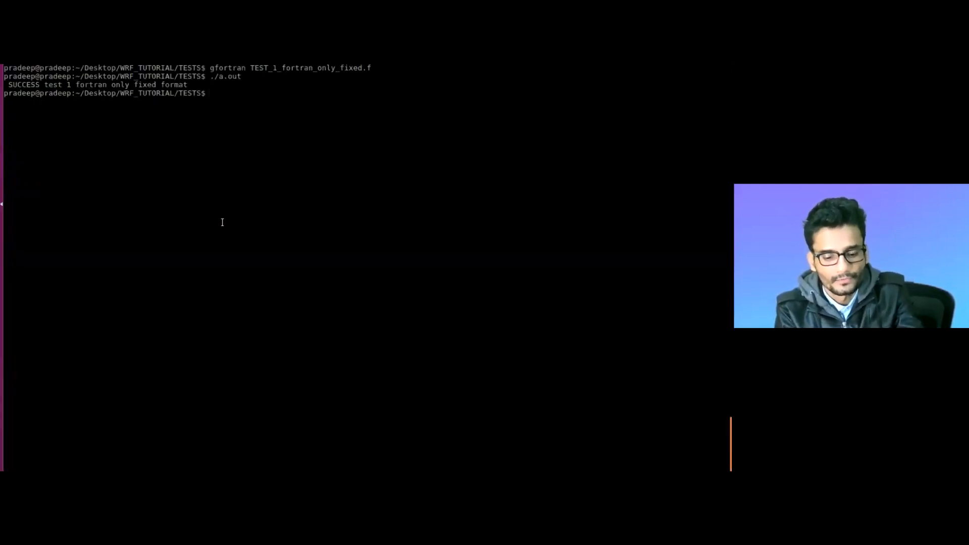
key(Return)
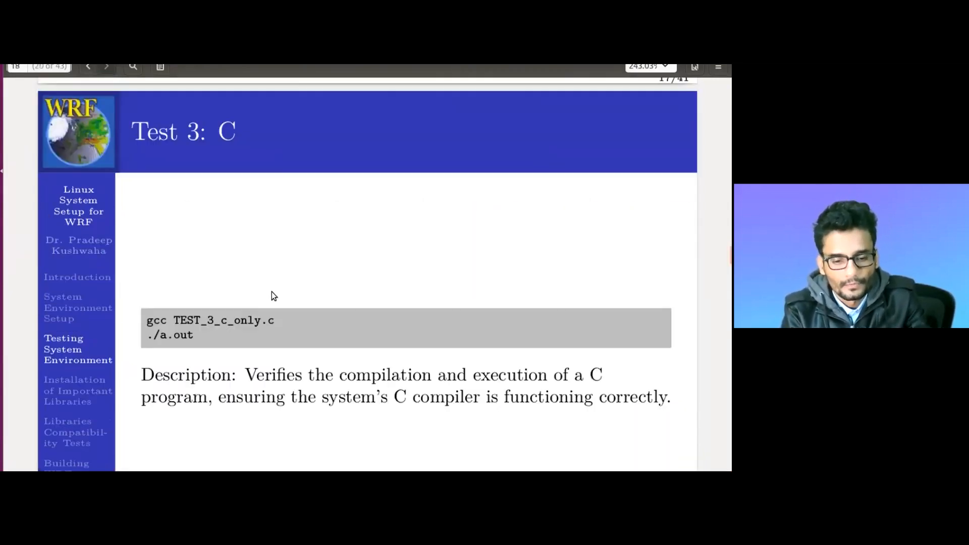
- Copy the gcc TEST_3_c_only.c command from the slide and switch back to the terminal
scroll(down, 3)
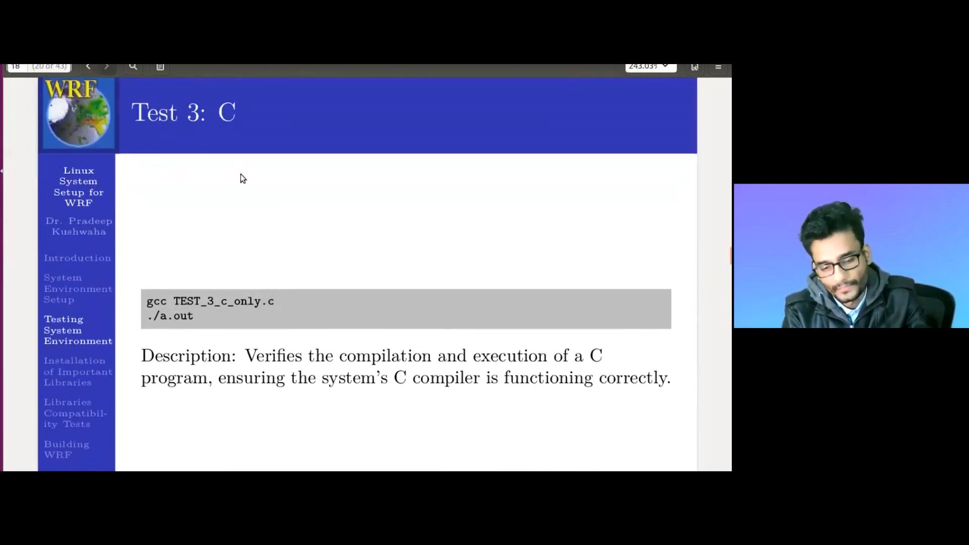
double_click(156, 301)
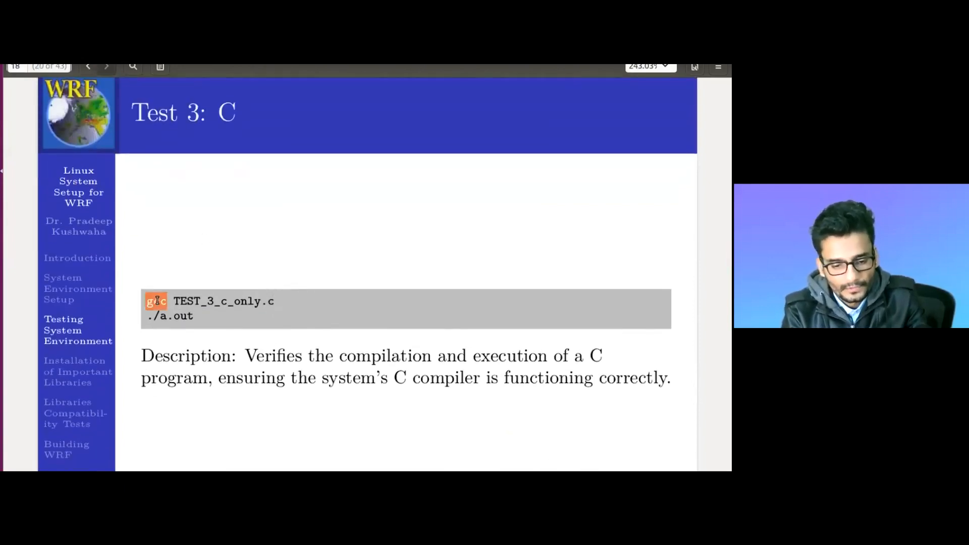
right_click(185, 301)
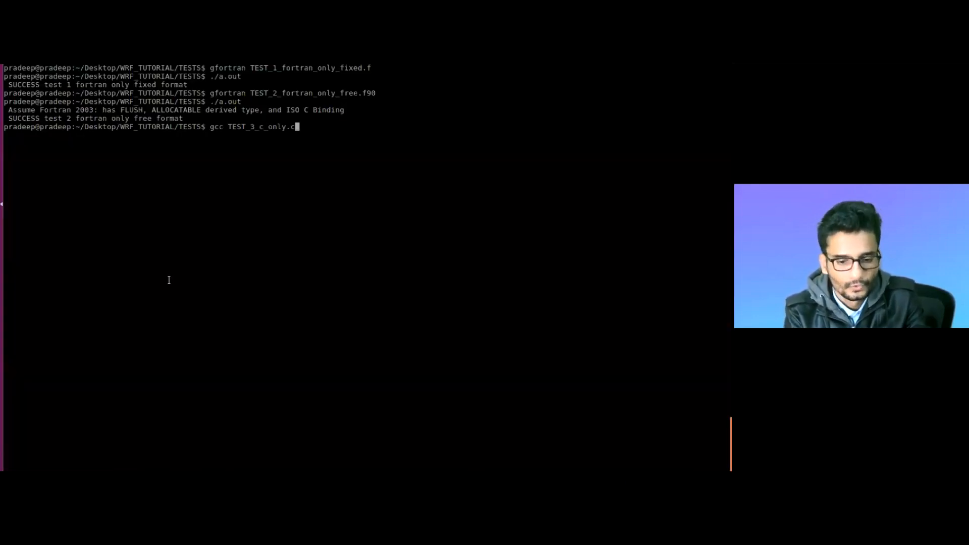
key(Return)
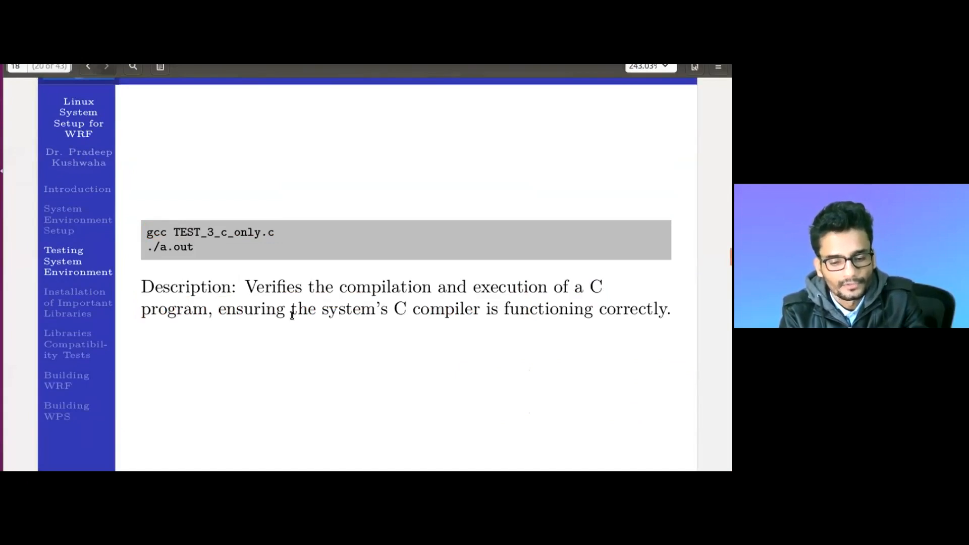
mouse_move(566, 327)
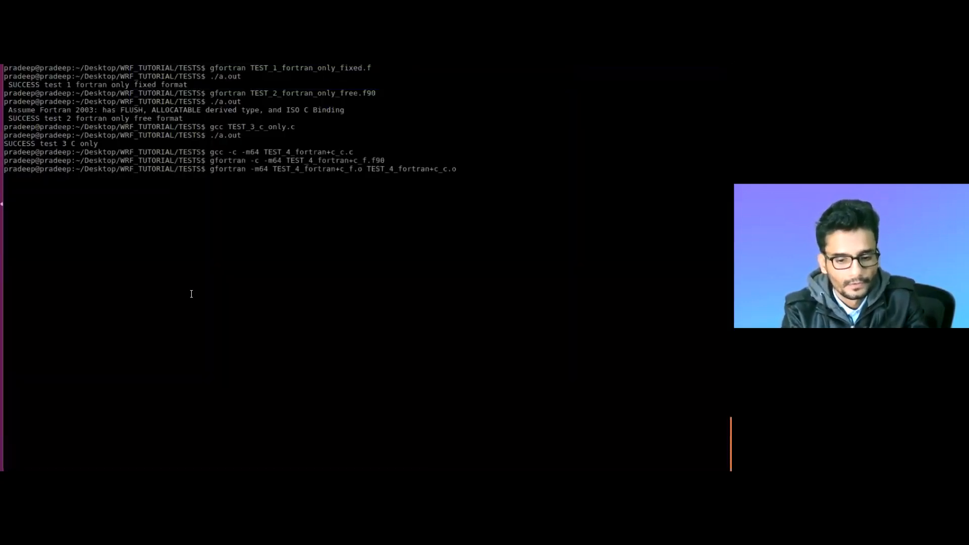
- Run the linked Test 4 program with ./a.out, then copy the csh test command
text(./a)
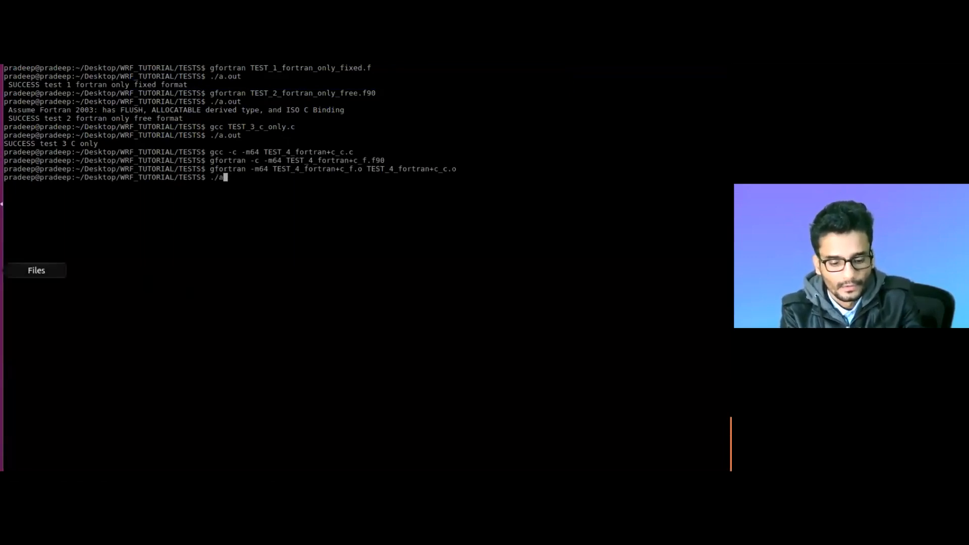
key(Return)
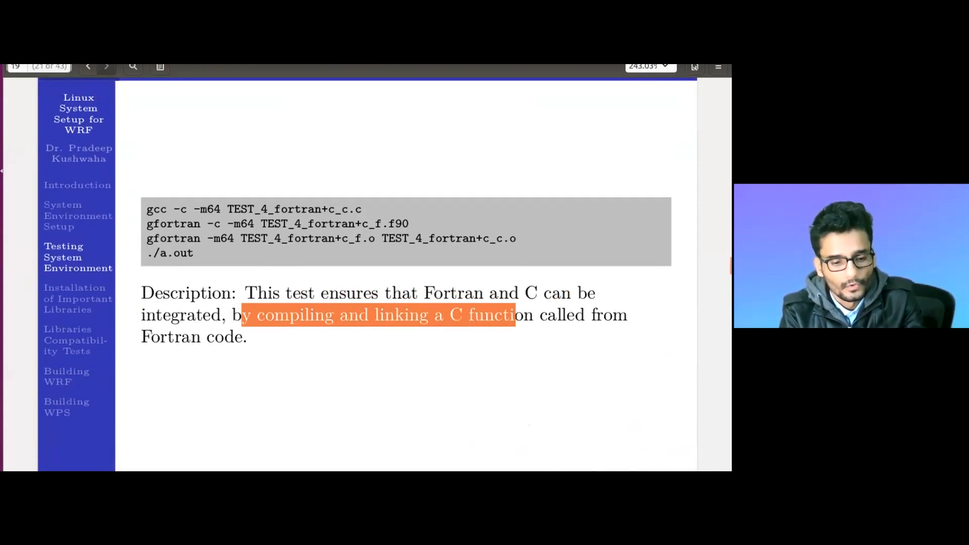
scroll(down, 3)
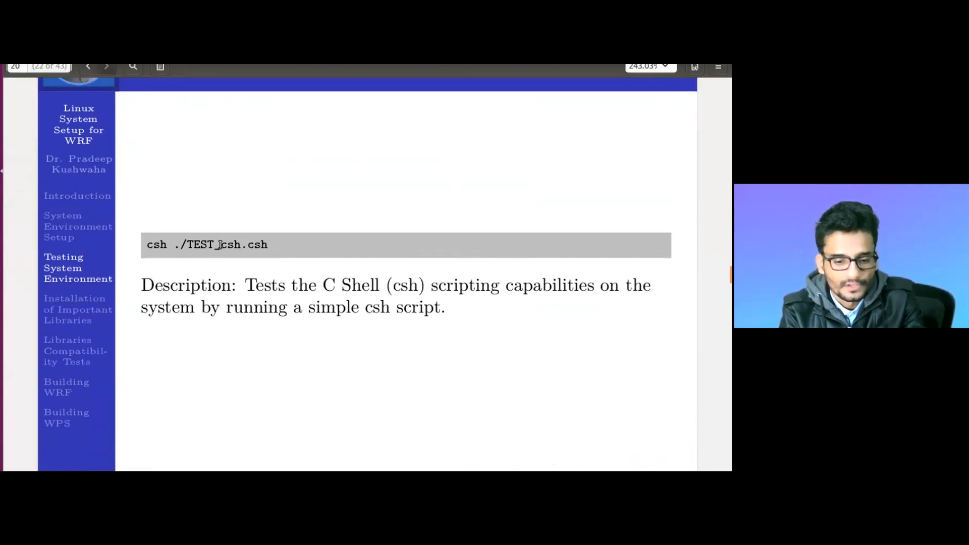
right_click(220, 244)
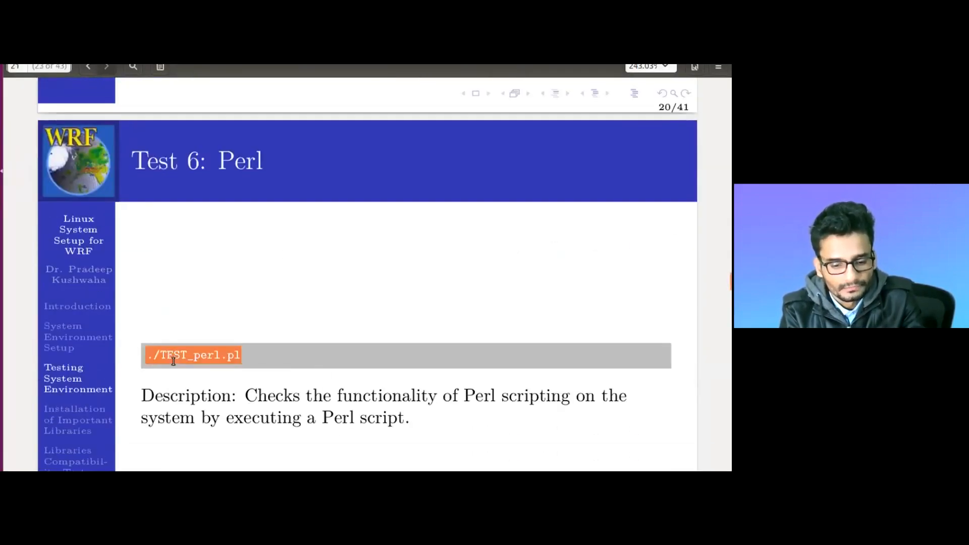
- Scroll through the Perl and sh test slides and copy the sh test command
scroll(down, 3)
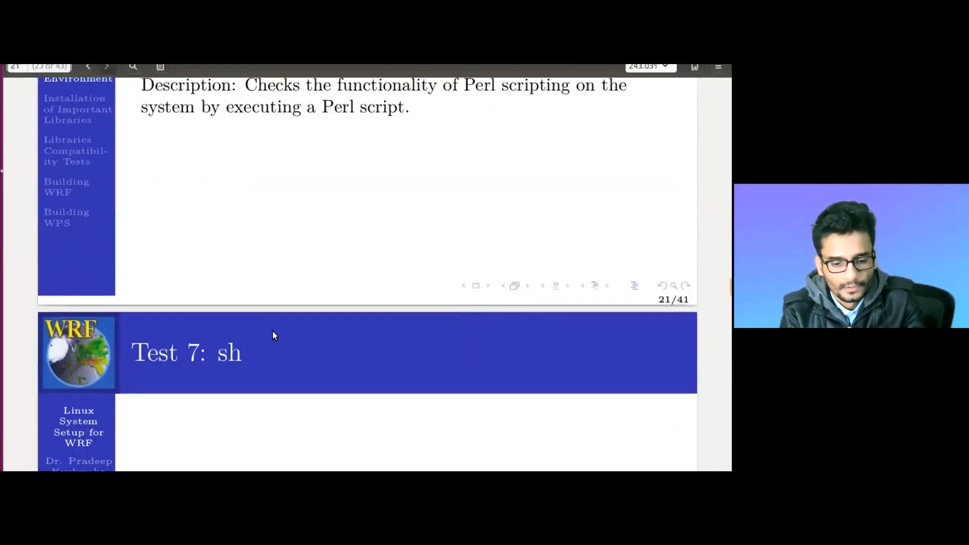
scroll(down, 3)
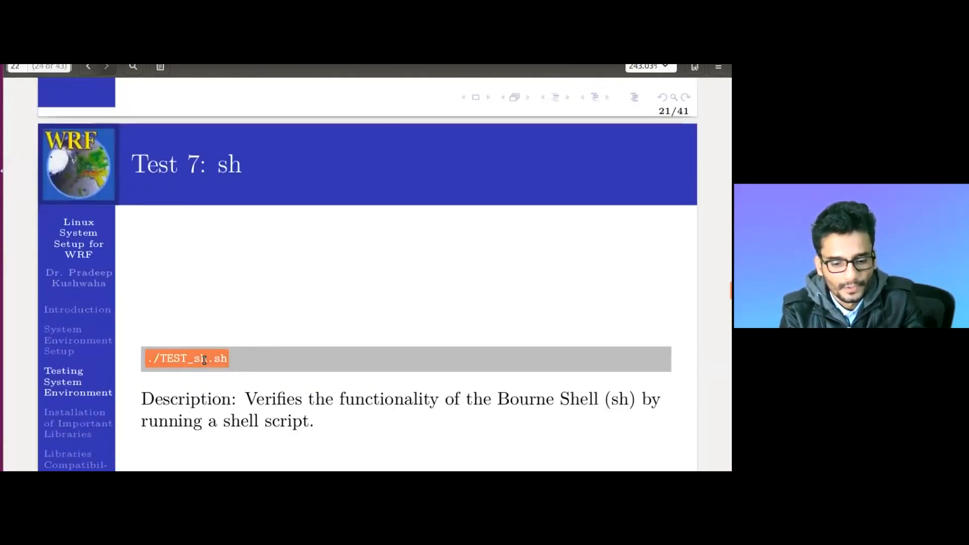
right_click(204, 358)
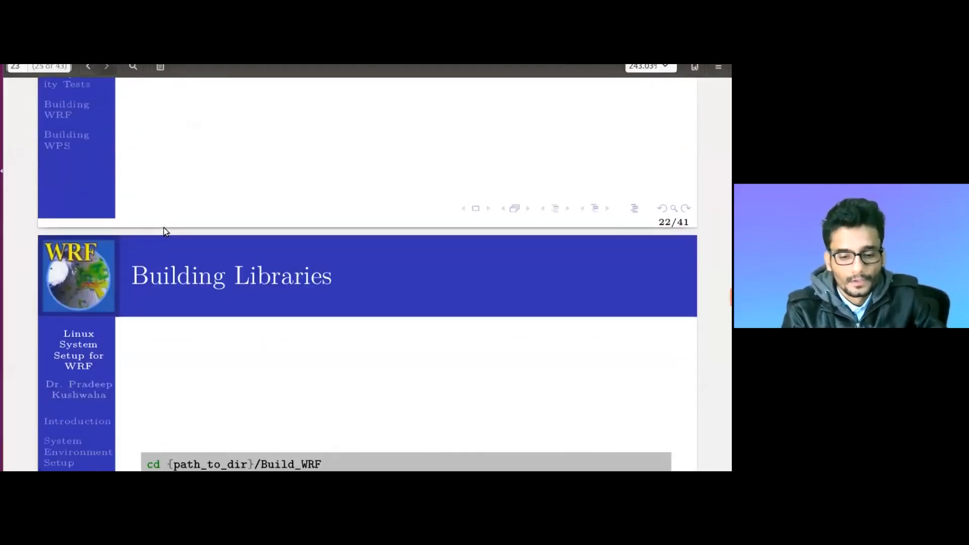
- Scroll through the guide past Building Libraries to the workflow flowchart's seven environment tests stage
scroll(down, 3)
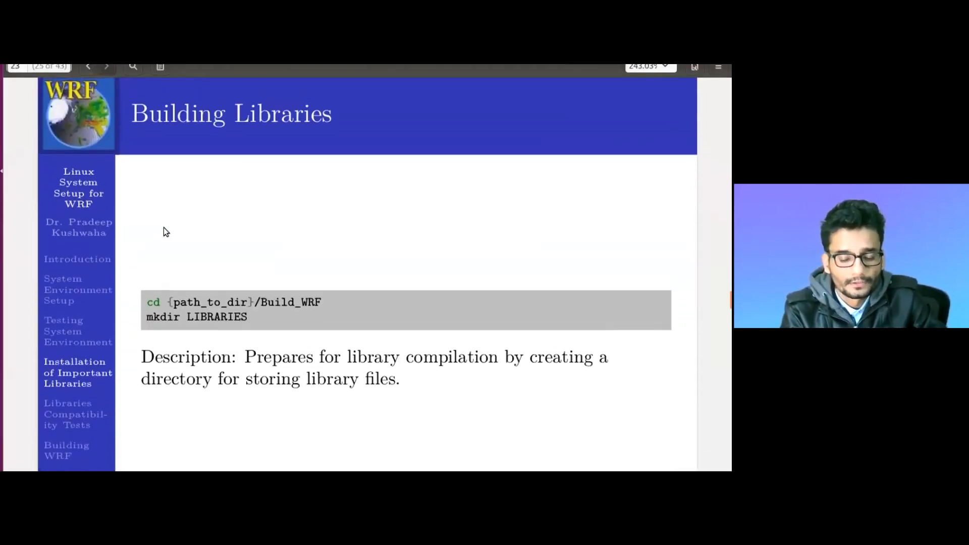
mouse_move(535, 237)
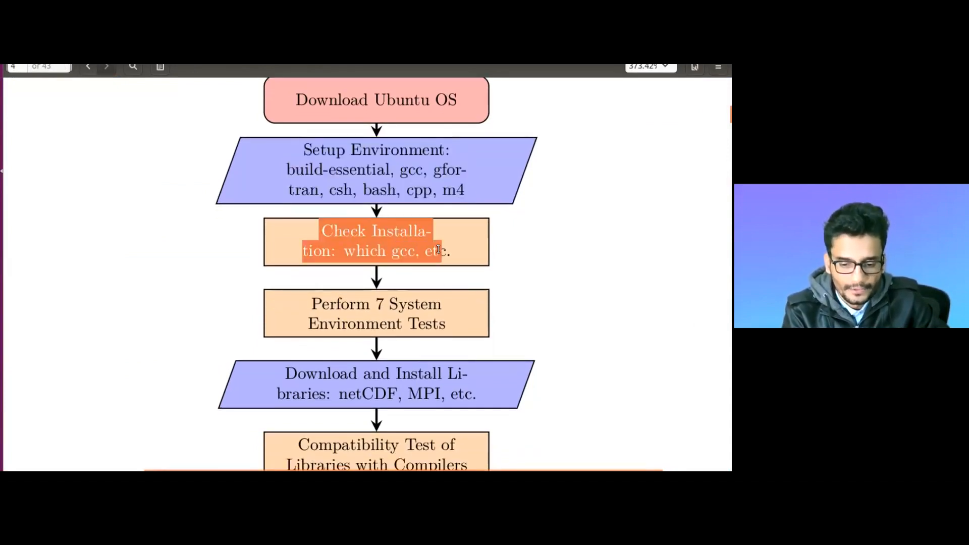
scroll(down, 3)
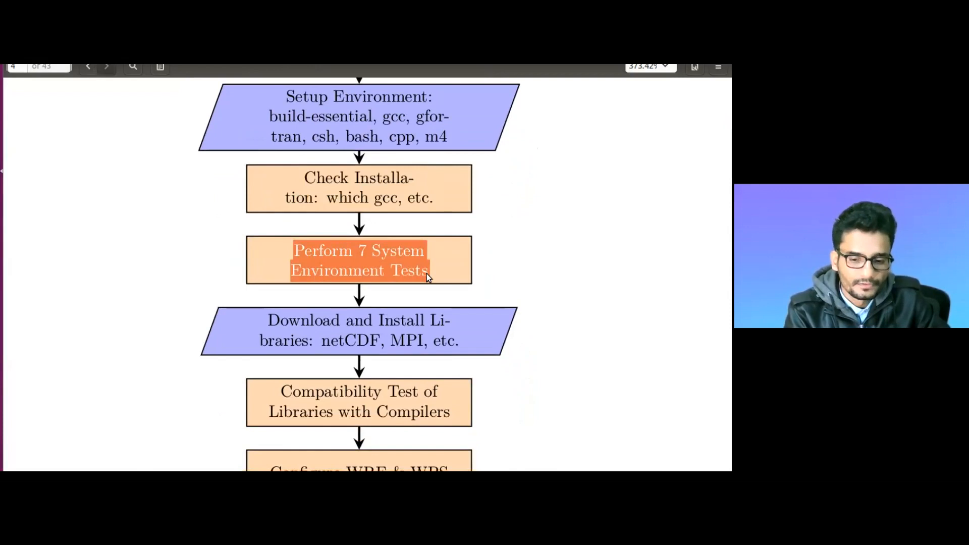
mouse_move(397, 314)
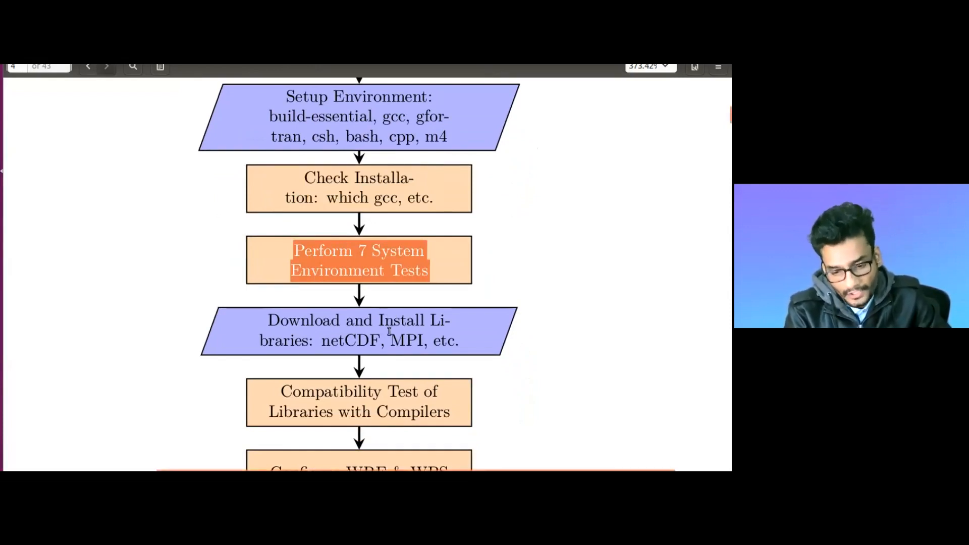
scroll(down, 3)
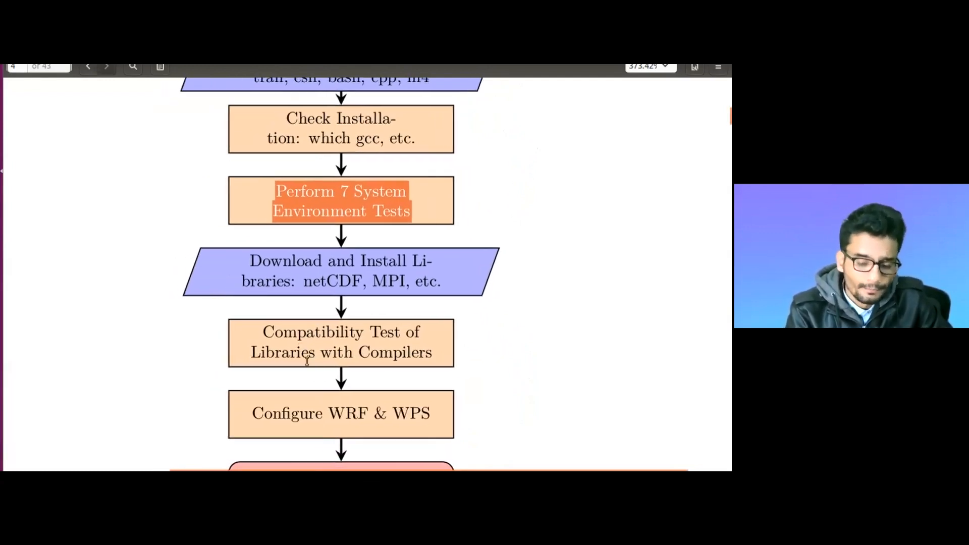
scroll(down, 3)
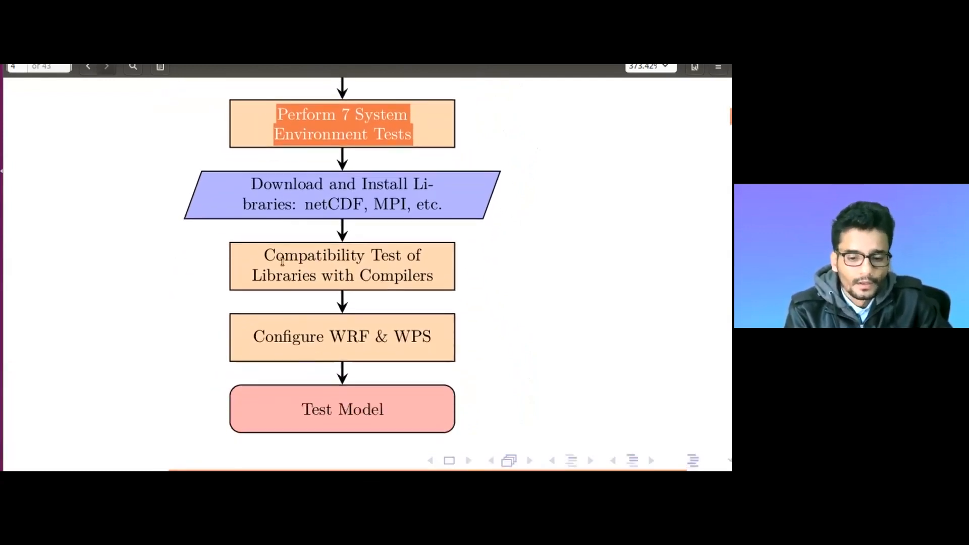